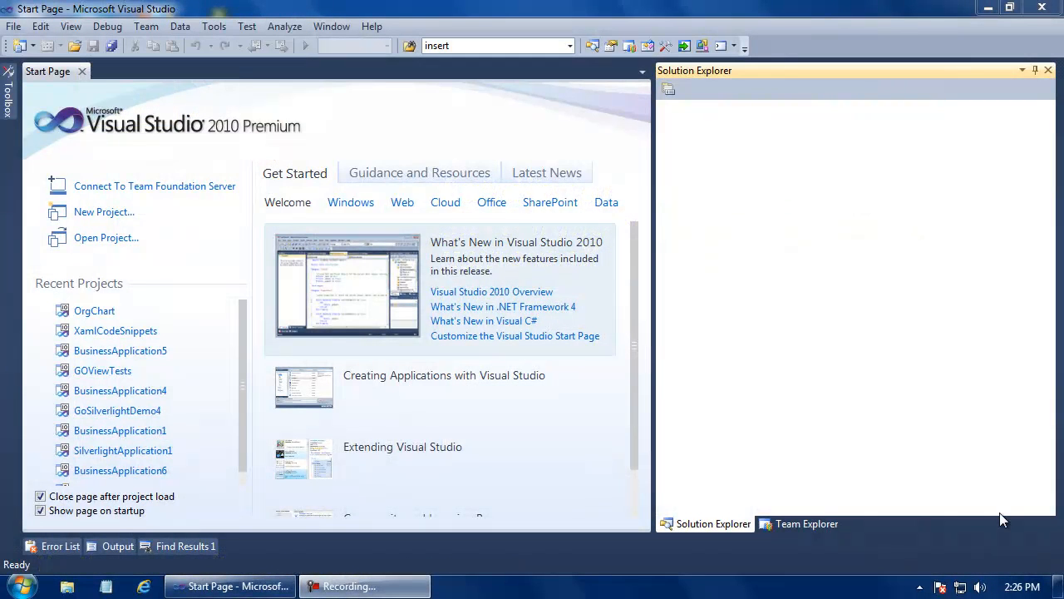
mouse_move(108, 238)
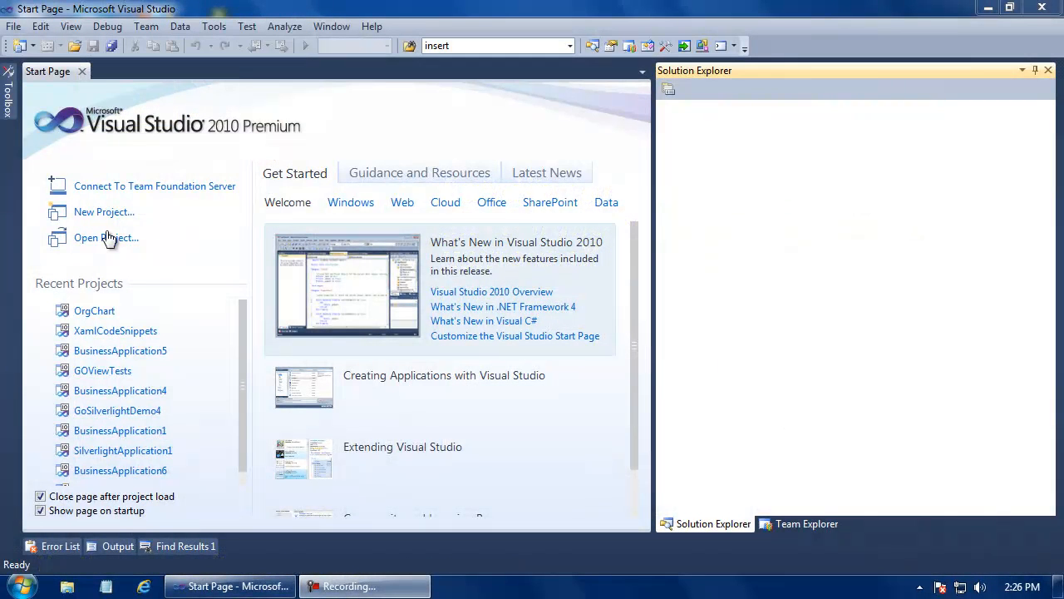
Step: Create a Visual C# Silverlight Business Application project named BusinessApplication7
left_click(14, 25)
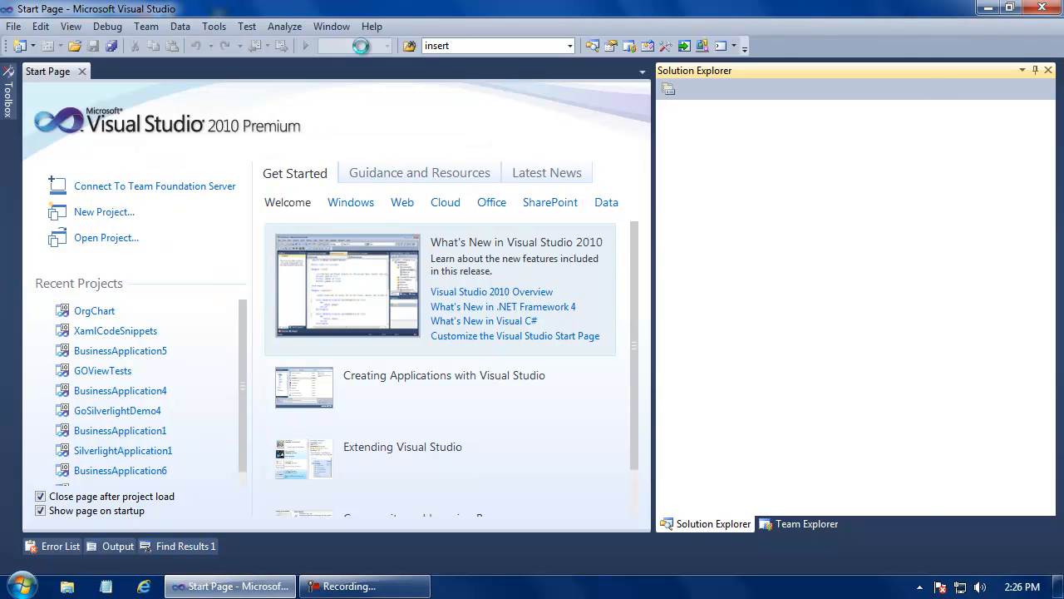
left_click(104, 211)
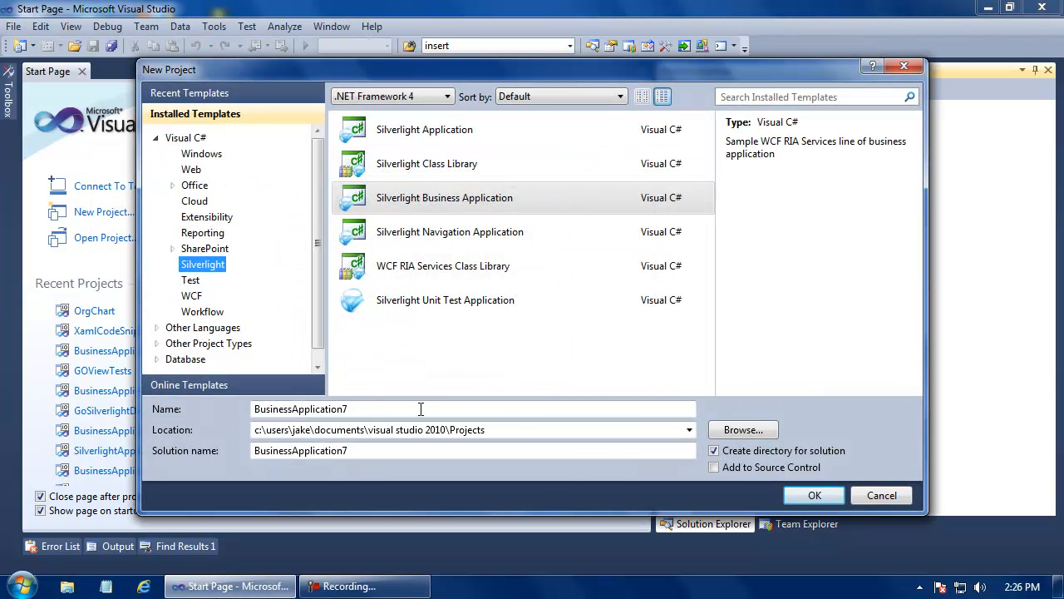
triple_click(333, 408)
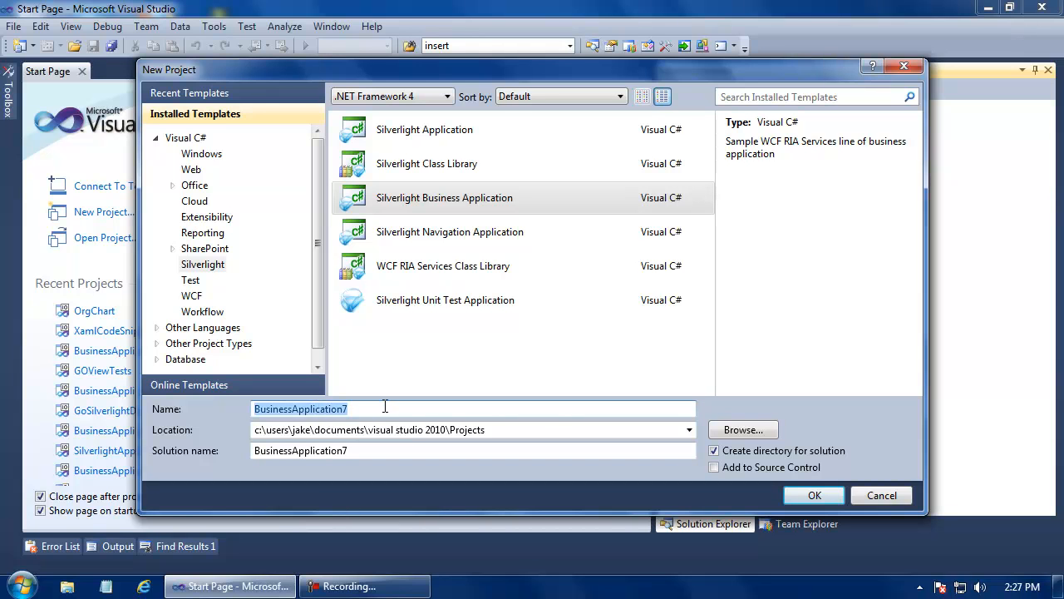
mouse_move(751, 476)
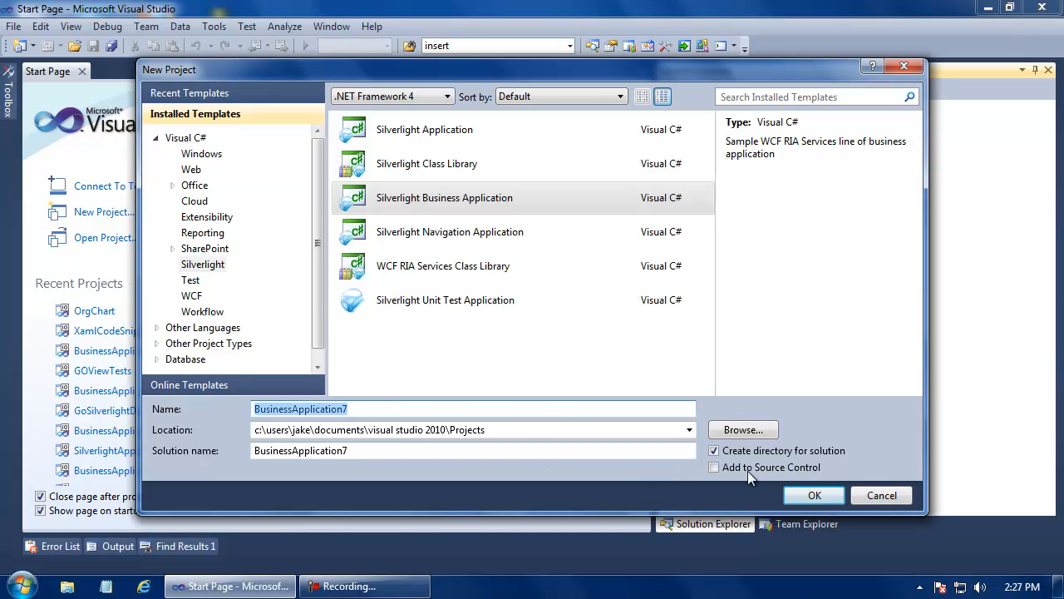
left_click(814, 495)
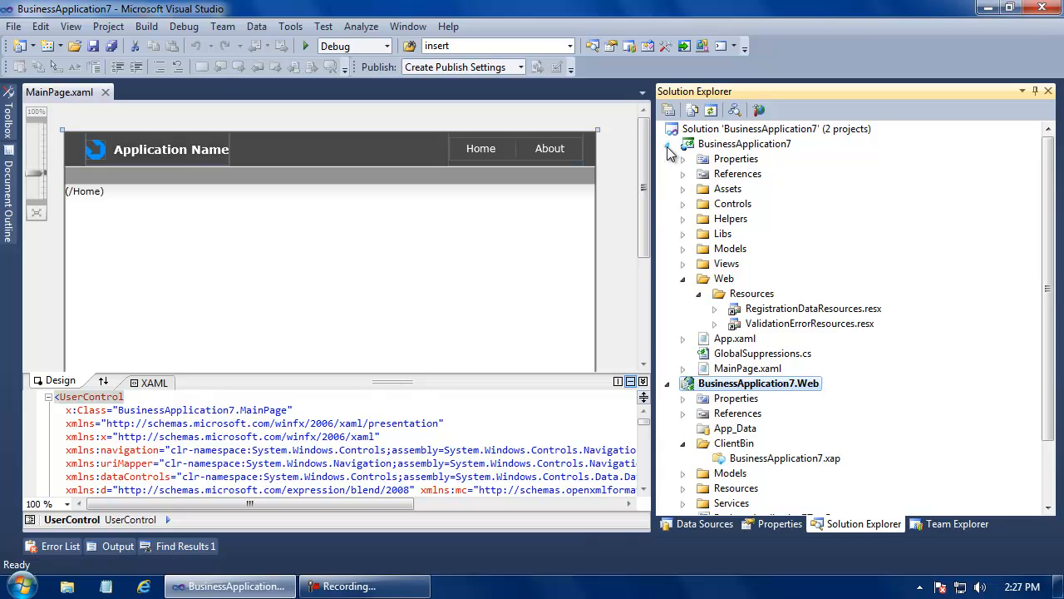
Step: Add a new Data item, AdvWorksModel.edmx, to the Models folder of BusinessApplication7.Web
left_click(668, 144)
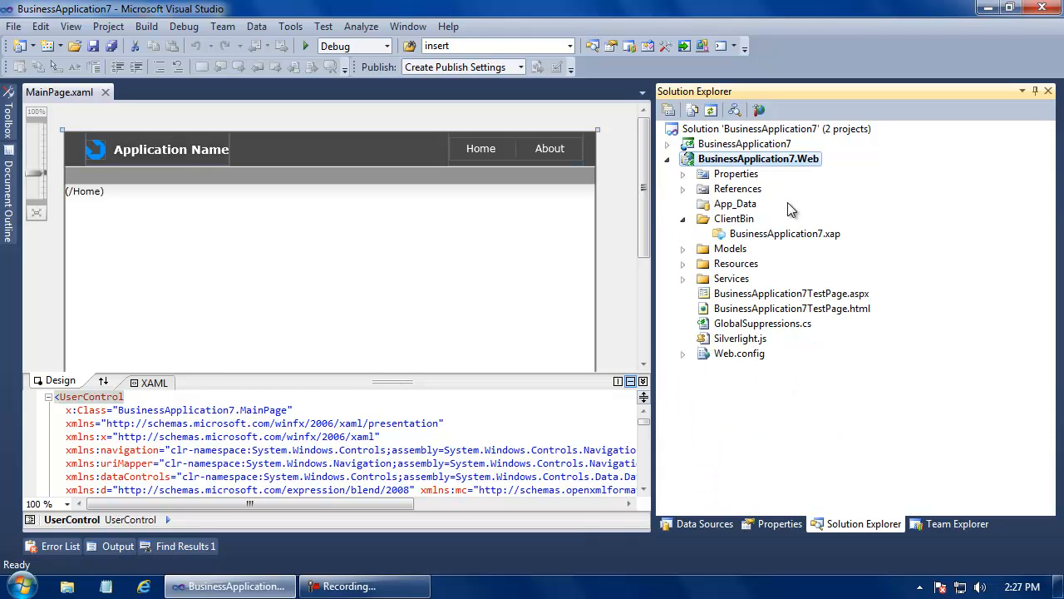
mouse_move(784, 266)
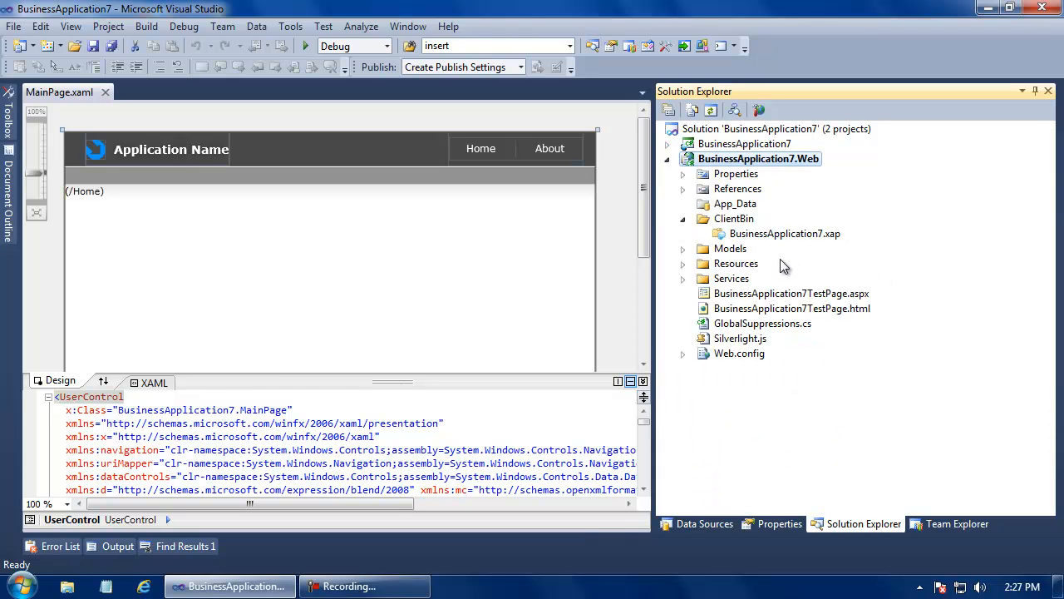
right_click(757, 158)
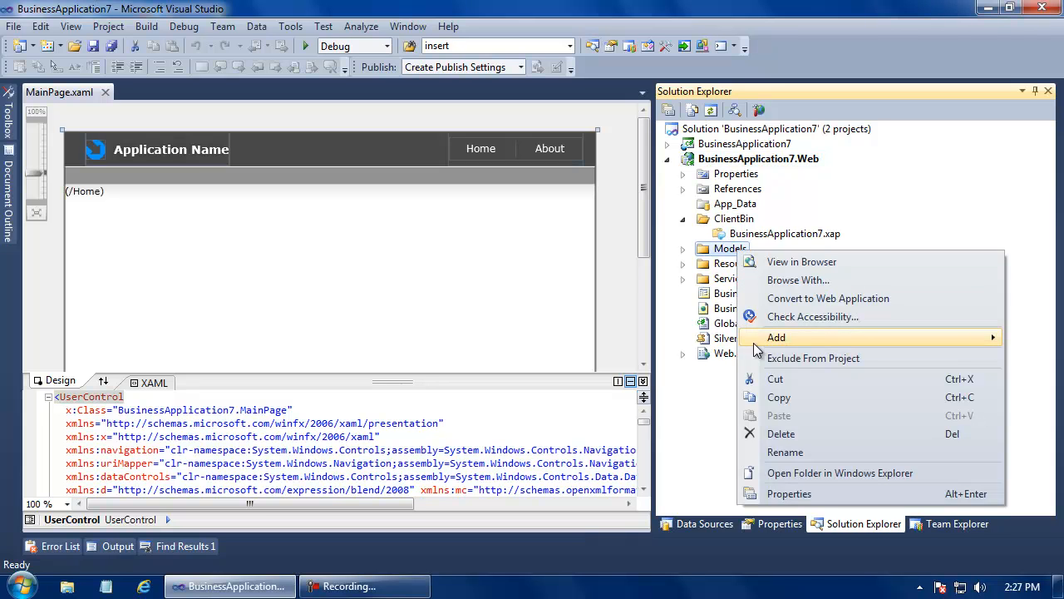
left_click(776, 336)
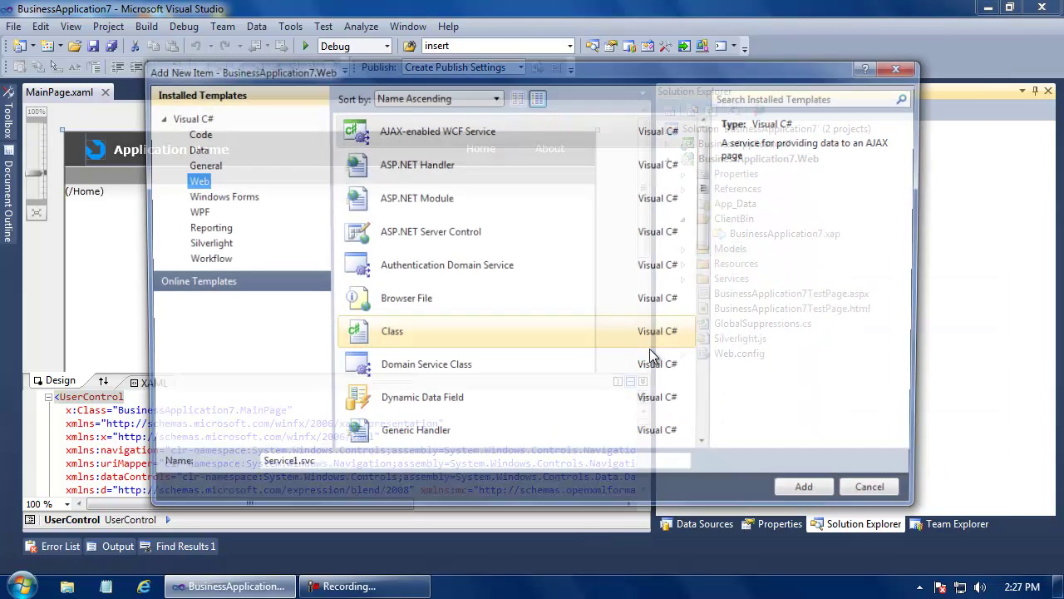
left_click(190, 148)
type("AdvWorksModel.edmx")
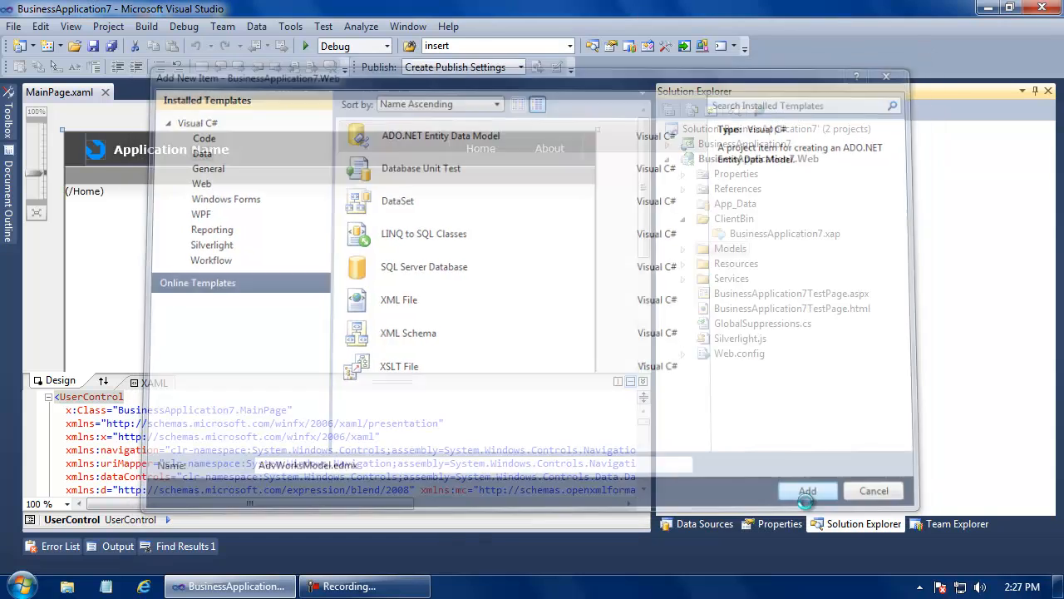
Step: Generate the model from the AdventureWorks connection, selecting only the vEmployeeDepartment view
left_click(807, 490)
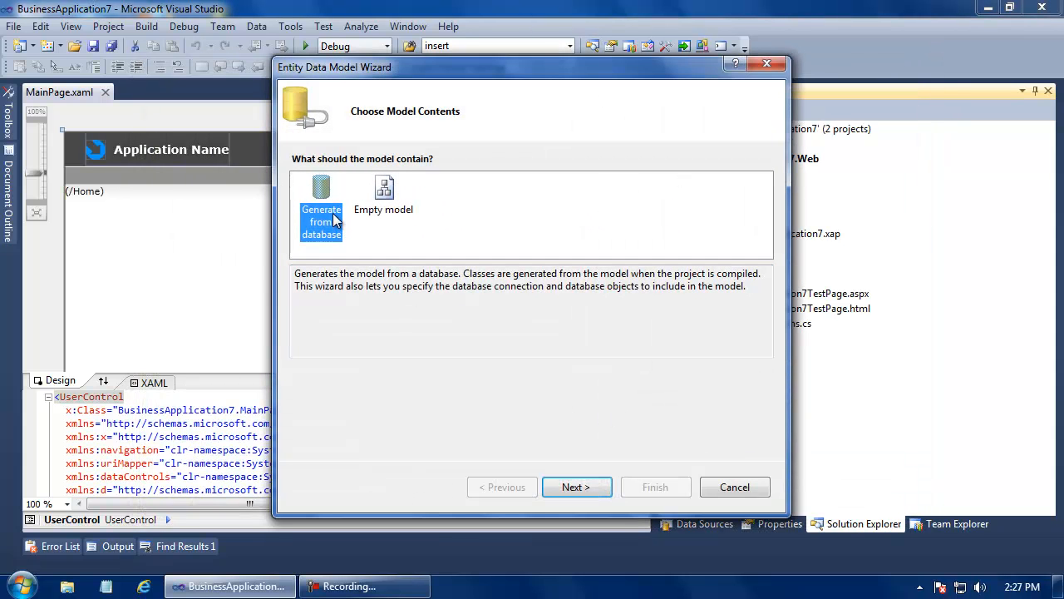
left_click(577, 487)
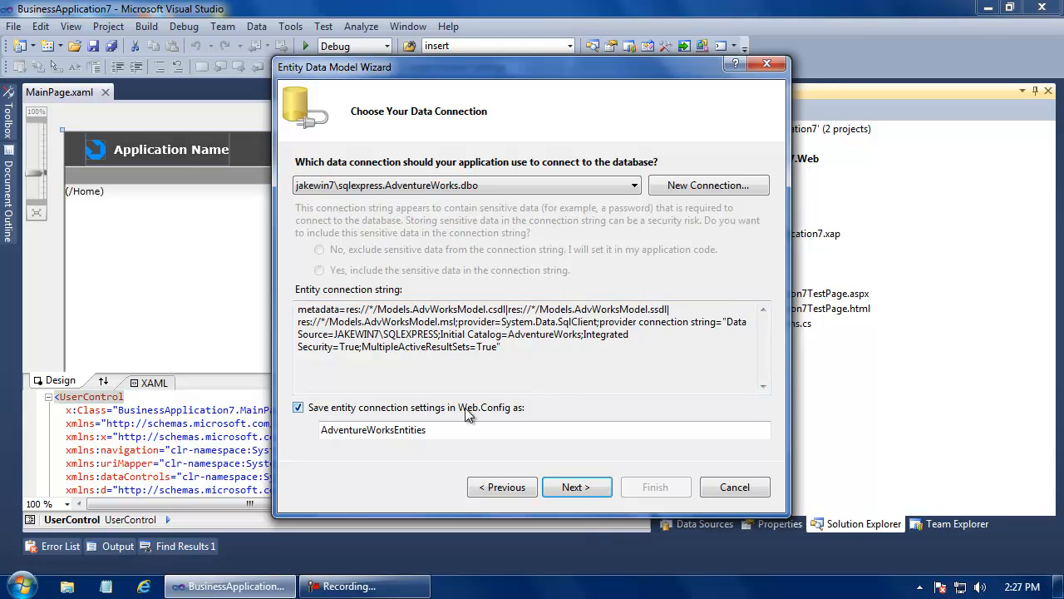
mouse_move(577, 487)
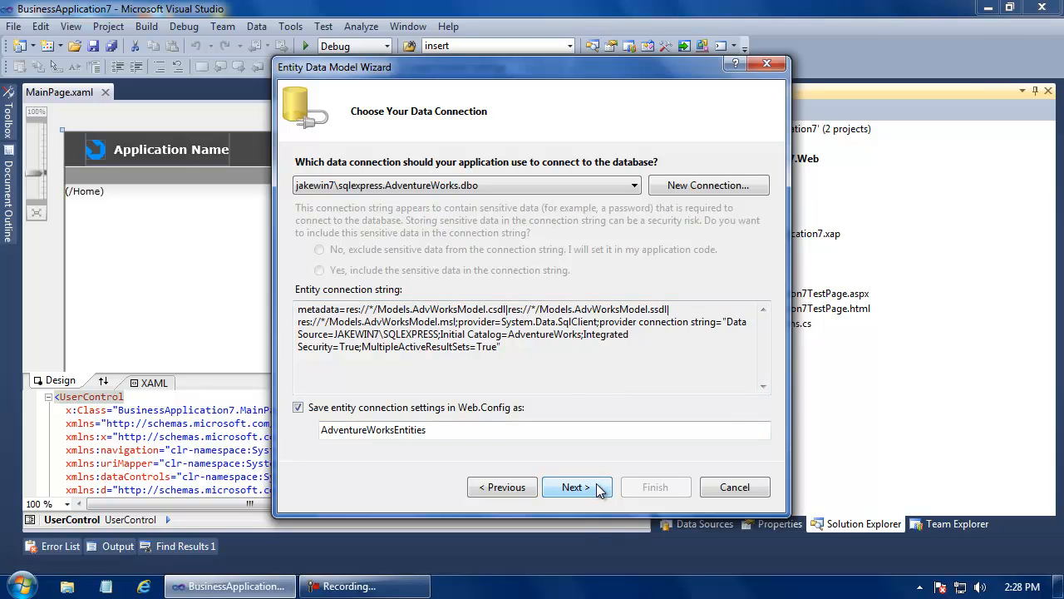
left_click(574, 486)
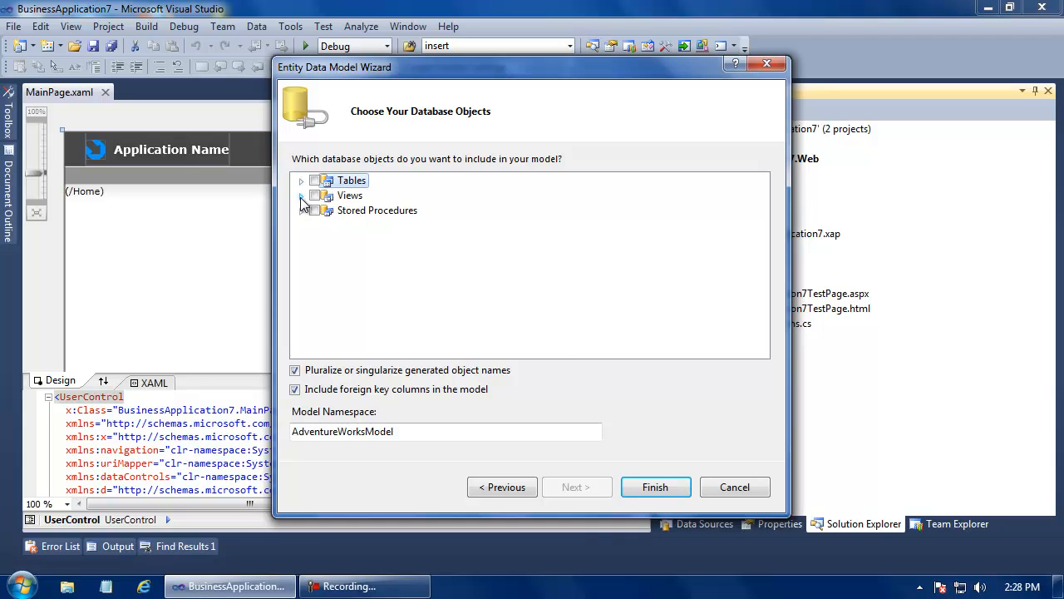
left_click(301, 195)
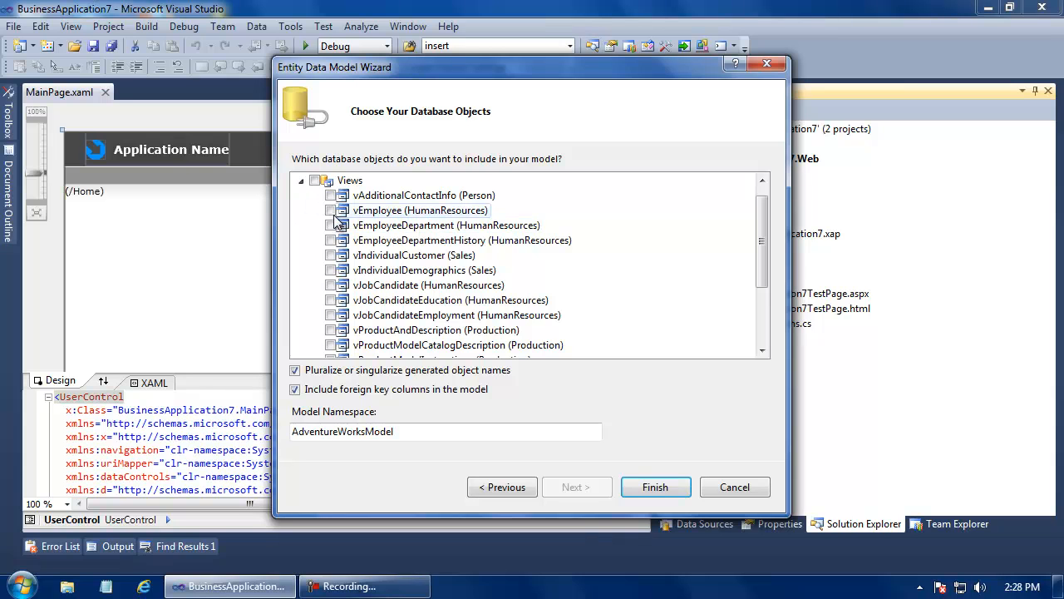
mouse_move(337, 226)
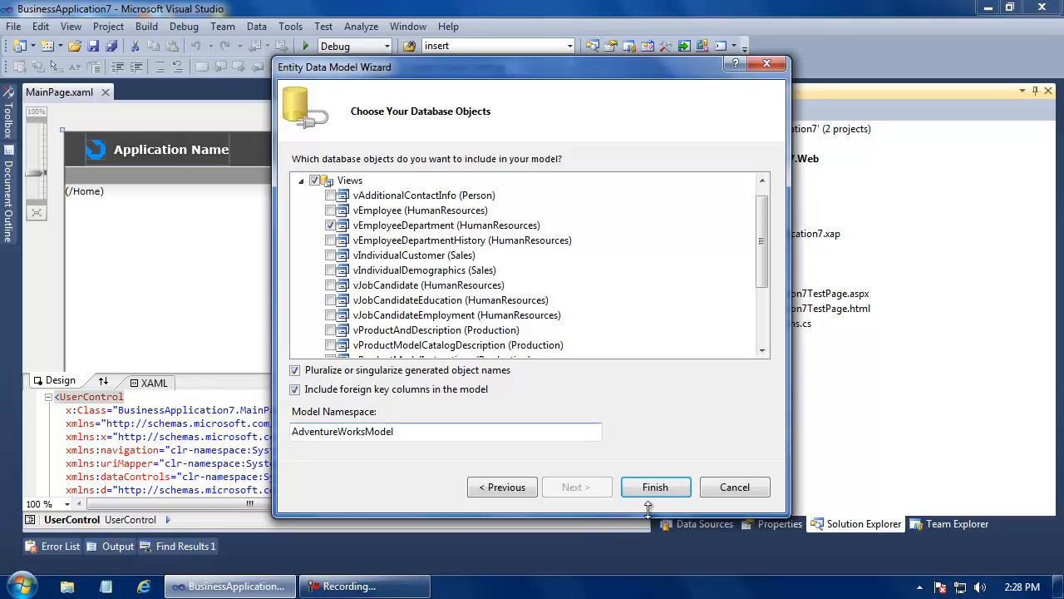
left_click(655, 486)
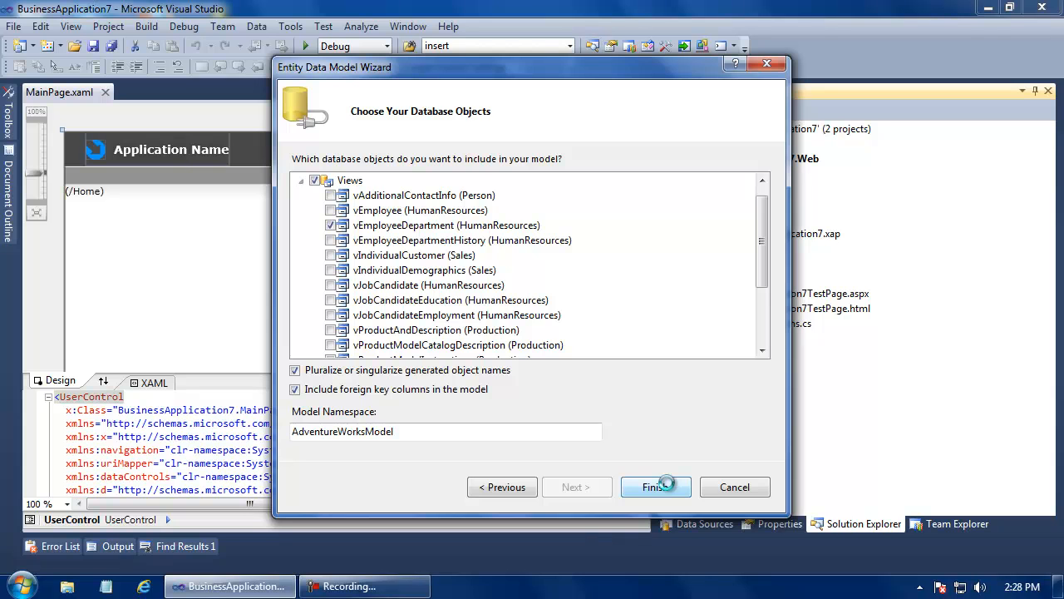
left_click(656, 487)
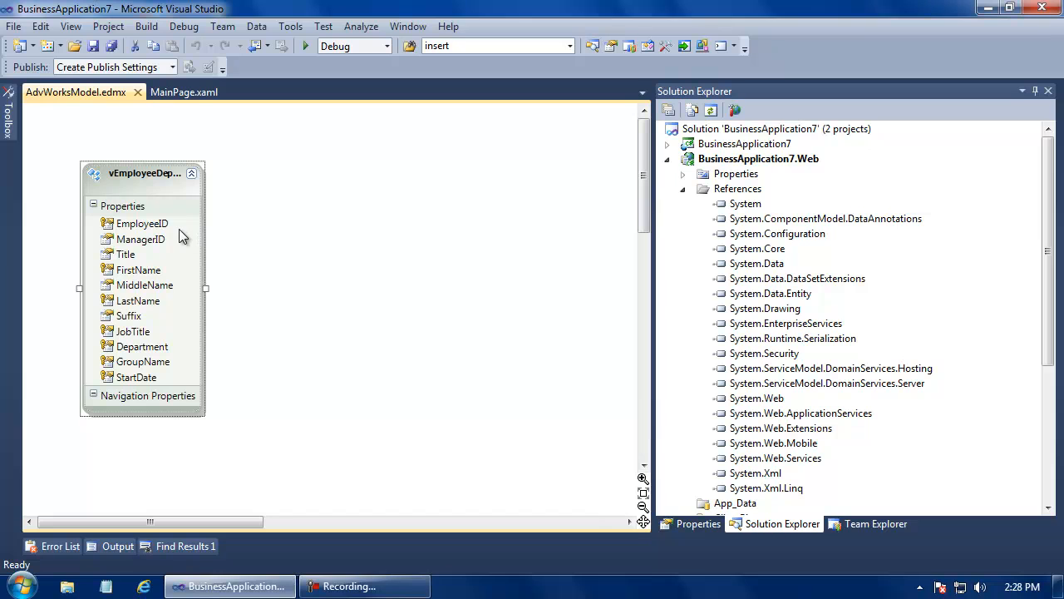
mouse_move(177, 236)
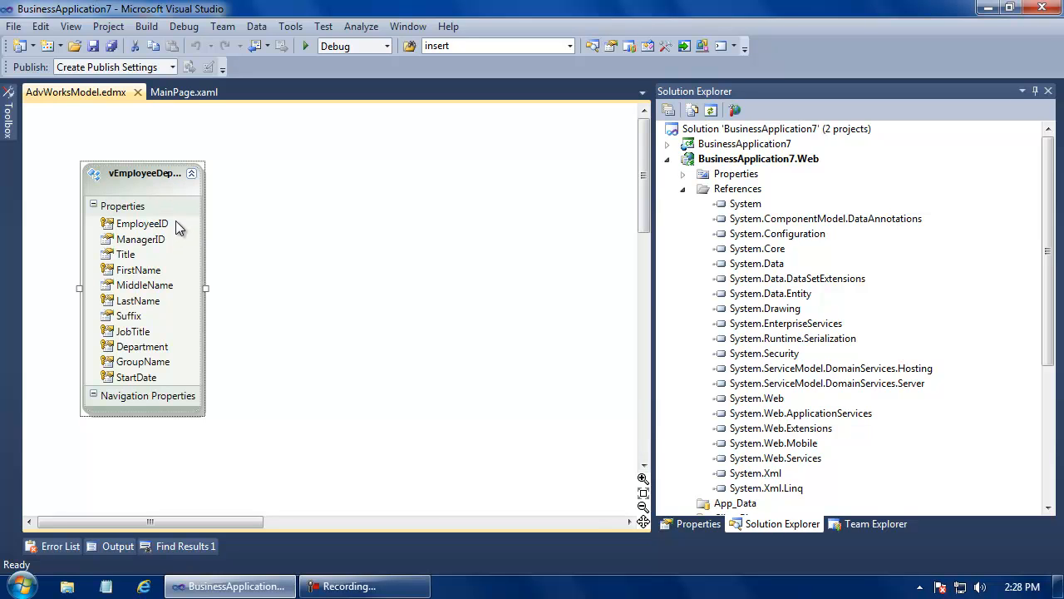
mouse_move(174, 243)
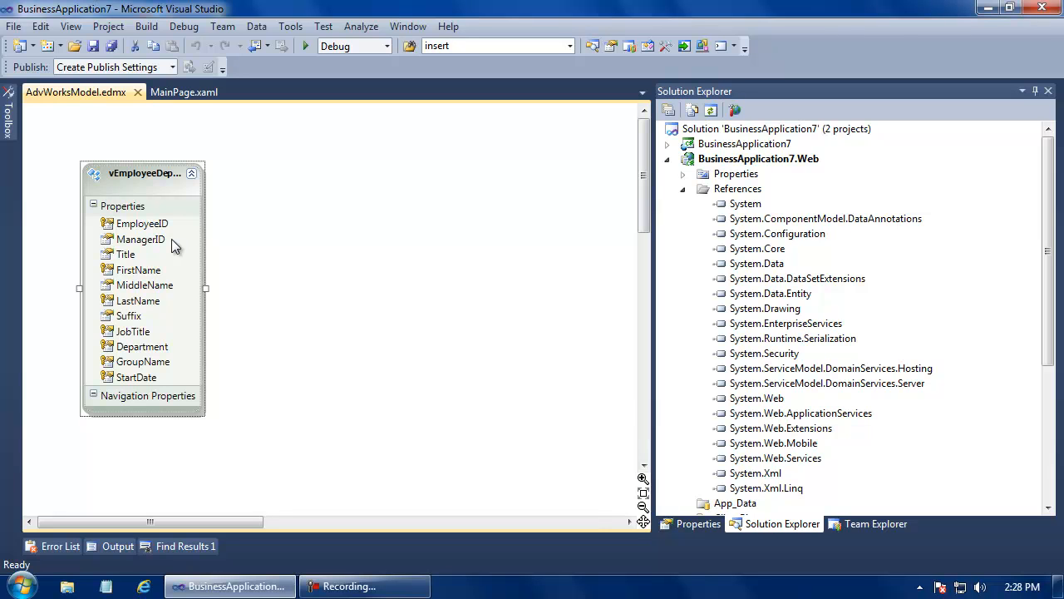
mouse_move(408, 104)
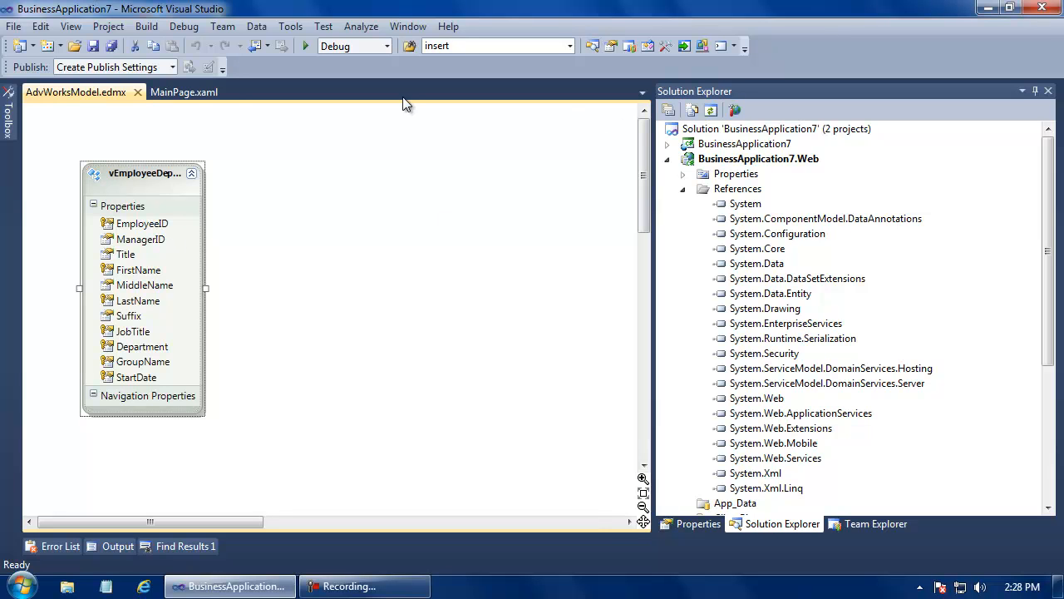
Step: Rebuild BusinessApplication7 until the status bar reports 'Rebuild All succeeded'
left_click(146, 26)
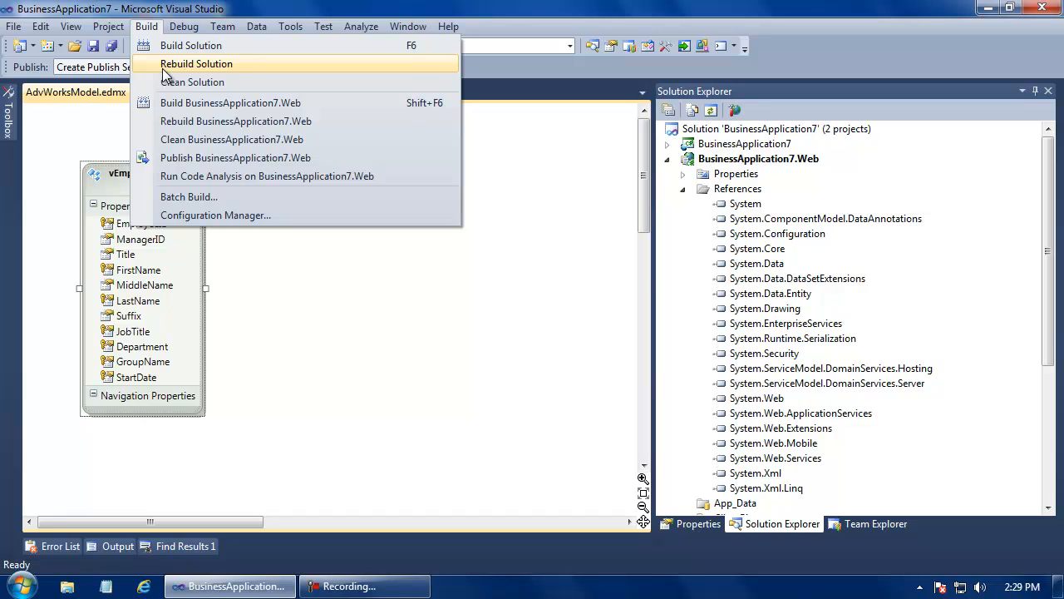
left_click(196, 64)
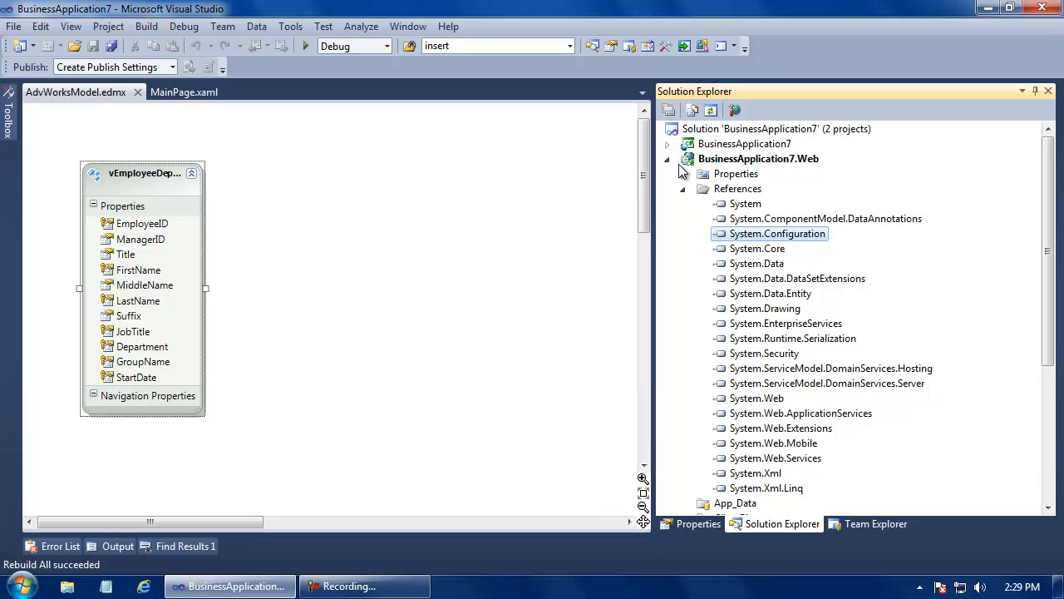
Step: Add a Domain Service Class file named AdvDomainService.cs to the Services folder
left_click(682, 188)
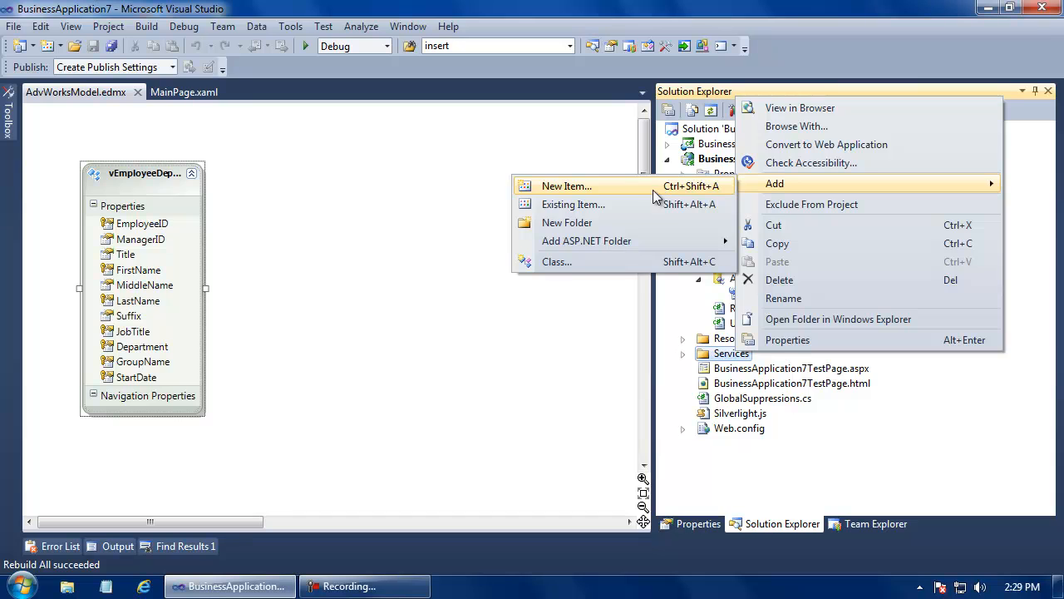
left_click(567, 185)
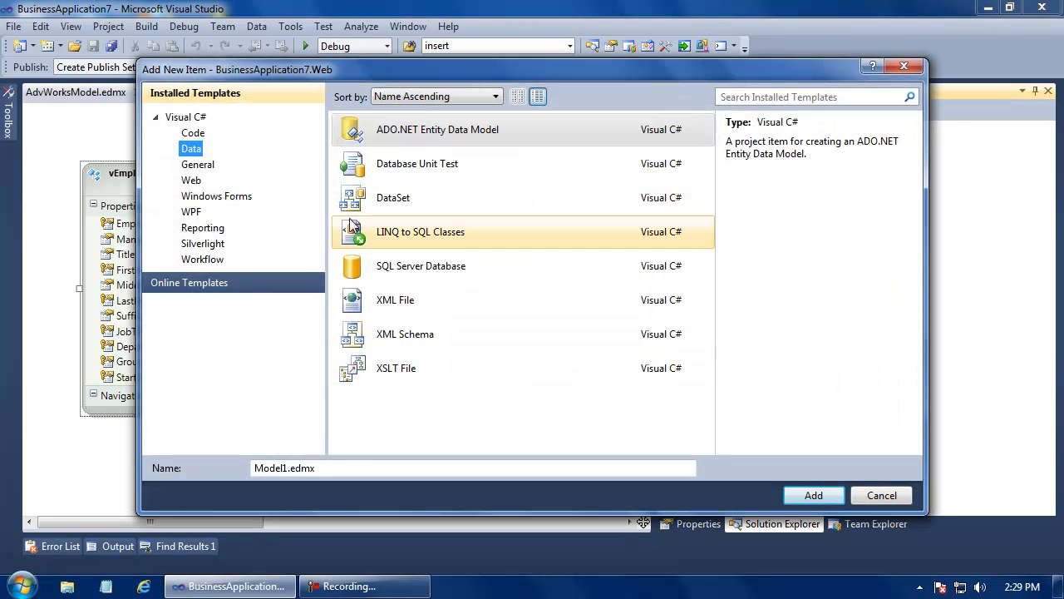
left_click(191, 180)
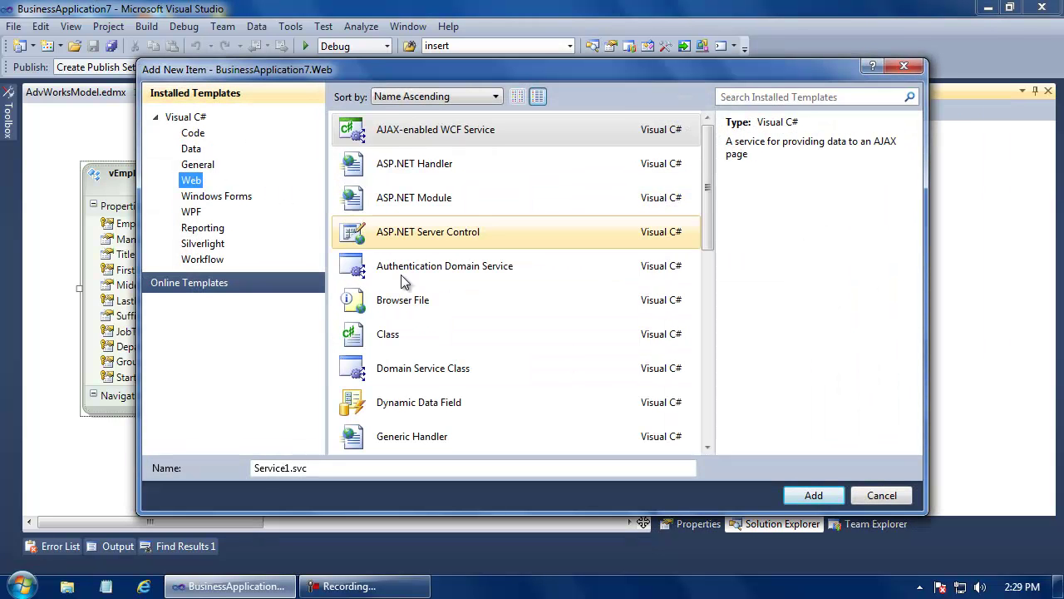
left_click(423, 368)
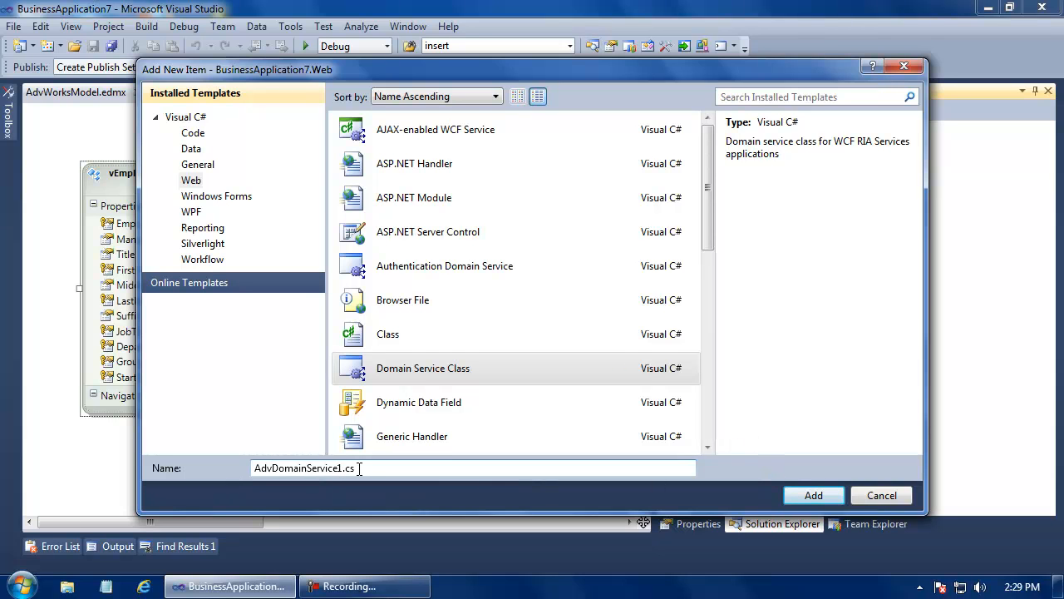
left_click(813, 495)
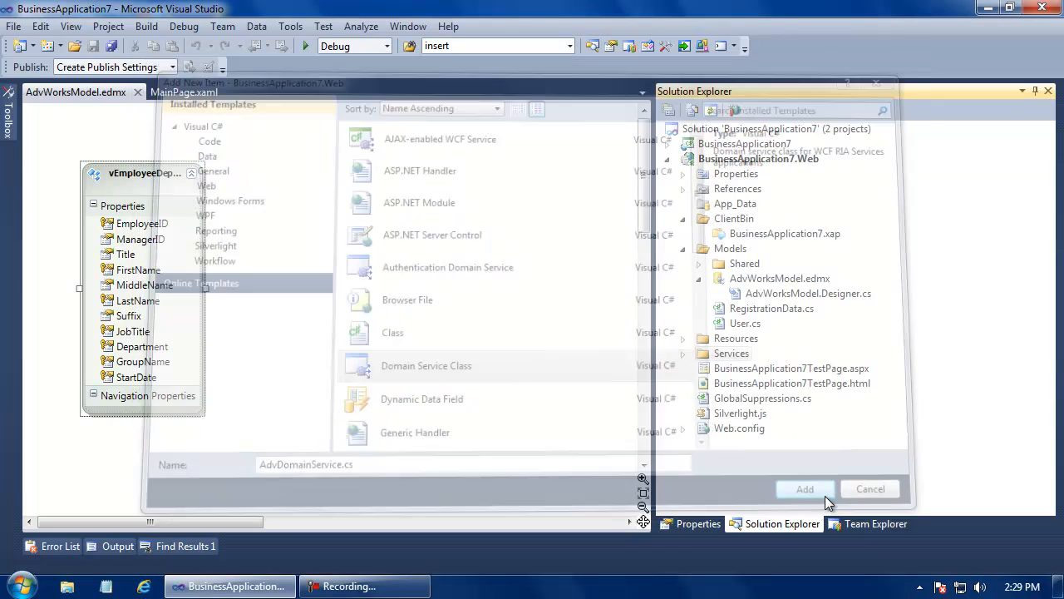
left_click(804, 488)
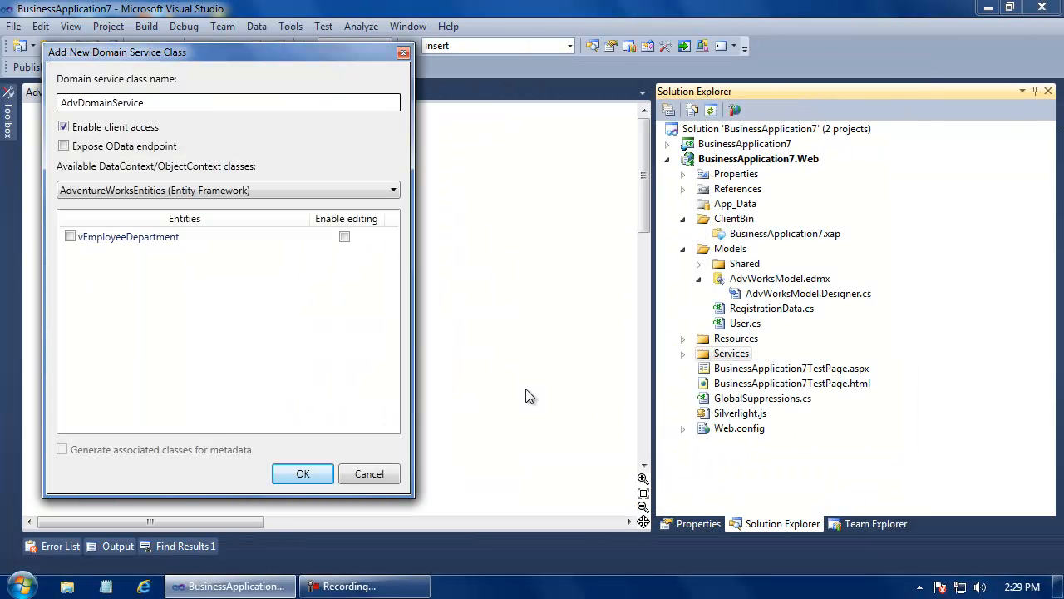
Step: Expose vEmployeeDepartment with editing enabled and generated metadata classes
left_click(70, 237)
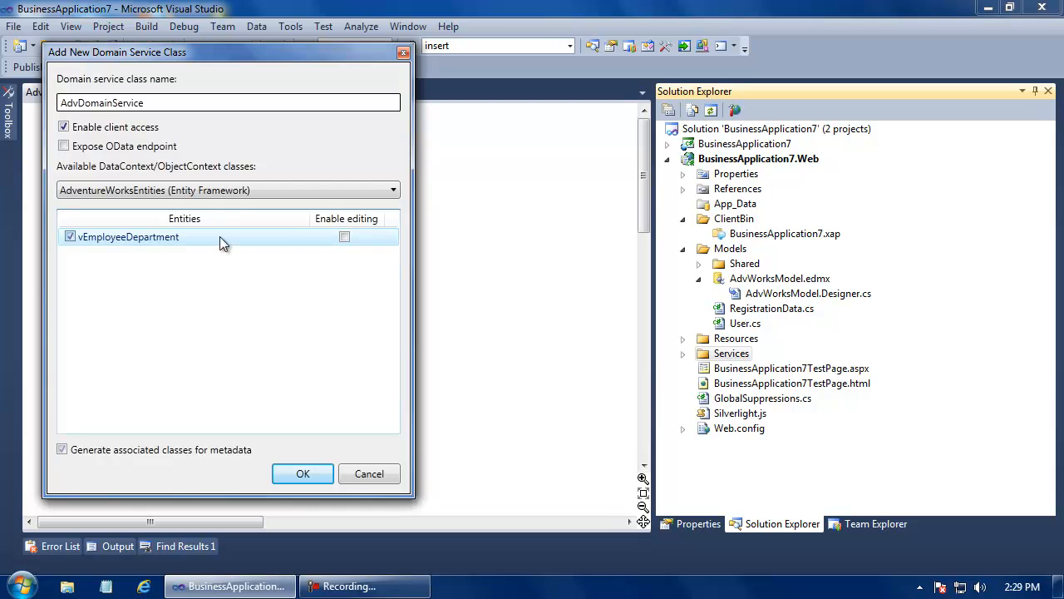
left_click(344, 236)
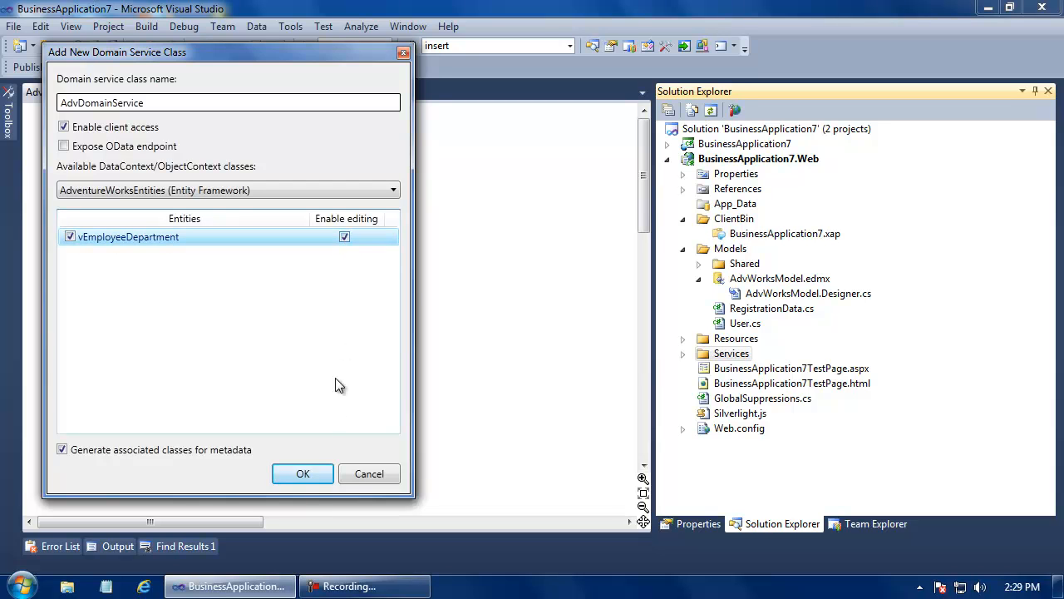
left_click(303, 473)
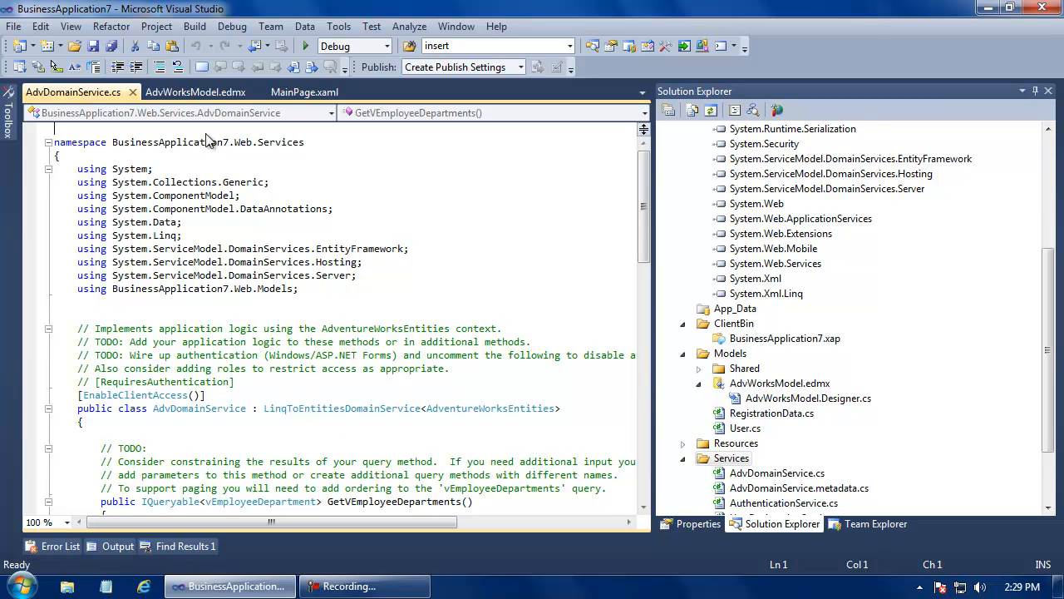
Step: Rebuild the solution again with AdvDomainService included
left_click(195, 25)
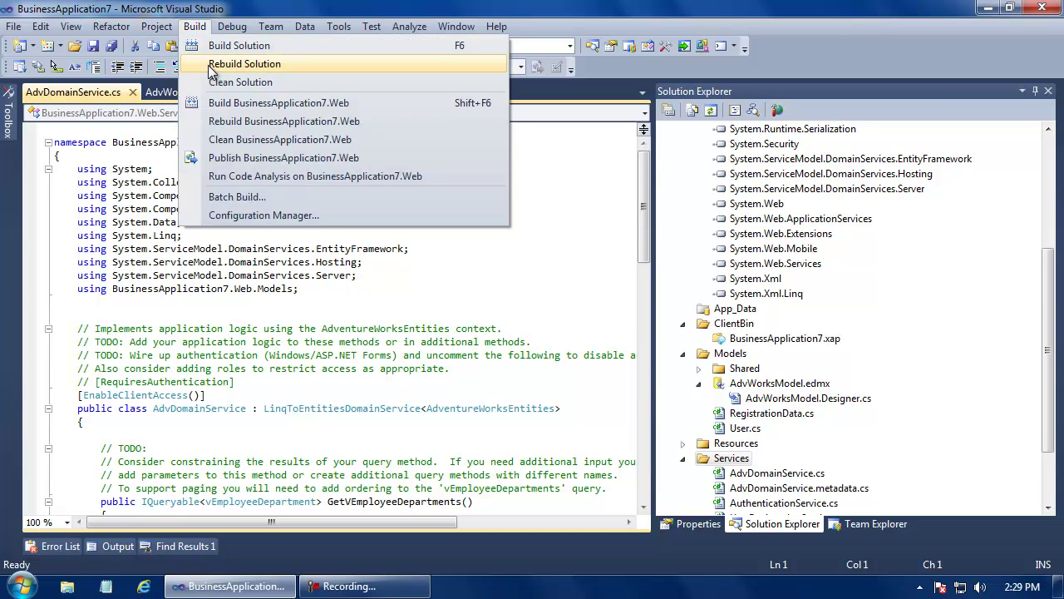
left_click(245, 64)
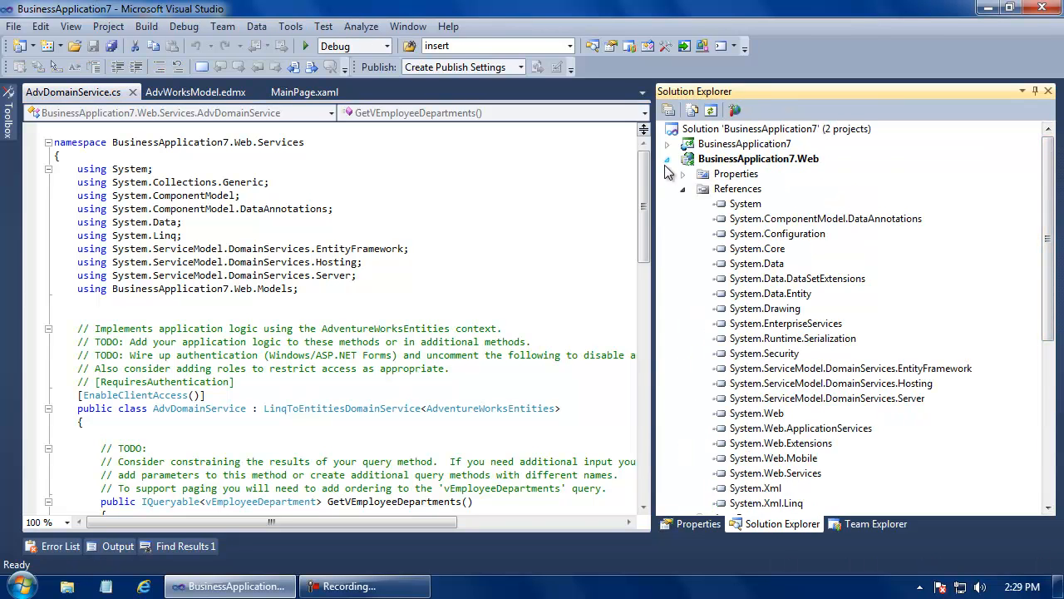
Step: Open Views/Home.xaml in the designer and drag a DataGrid, dataGrid1, onto it
left_click(667, 159)
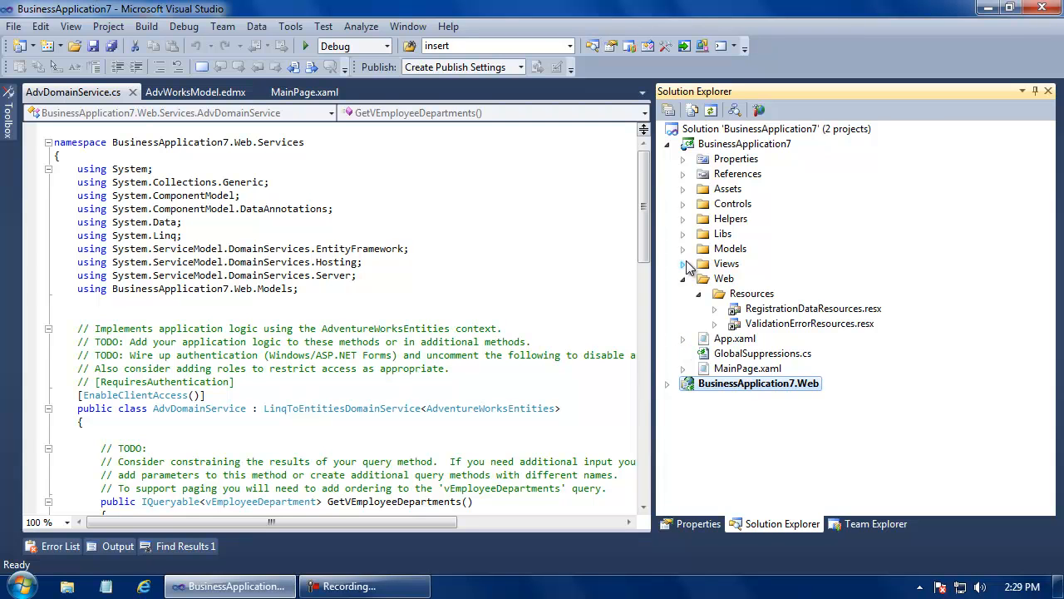
left_click(684, 263)
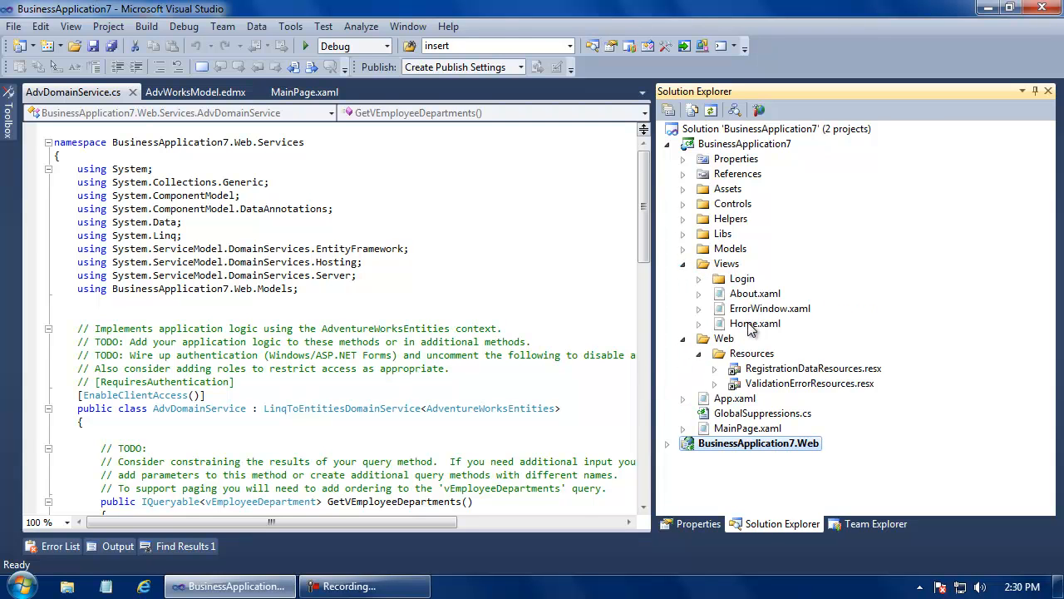
left_click(754, 324)
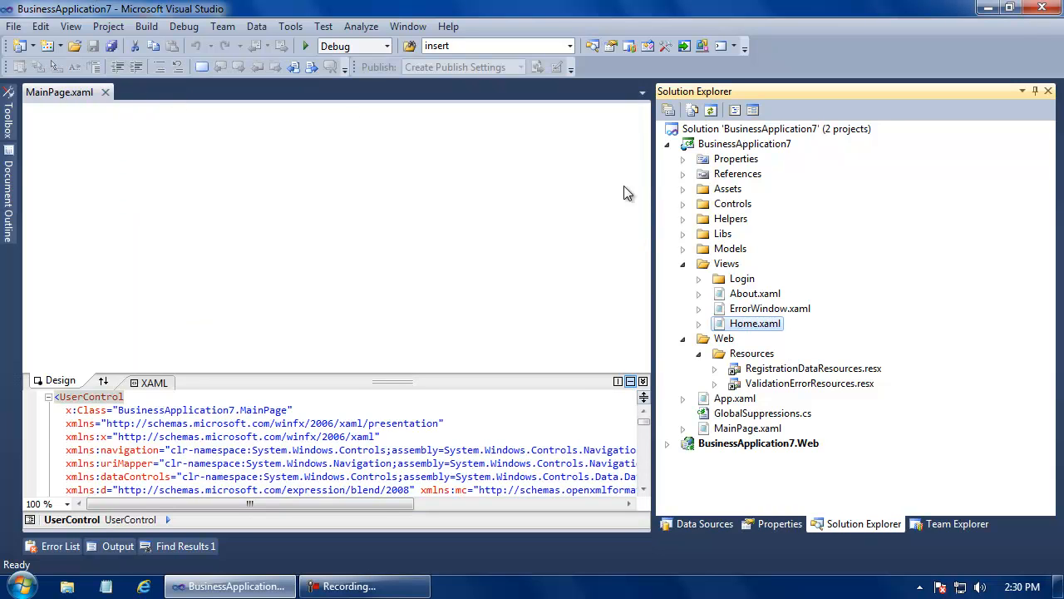
double_click(755, 322)
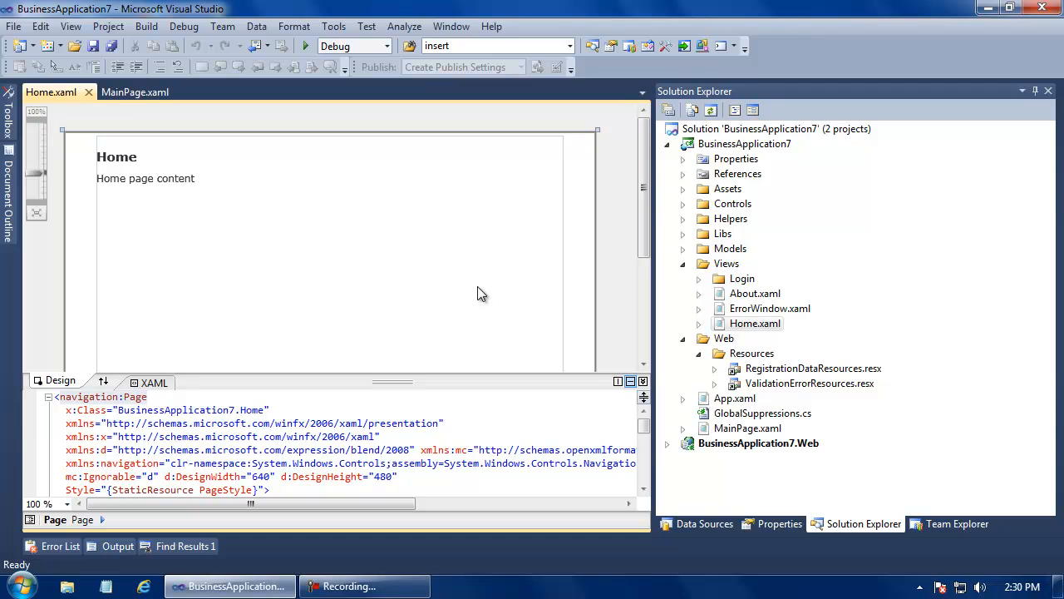
mouse_move(7, 121)
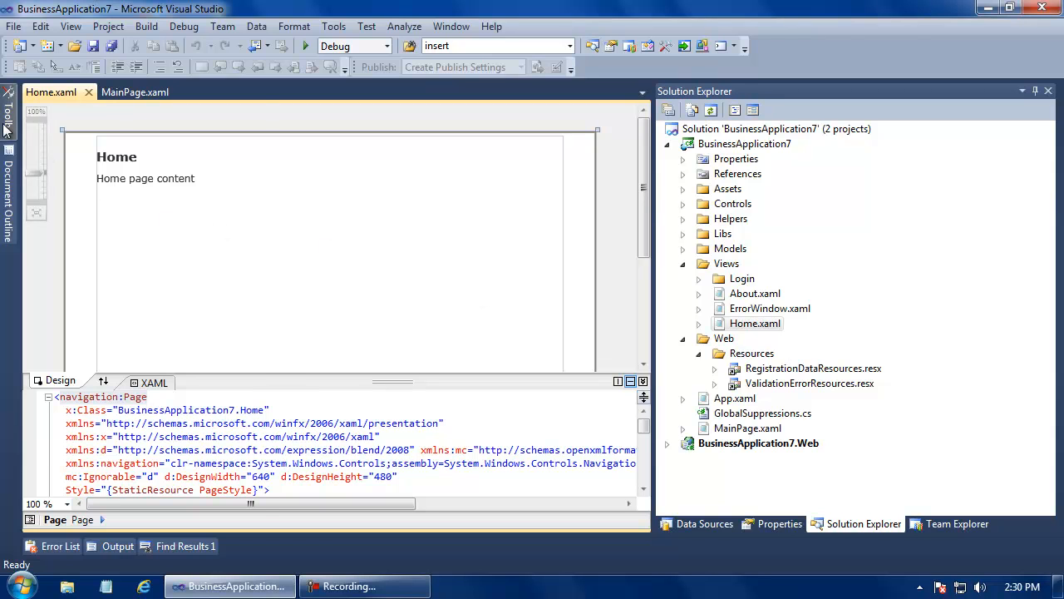
left_click(7, 108)
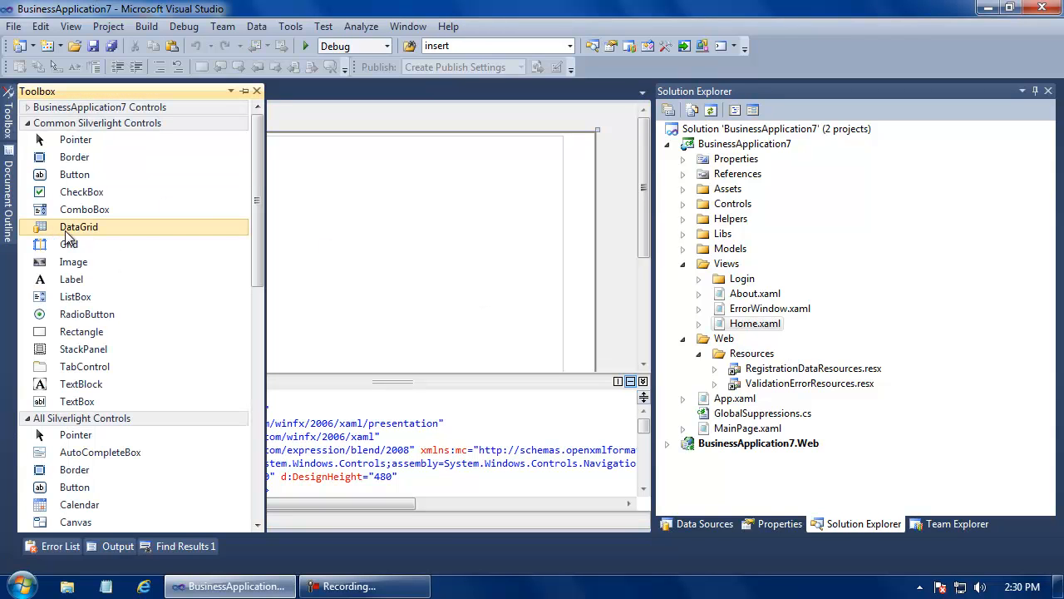
left_click_drag(78, 226, 295, 229)
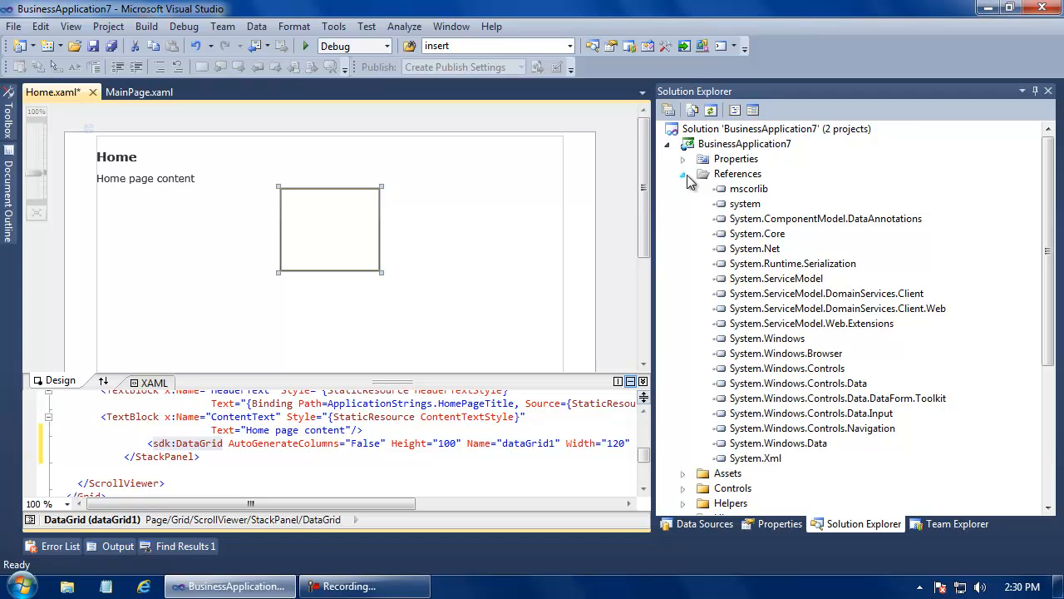
Step: Drag vEmployeeDepartment from AdvDomainContext in Data Sources onto dataGrid1
left_click(683, 173)
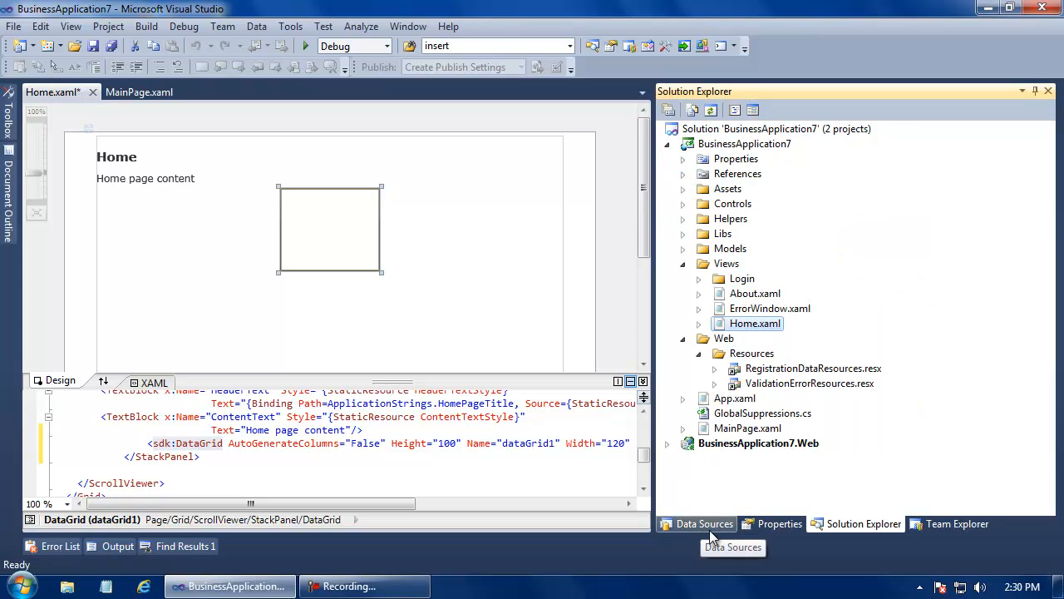
left_click(704, 524)
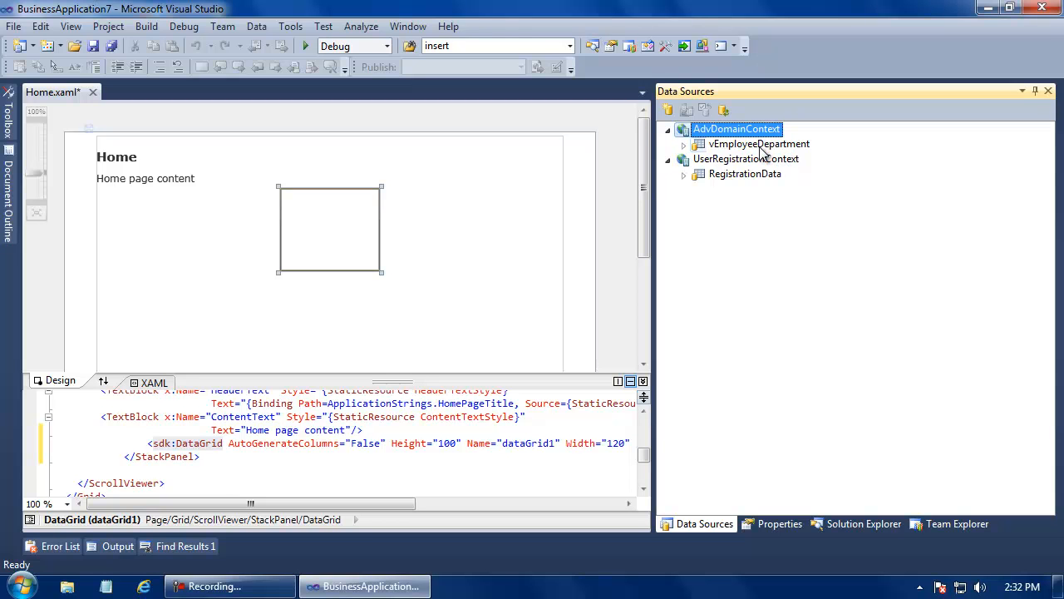
left_click(759, 143)
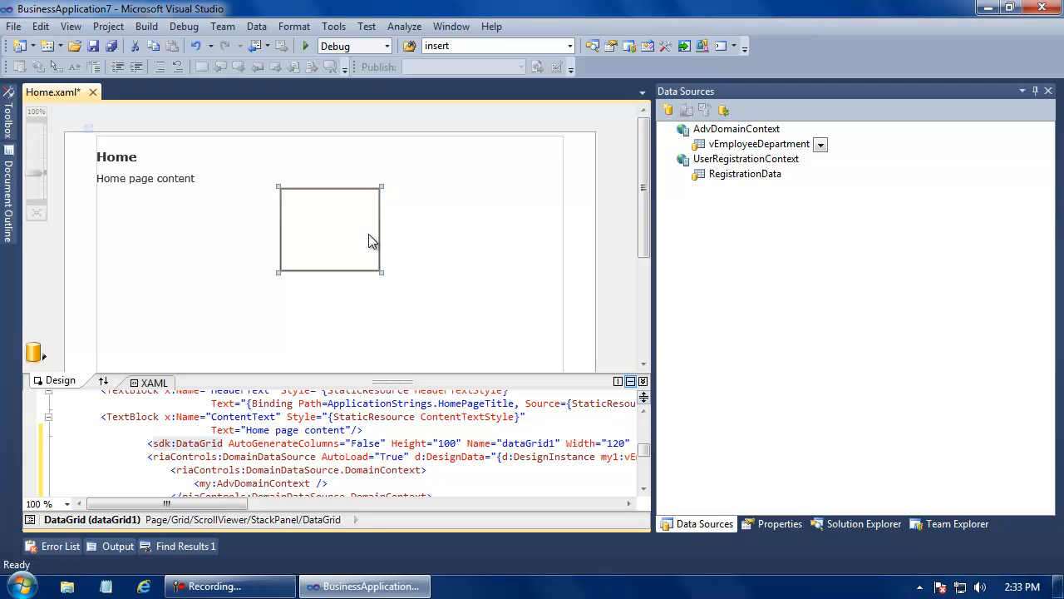
mouse_move(104, 381)
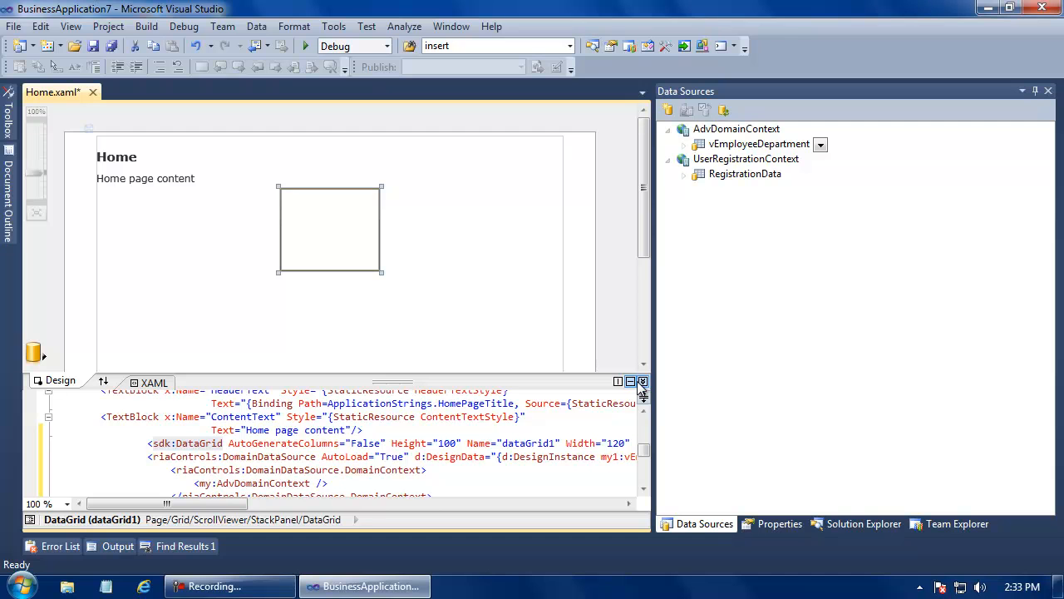
Step: Maximize the XAML pane and scroll through dataGrid1's vEmployeeDepartmentDomainDataSource binding markup
left_click(630, 381)
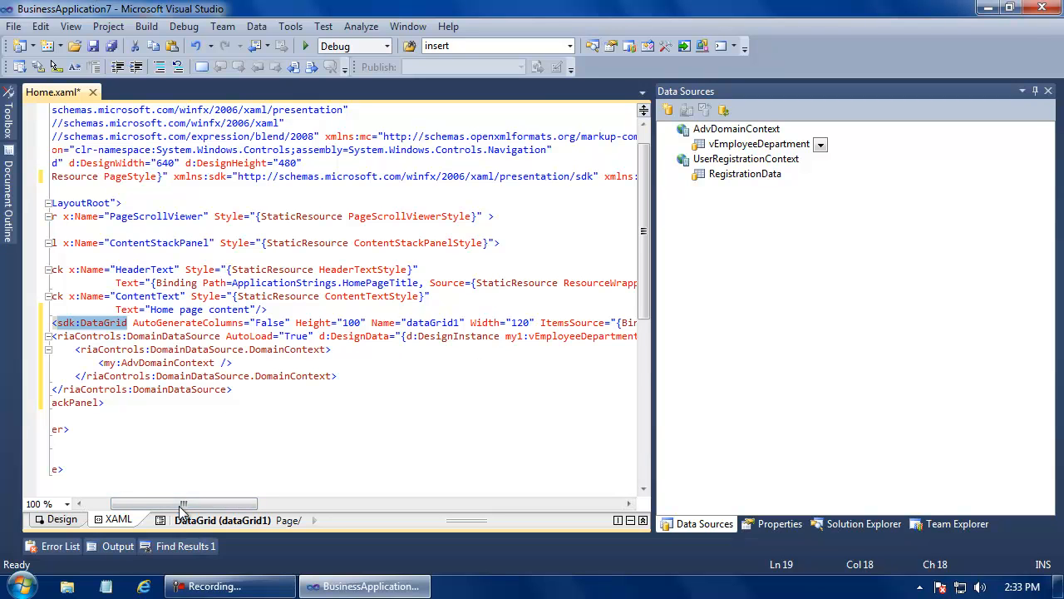
left_click_drag(183, 504, 297, 503)
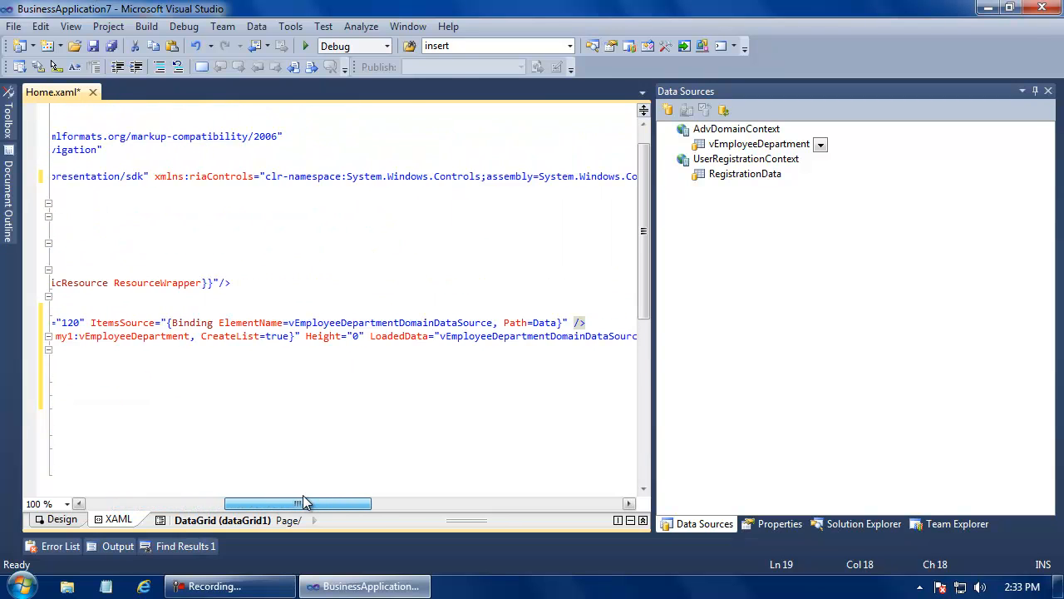
left_click_drag(297, 503, 344, 504)
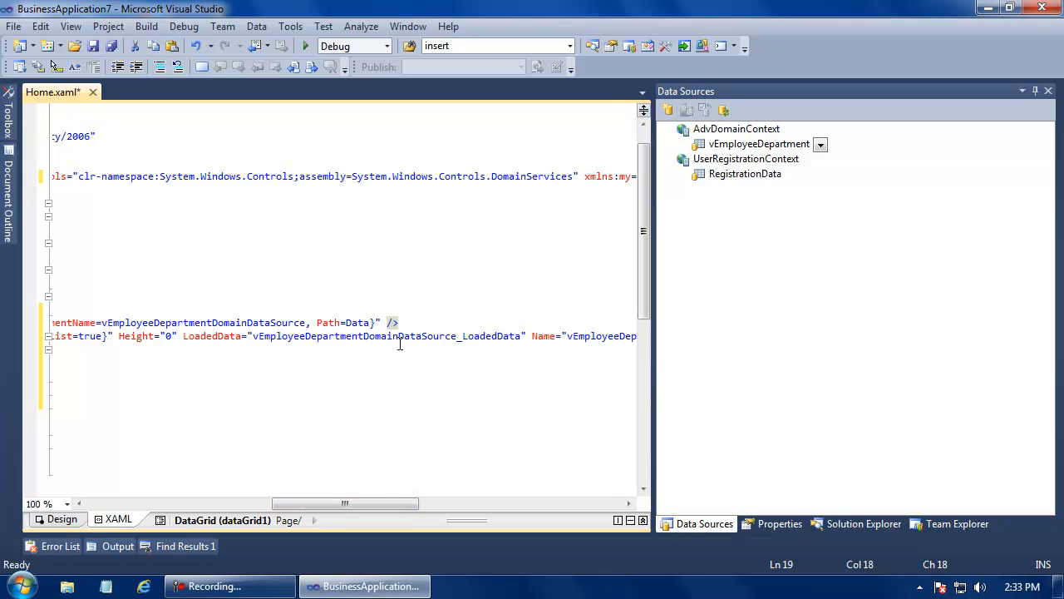
left_click_drag(345, 503, 451, 503)
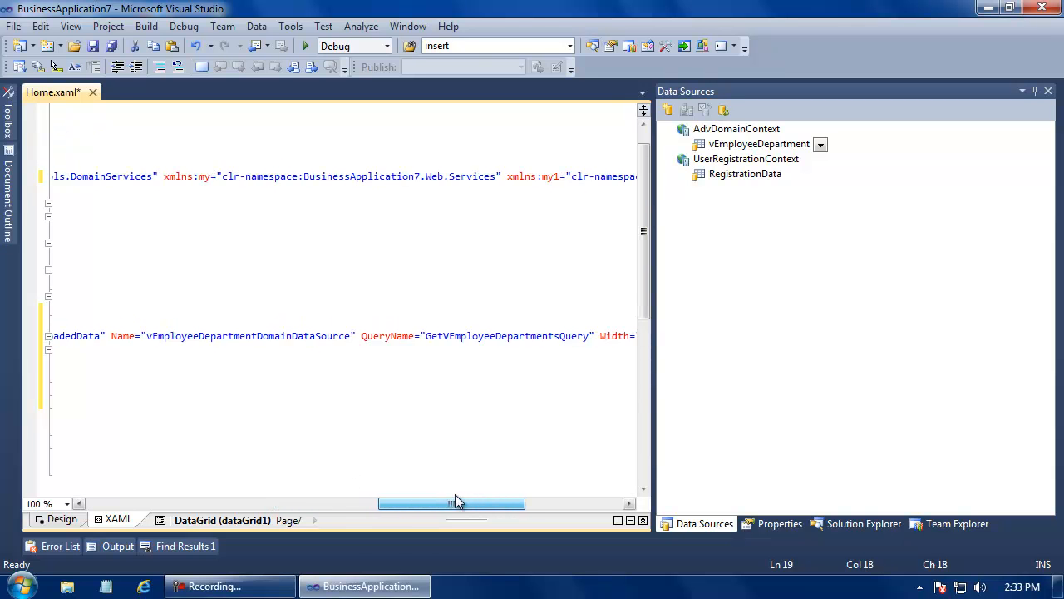
left_click_drag(453, 503, 503, 503)
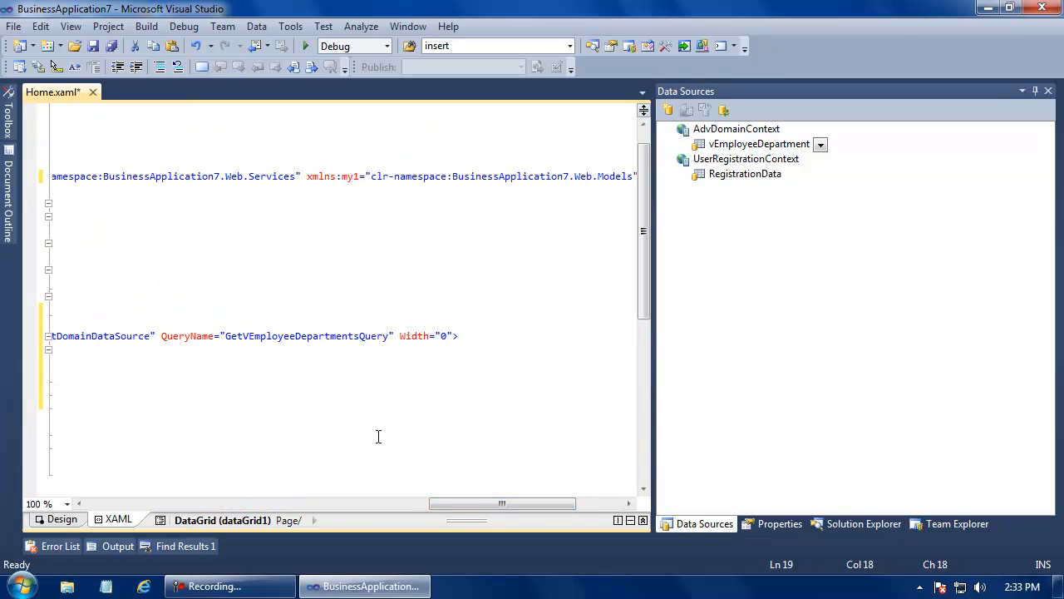
left_click_drag(498, 503, 195, 503)
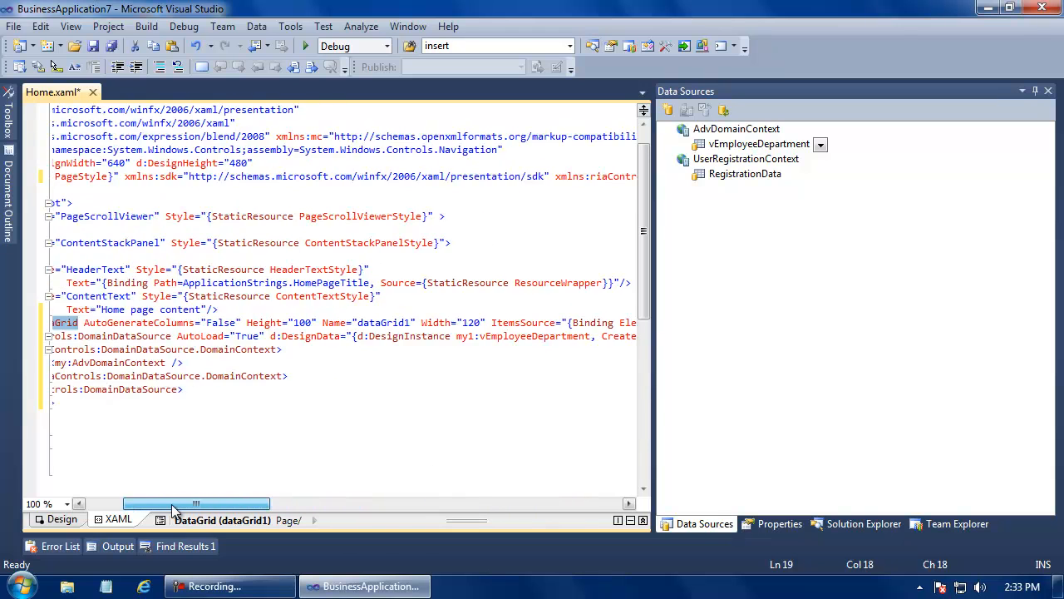
left_click_drag(195, 503, 162, 503)
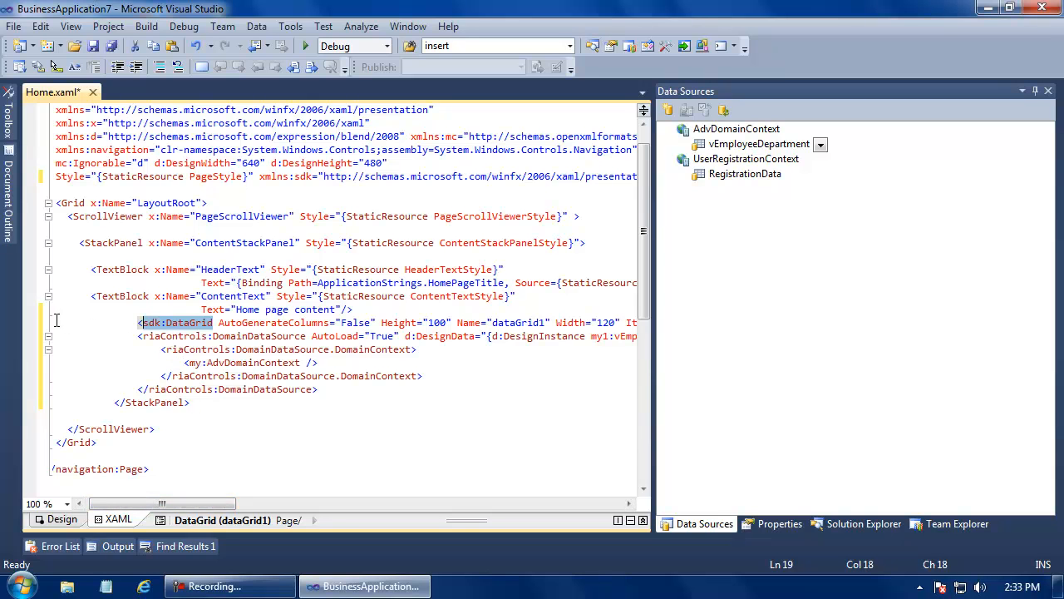
left_click(88, 336)
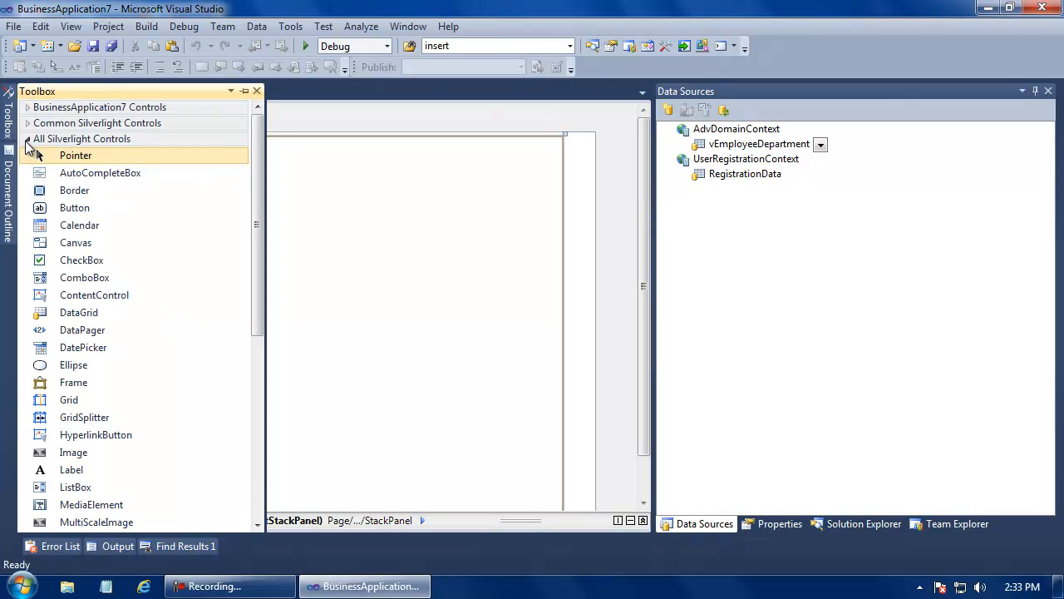
Step: Replace the DataGrid with a GoXam Diagram named diagram1
left_click(49, 154)
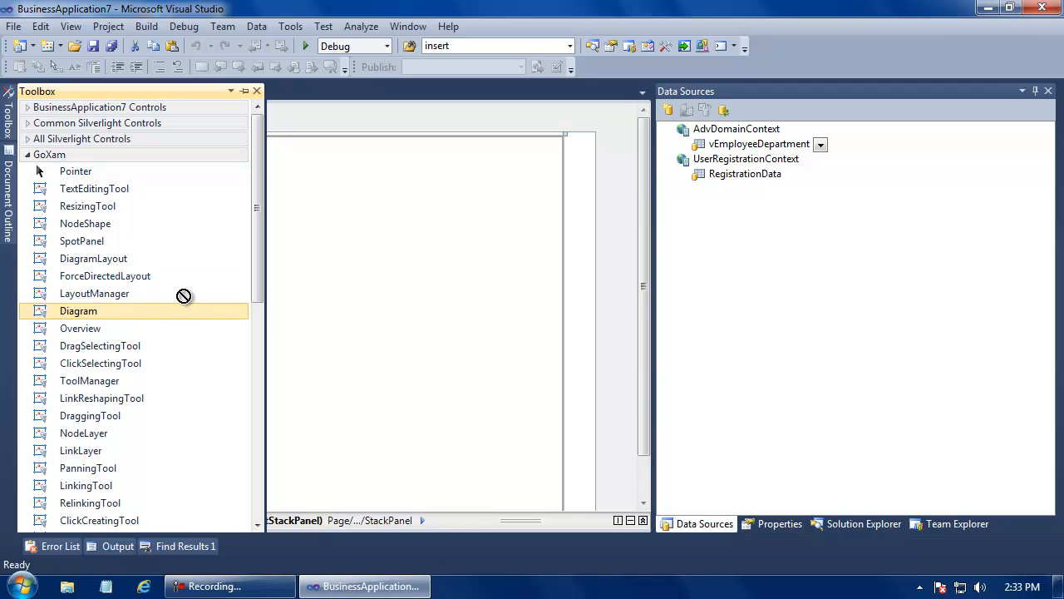
mouse_move(285, 290)
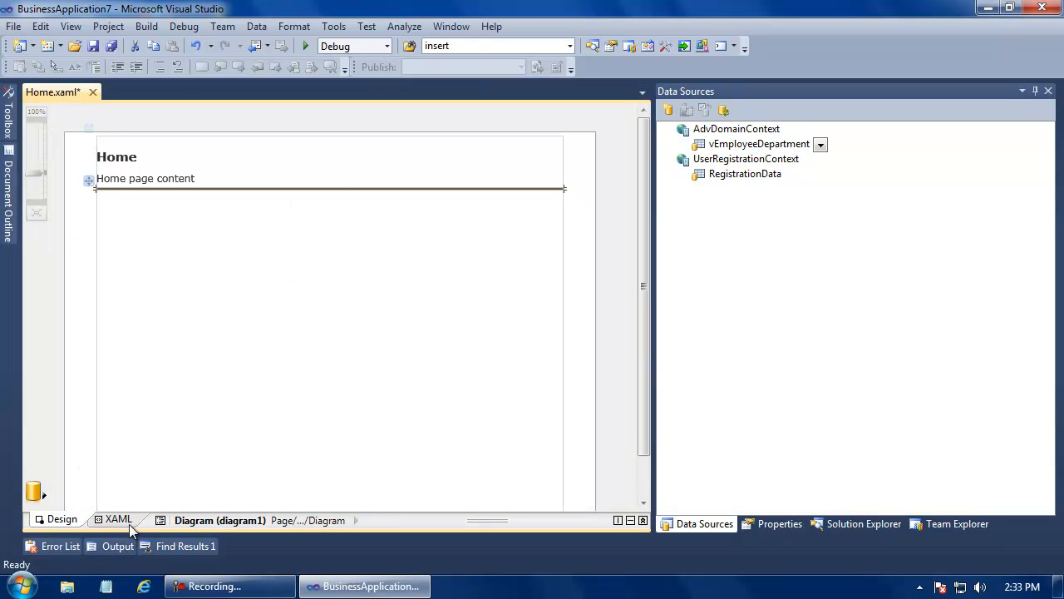
left_click(118, 519)
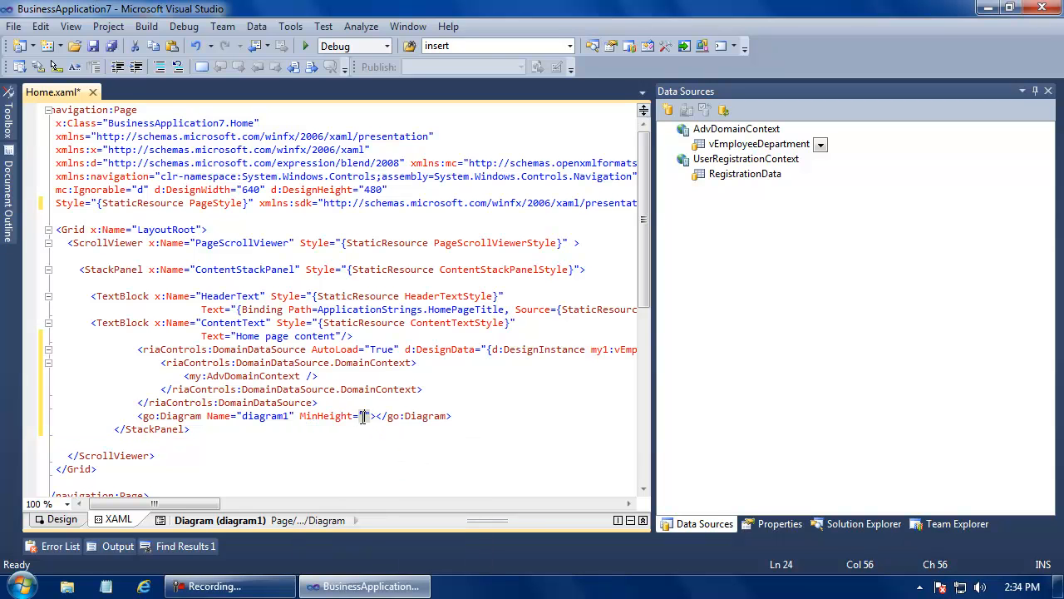
Step: Add a Diagram.Model holding a UniversalTreeModel with NodeKeyPath EmployeeID and ParentNodePath ManagerID
type("300")
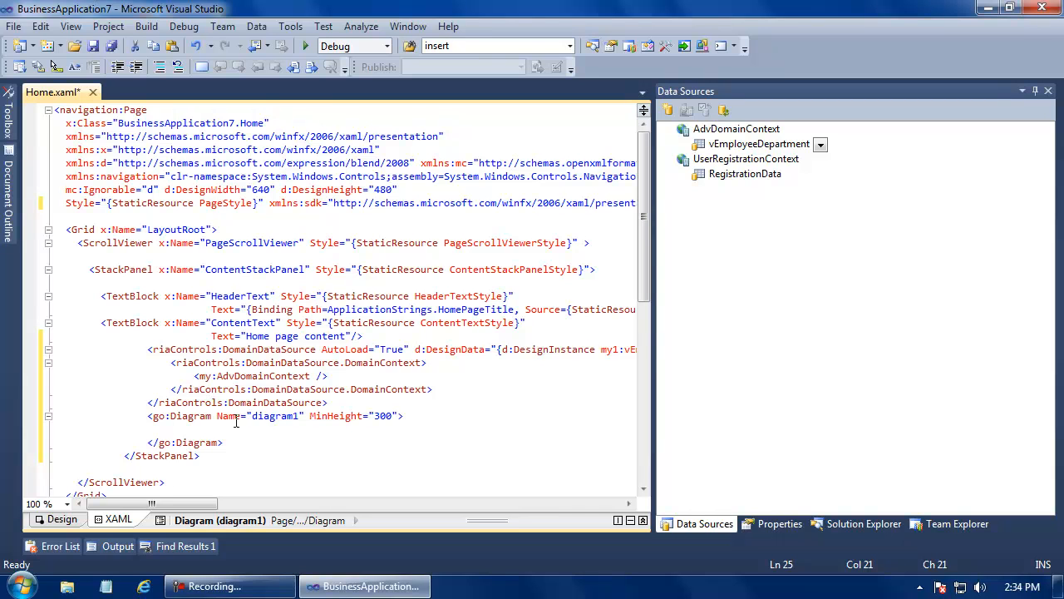
mouse_move(225, 425)
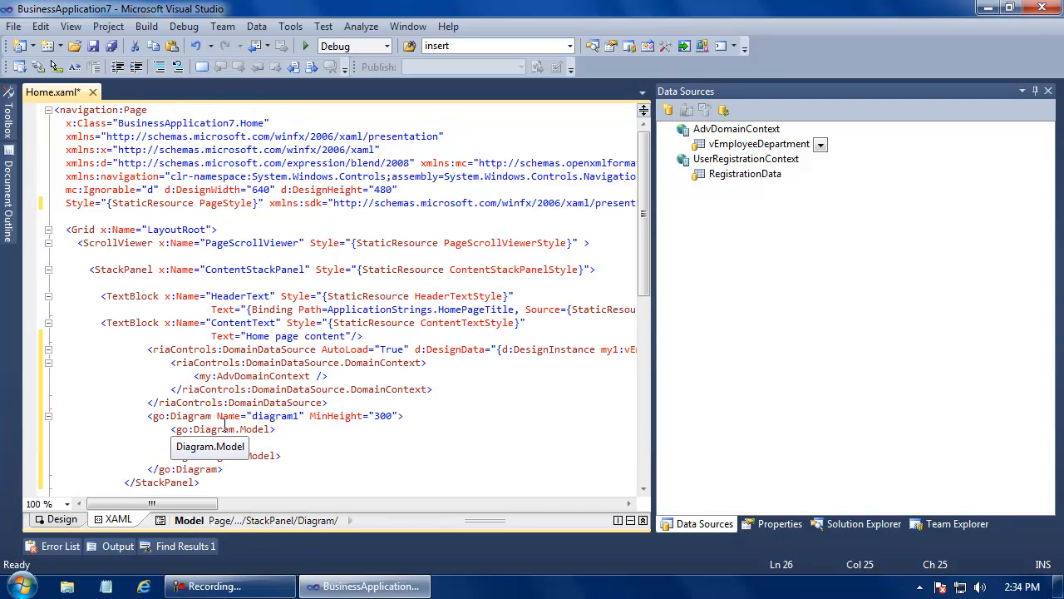
type("go")
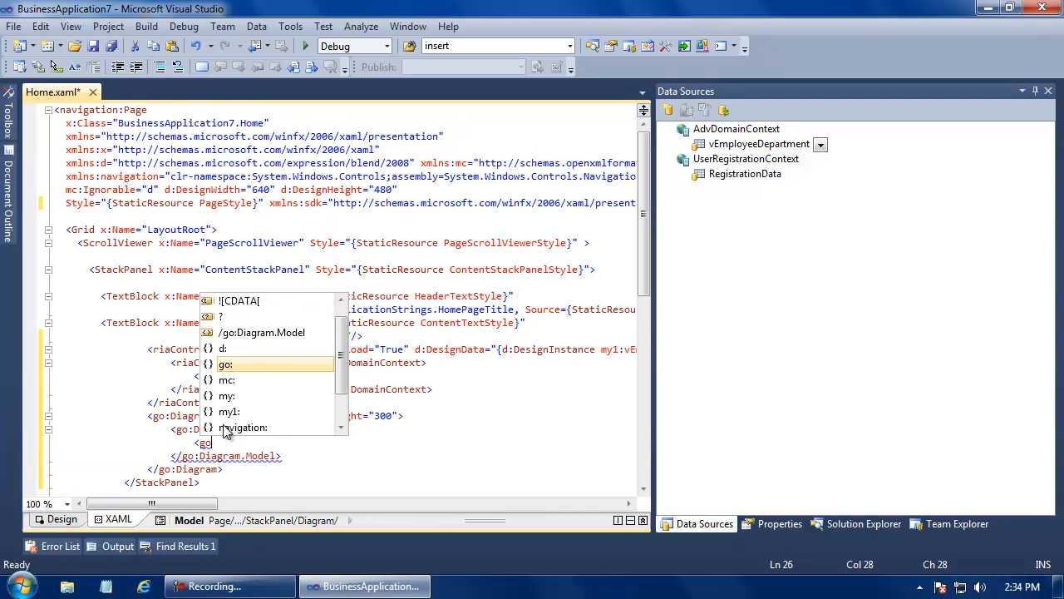
type("un")
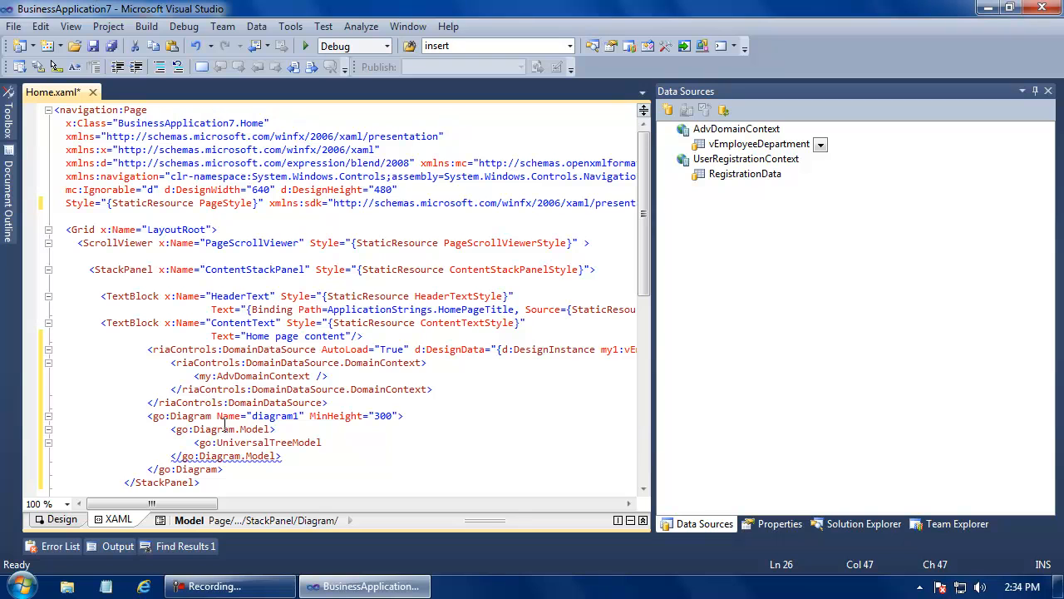
type("No")
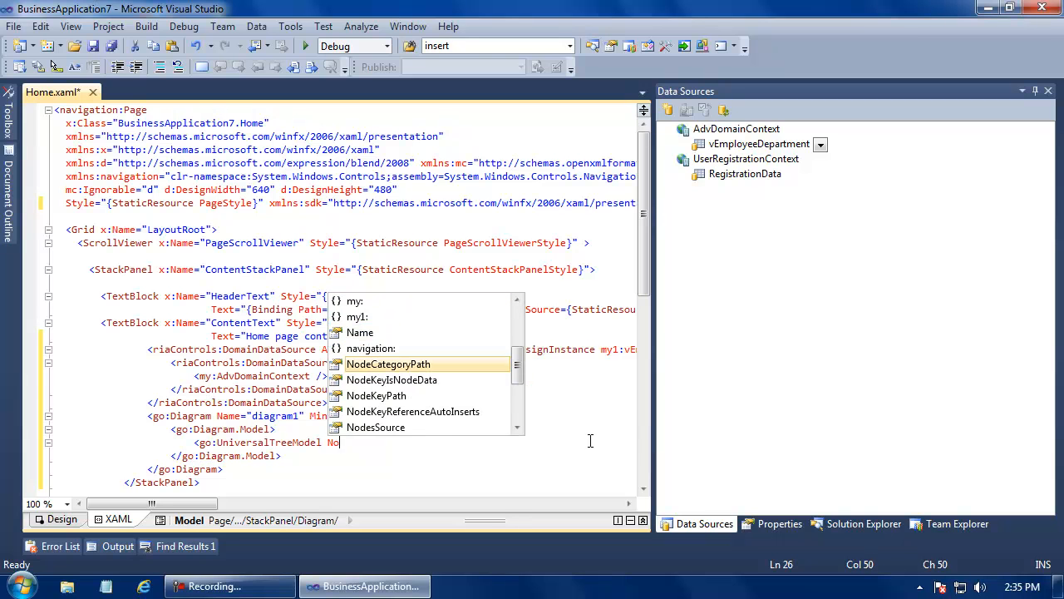
type("deKeyPath=\"Em")
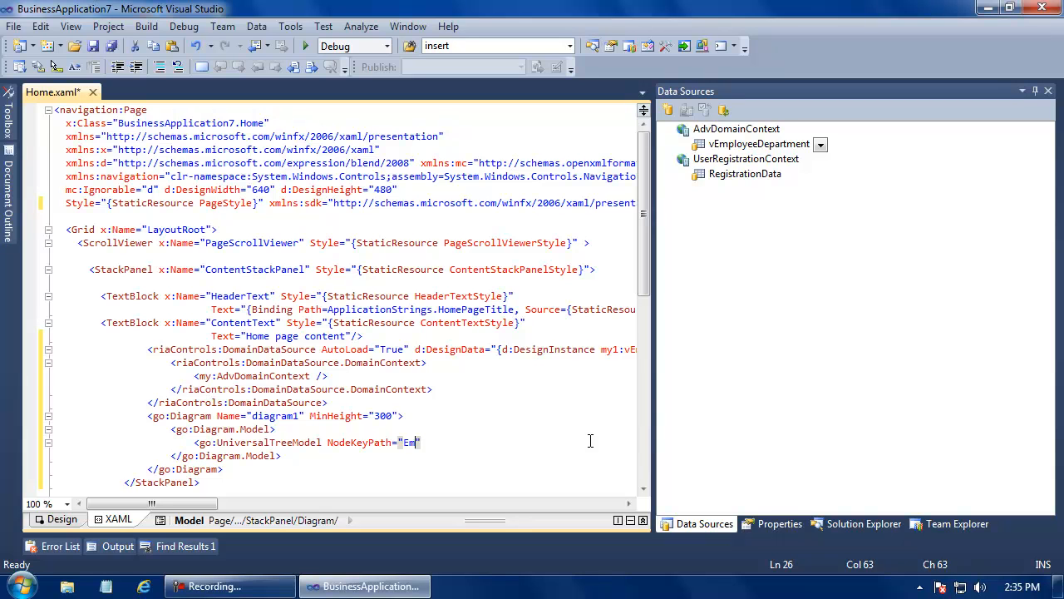
type("ployee")
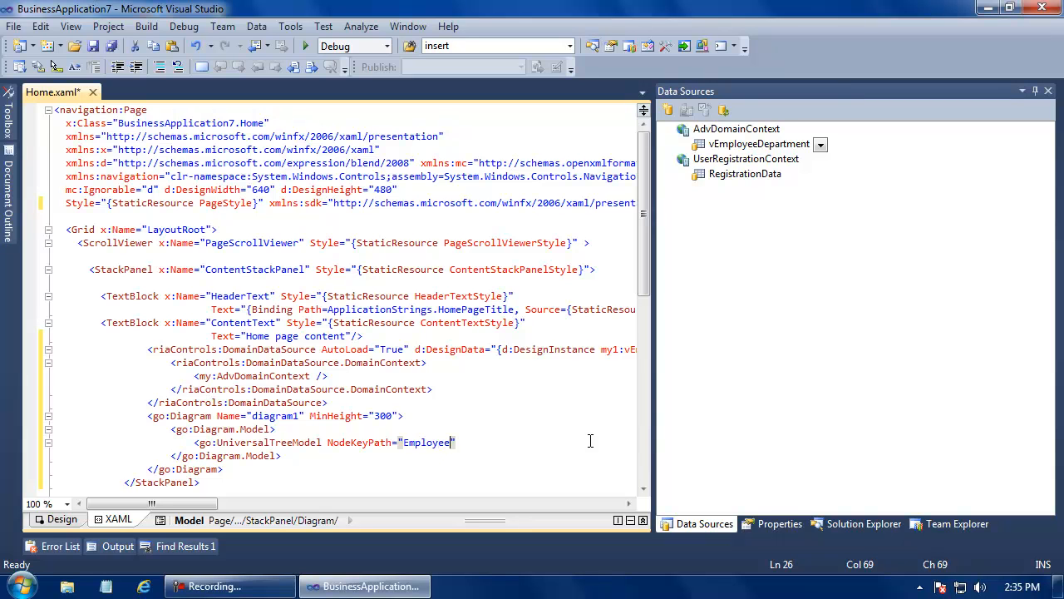
type("ID")
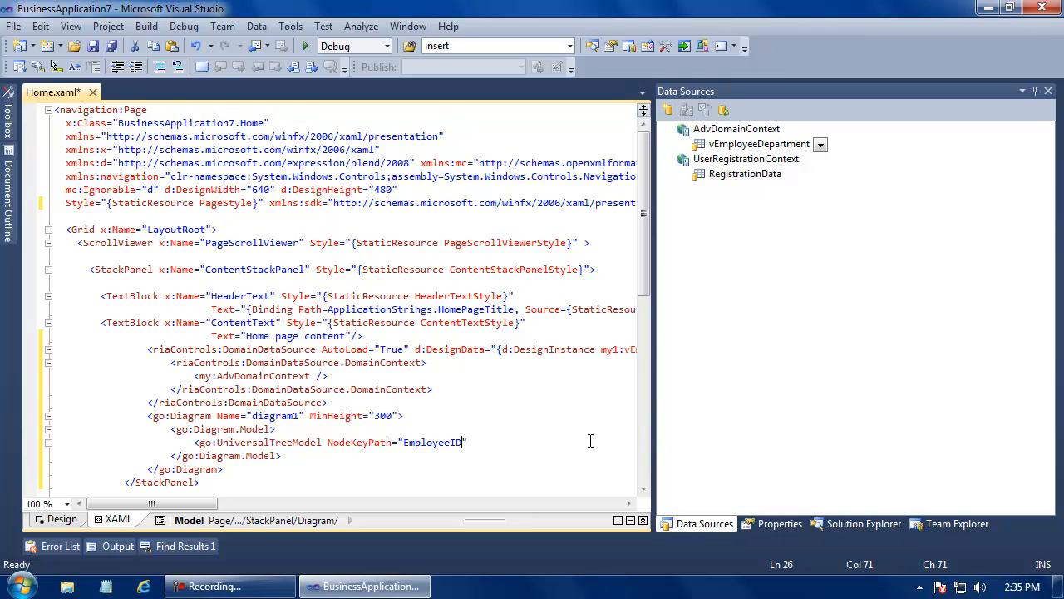
type("ParentNodePath=\"Ma")
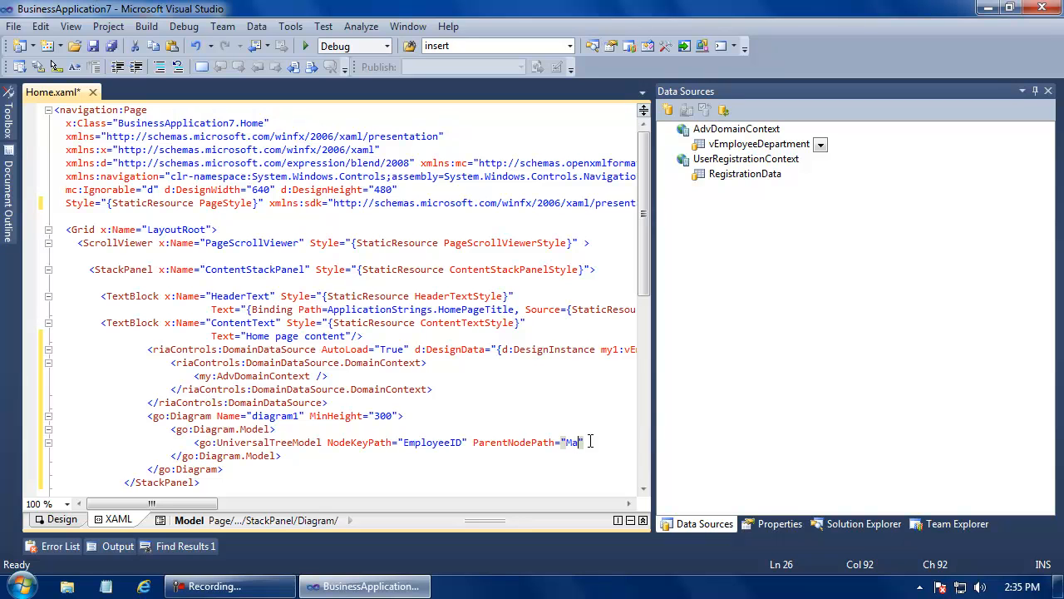
type("nagerID")
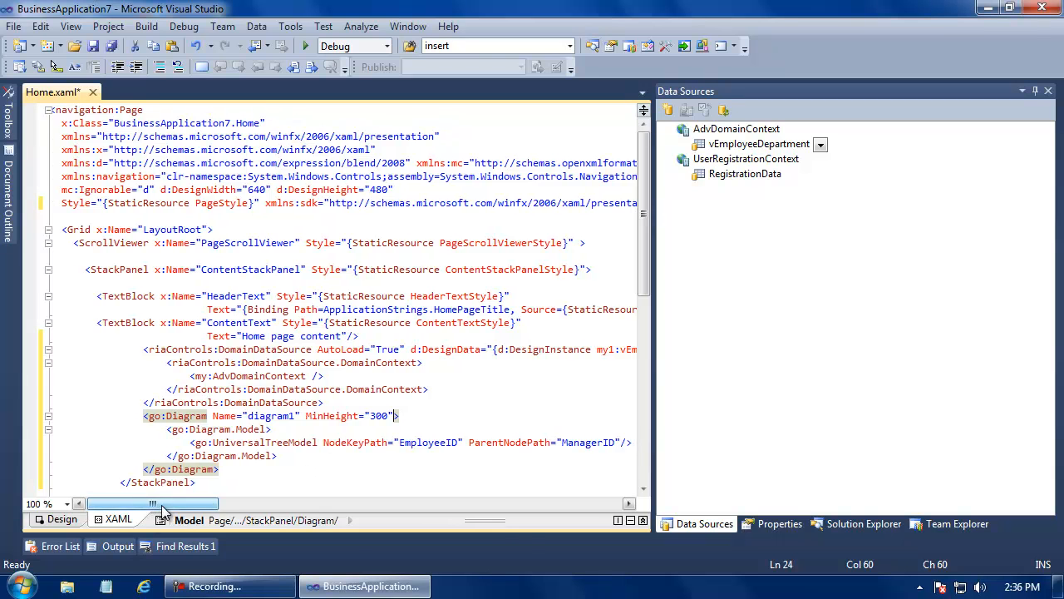
Step: Open the vEmployeeDepartmentDomainDataSource_LoadedData handler in Home.xaml.cs via View Code
left_click_drag(152, 504, 308, 504)
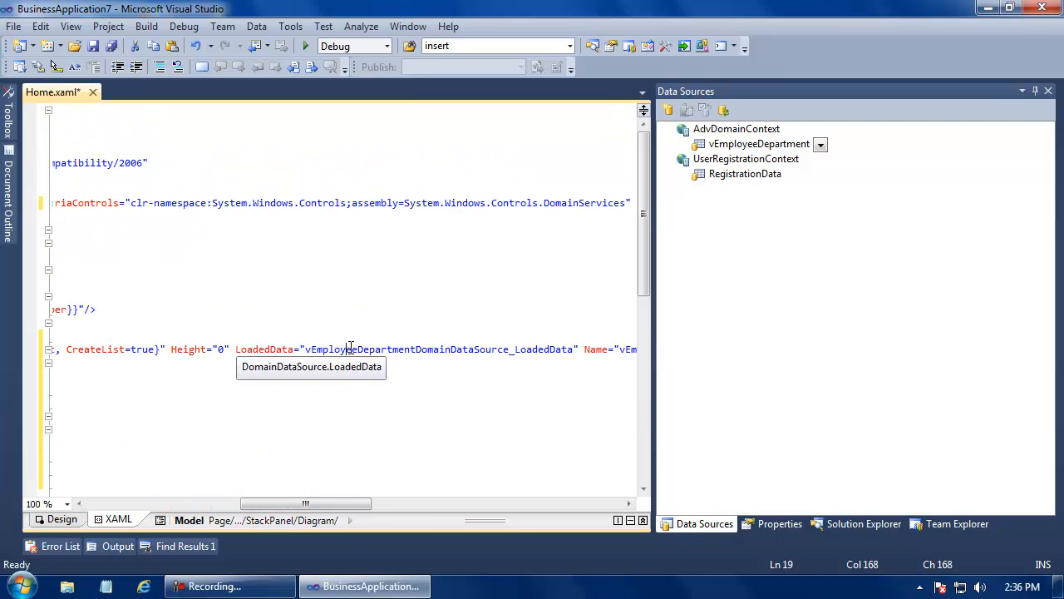
right_click(350, 349)
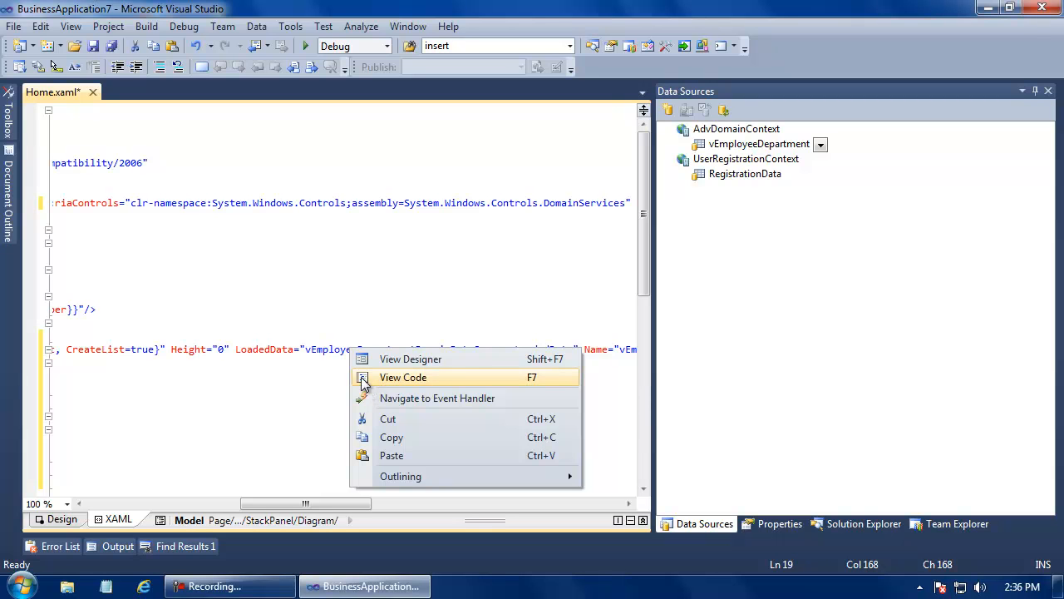
left_click(403, 377)
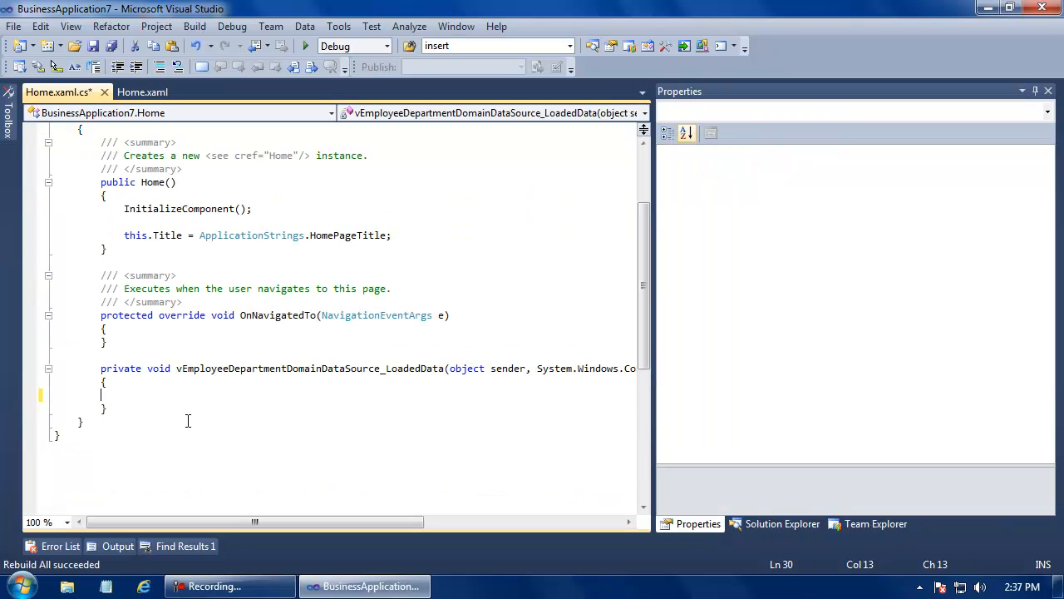
Step: Set diagram1.NodesSource = vEmployeeDepartmentDomainDataSource.Data in the handler and start debugging
type("diagram1")
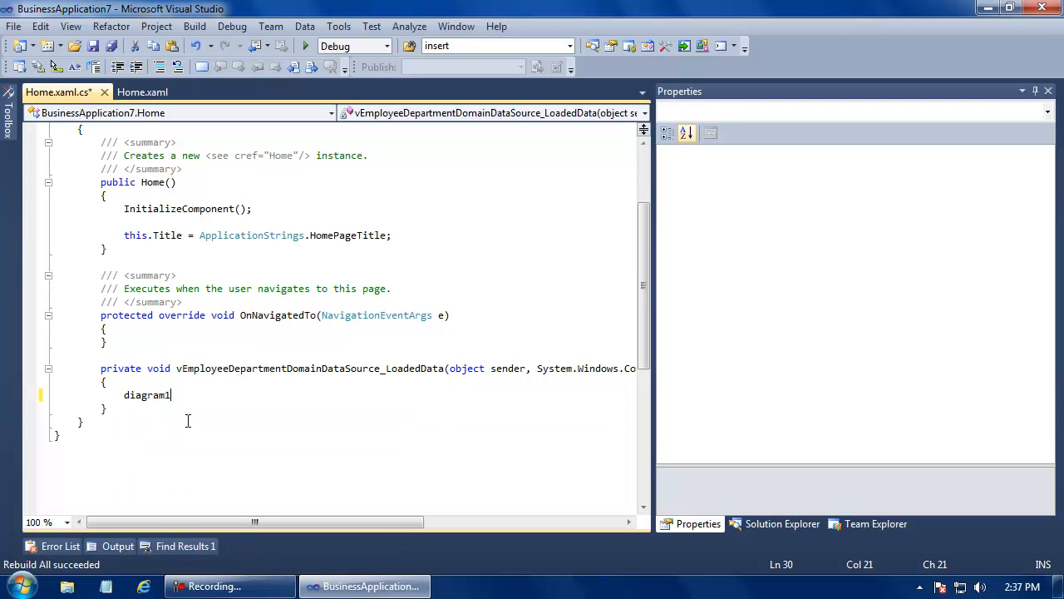
type(".n")
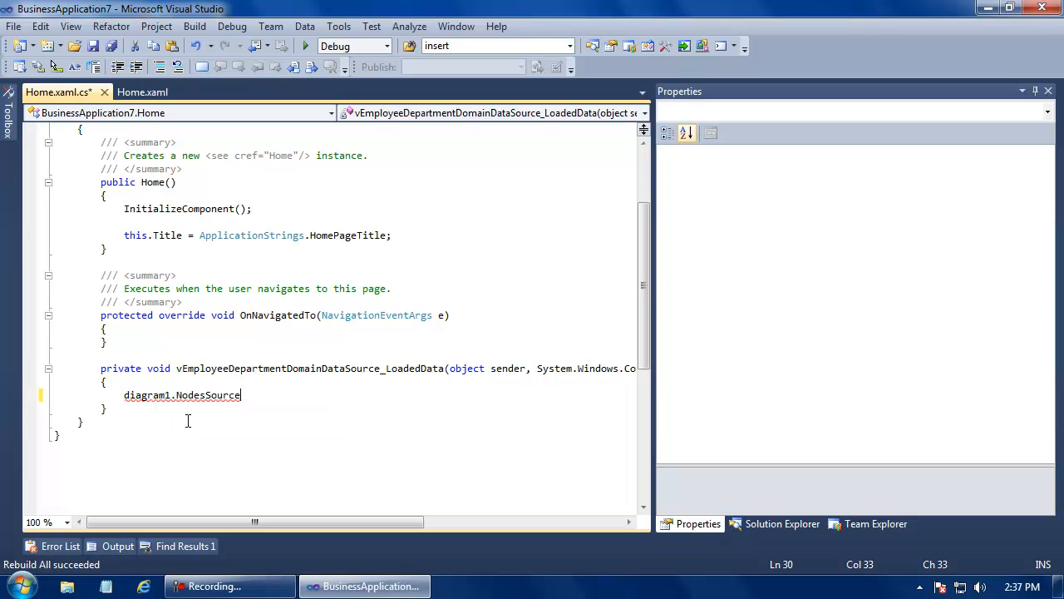
type("=")
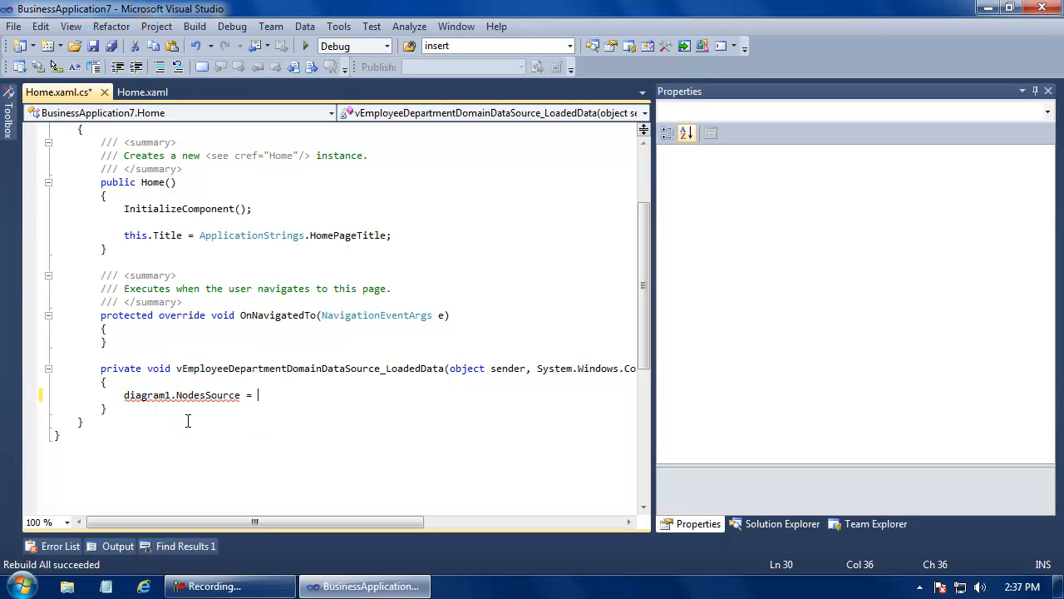
type("v")
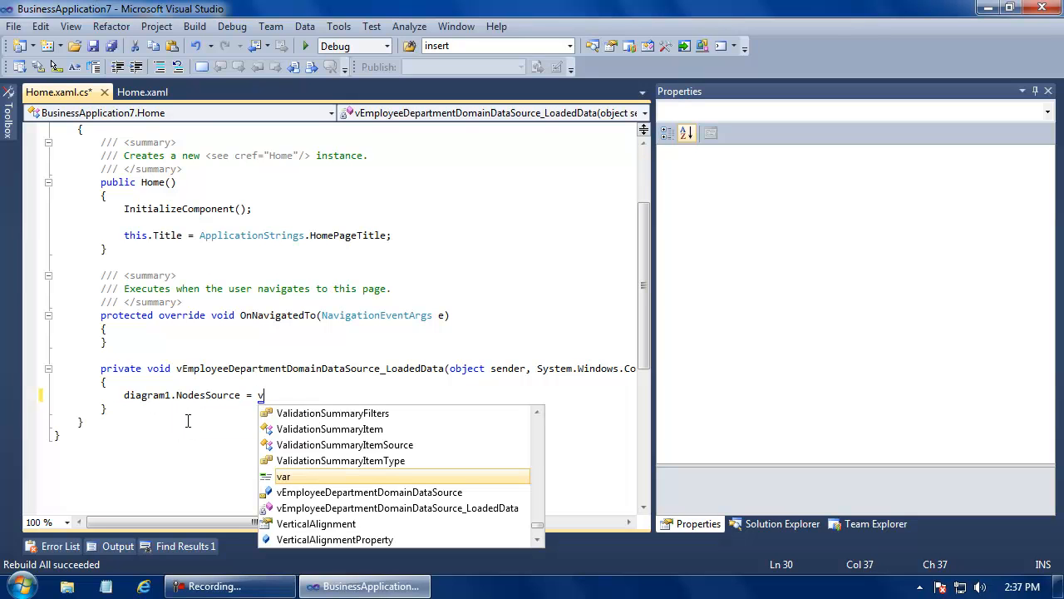
type("e")
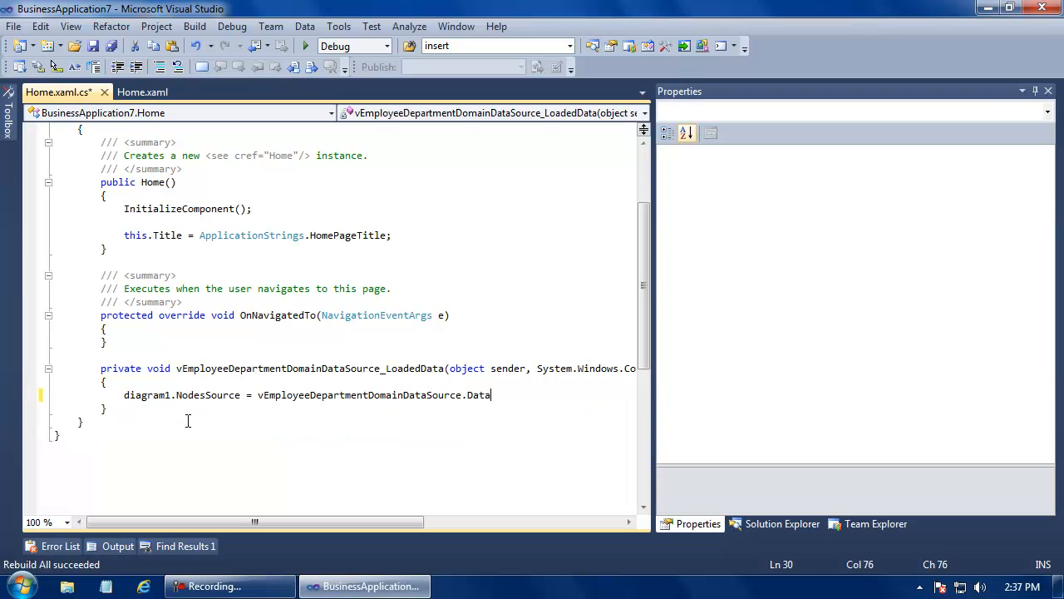
type(";")
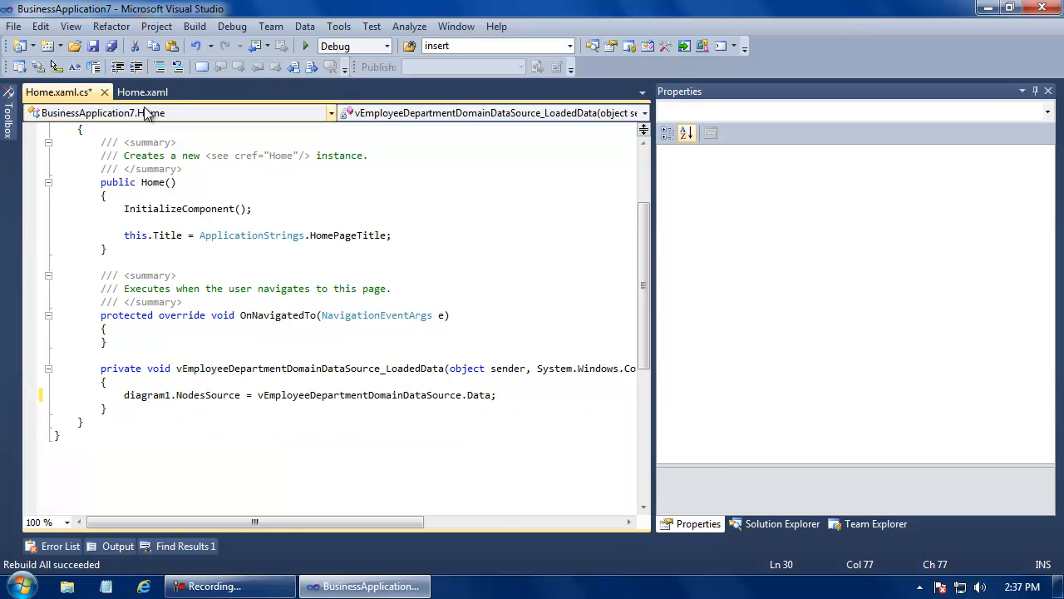
left_click(142, 91)
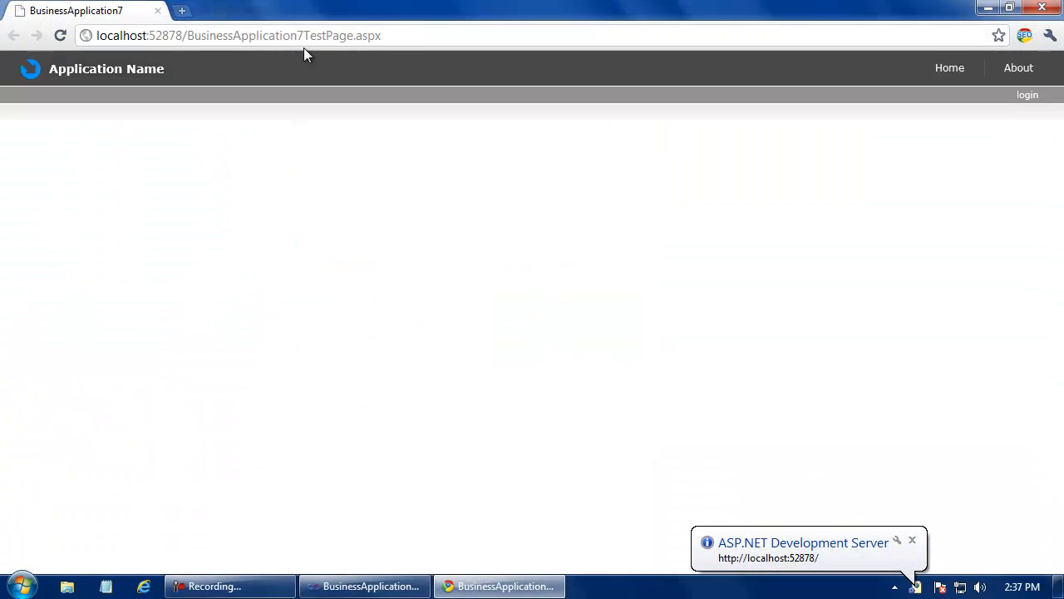
Step: Inspect the employee nodes and tangled links in Chrome, then close the browser
left_click(950, 68)
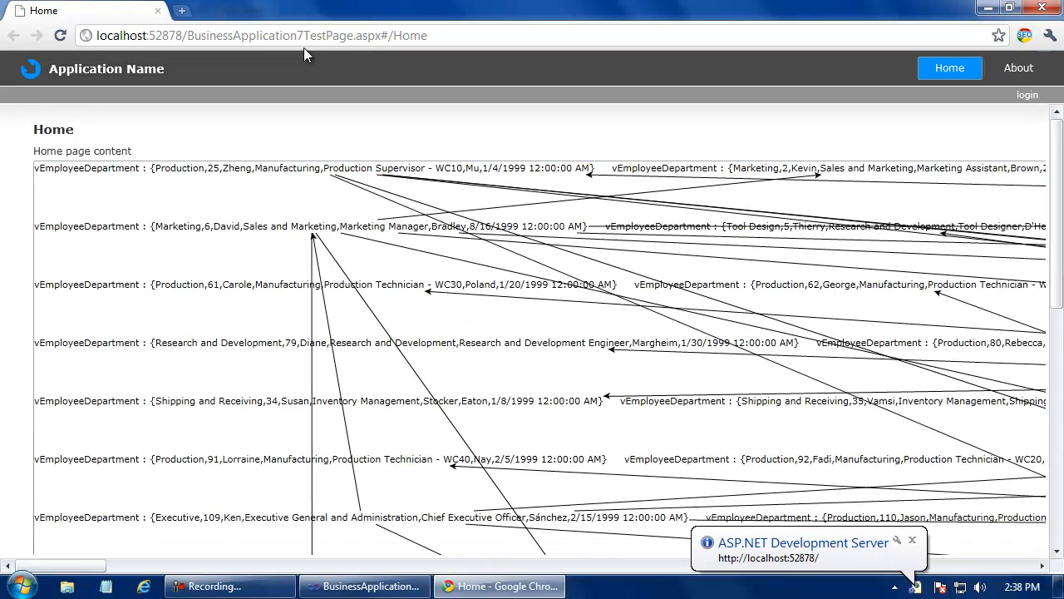
mouse_move(556, 10)
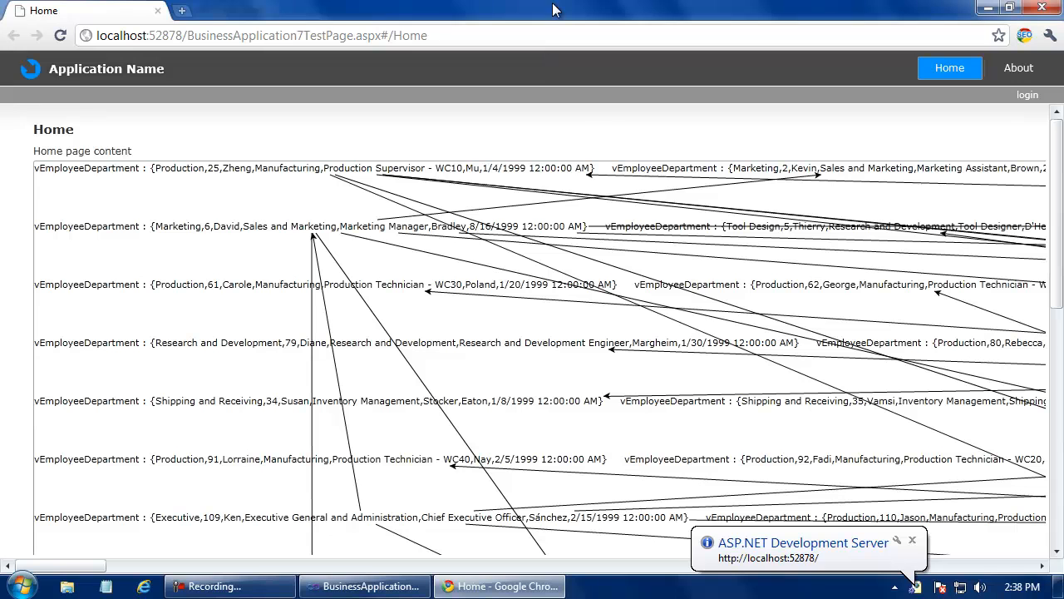
mouse_move(130, 181)
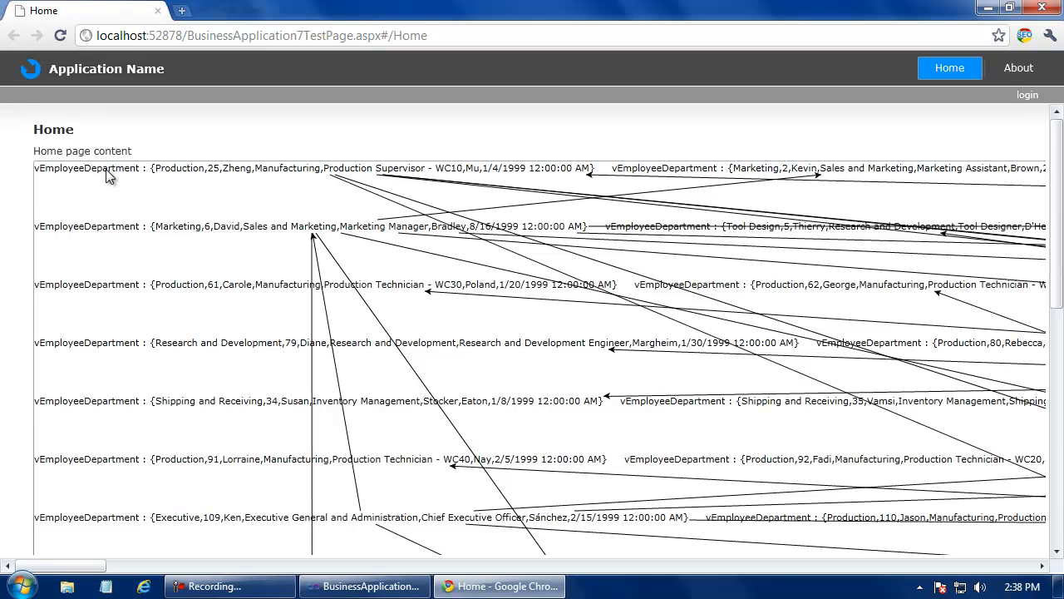
mouse_move(342, 218)
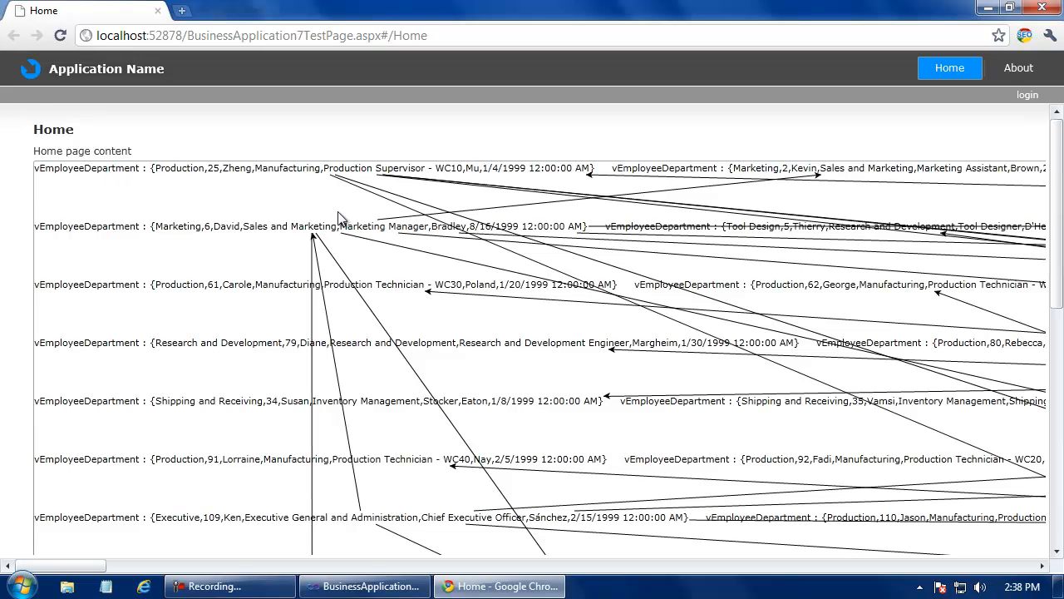
mouse_move(472, 297)
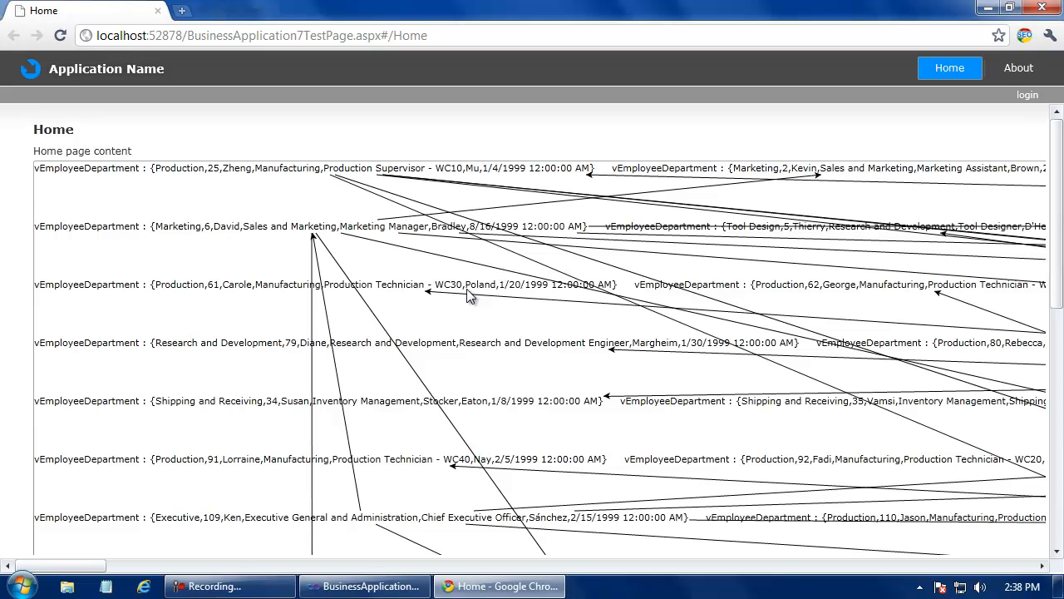
mouse_move(665, 203)
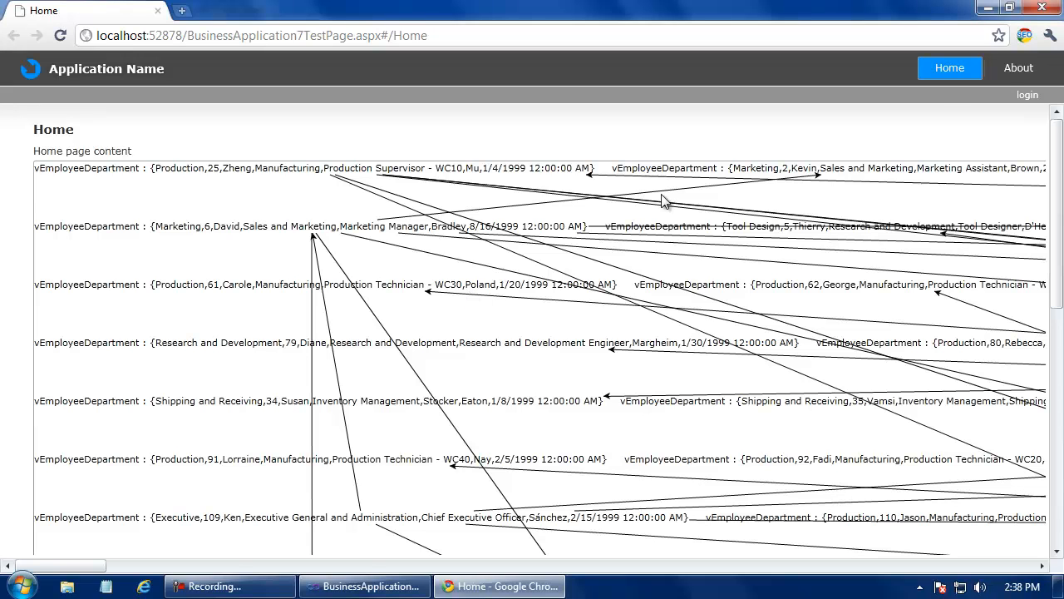
left_click(363, 586)
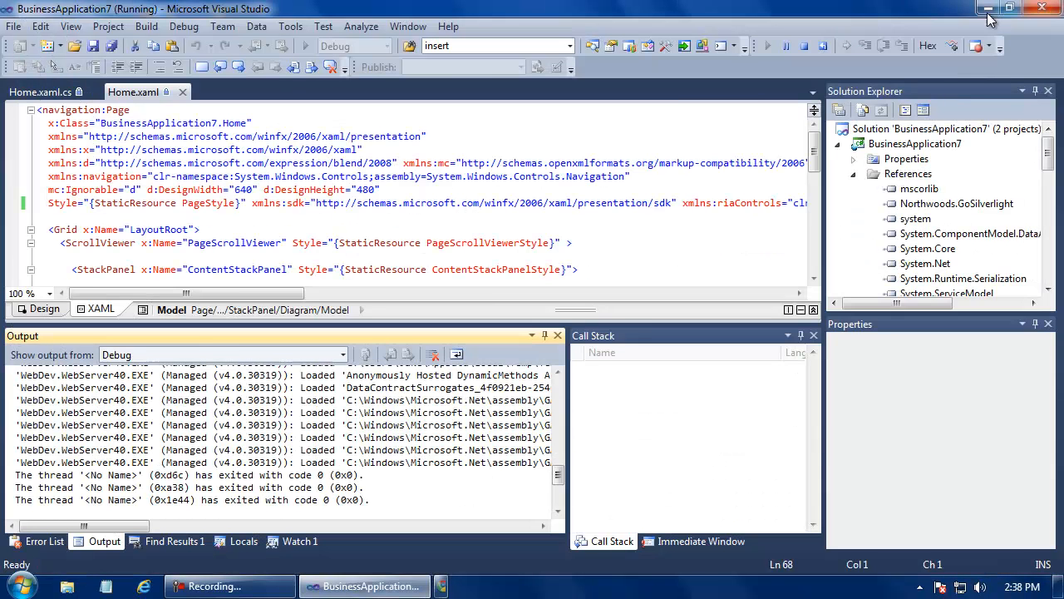
Step: Switch back to Home.xaml near the TreeLayout and scroll up to the markup's top
left_click(987, 9)
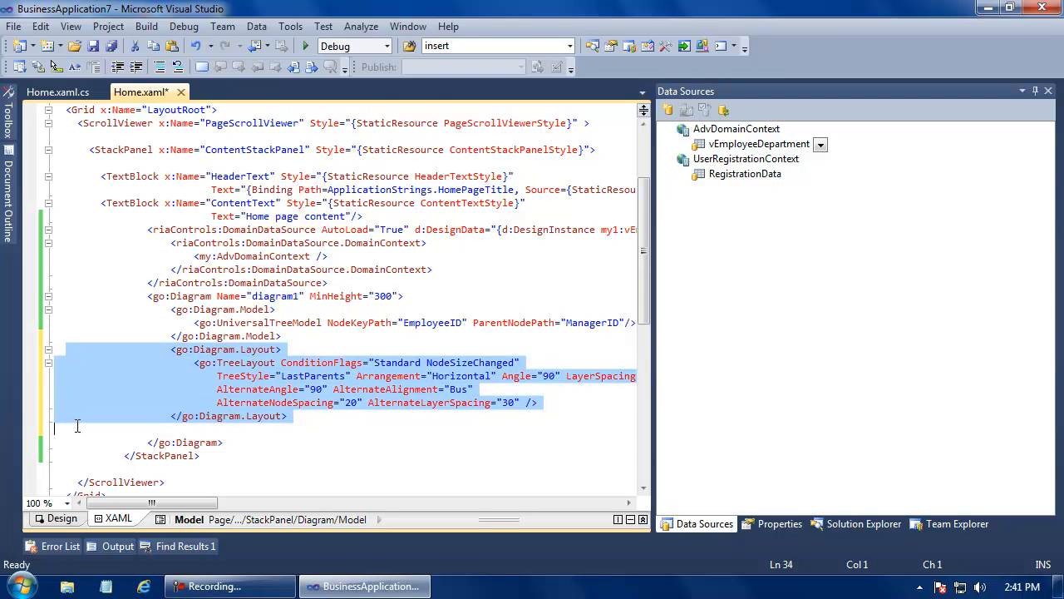
left_click(346, 420)
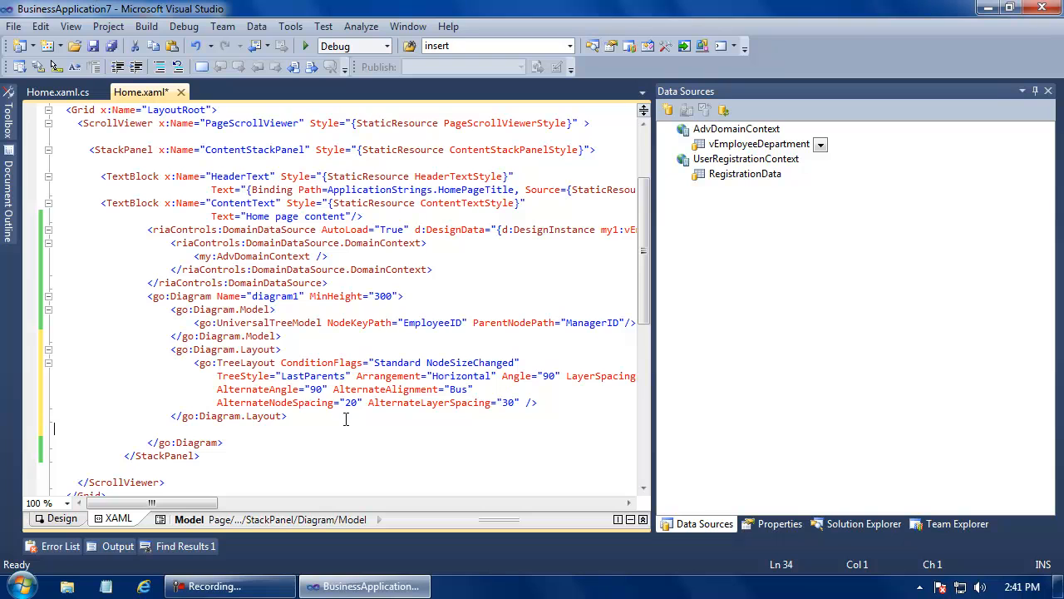
left_click(241, 362)
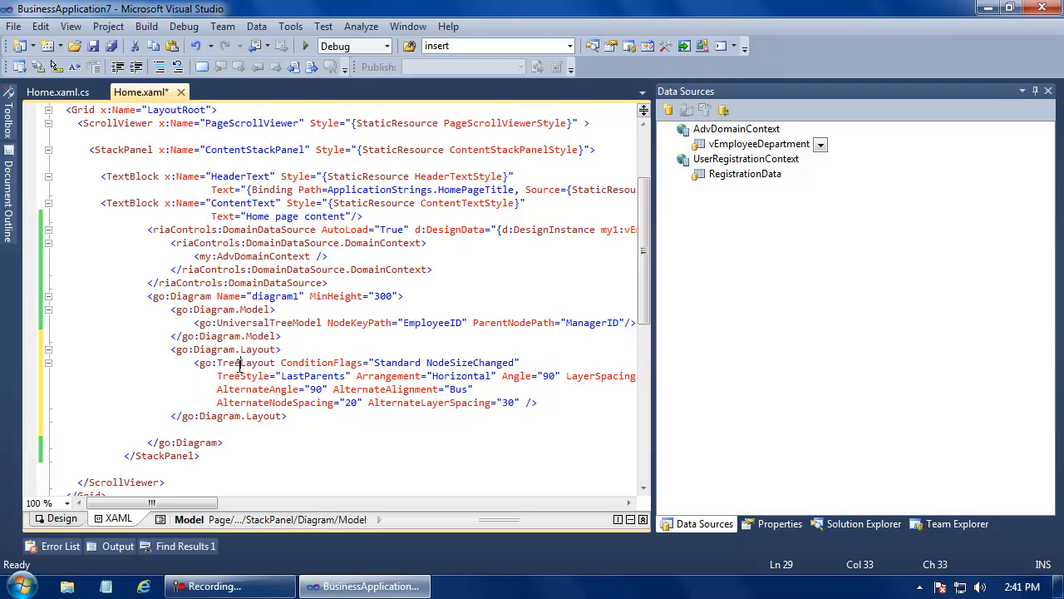
mouse_move(533, 389)
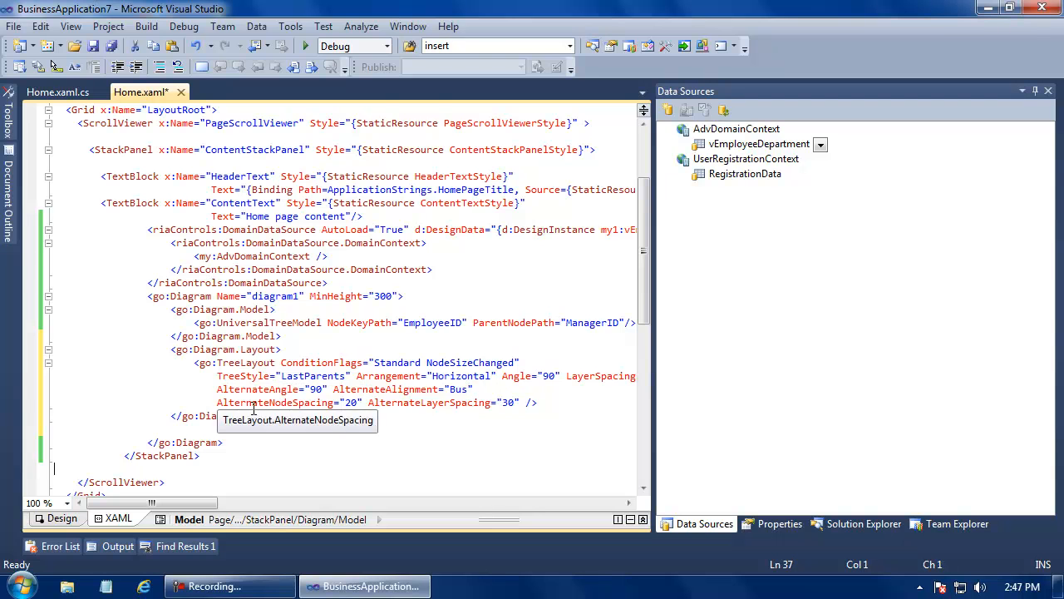
scroll("up", 3)
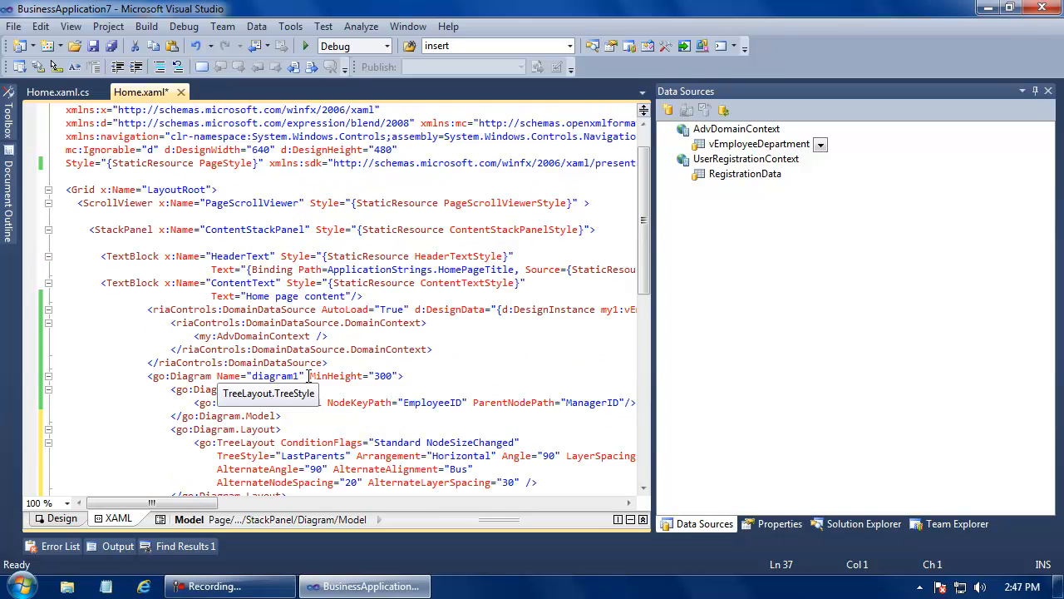
scroll("up", 3)
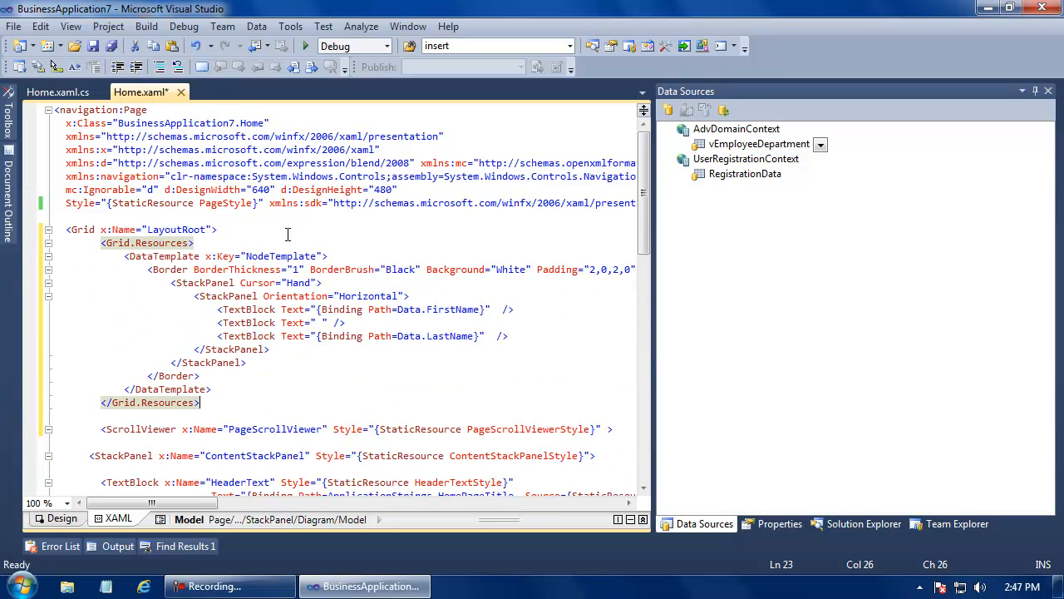
mouse_move(273, 250)
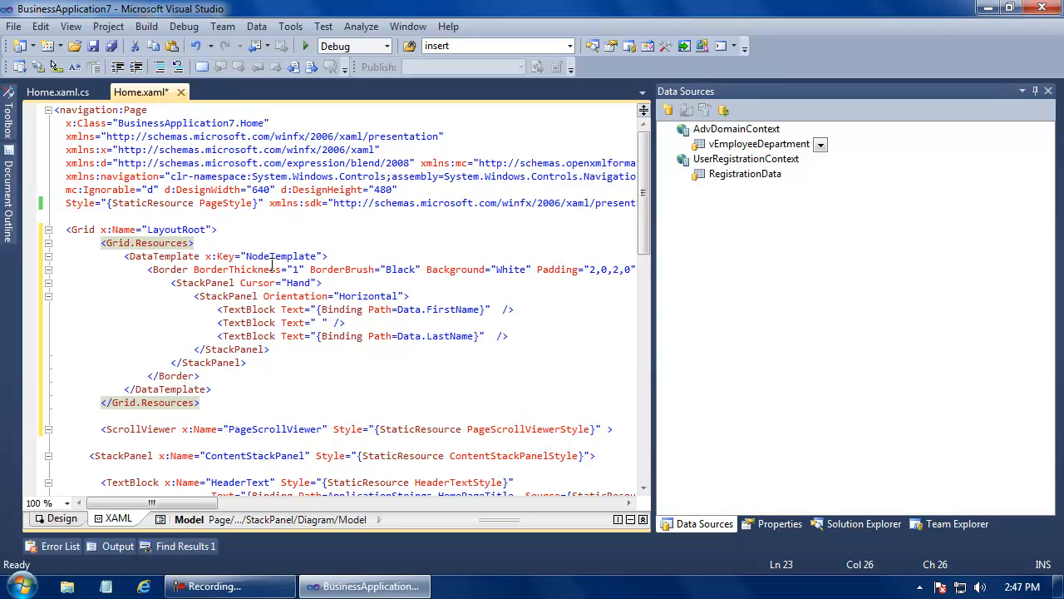
mouse_move(455, 279)
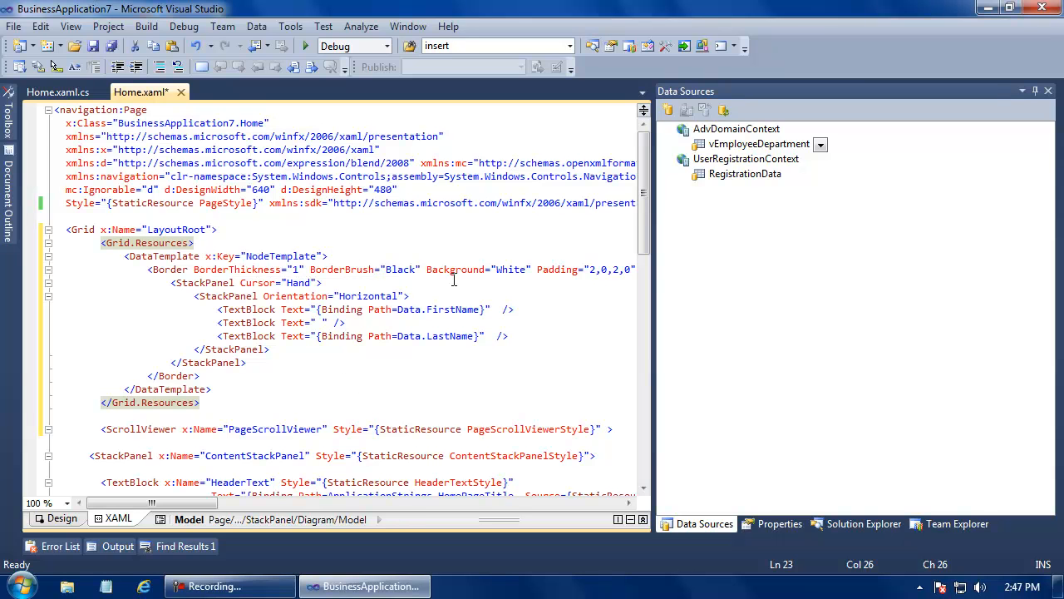
mouse_move(508, 280)
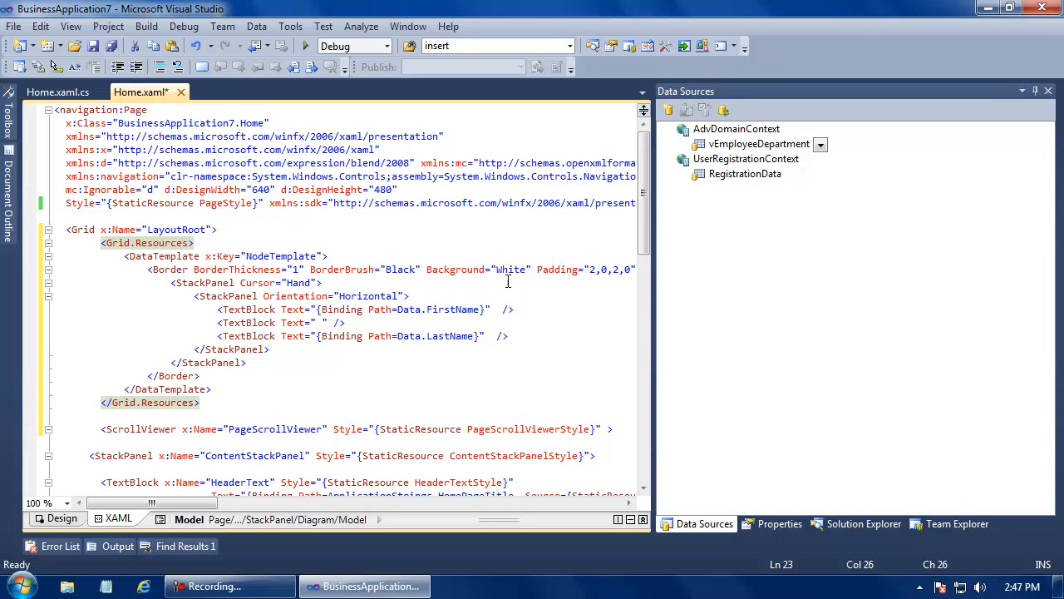
mouse_move(413, 287)
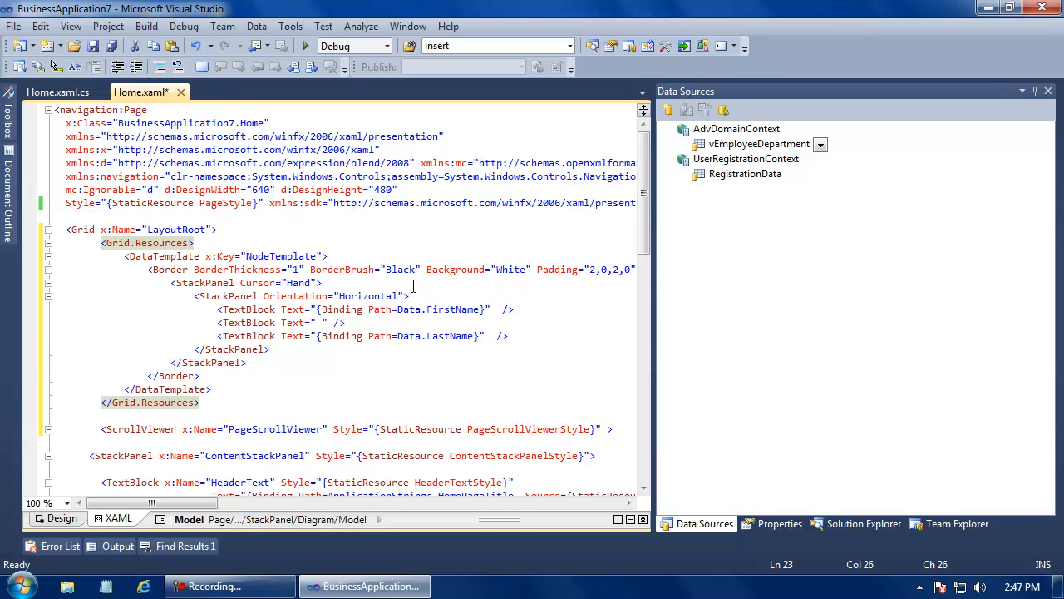
mouse_move(256, 302)
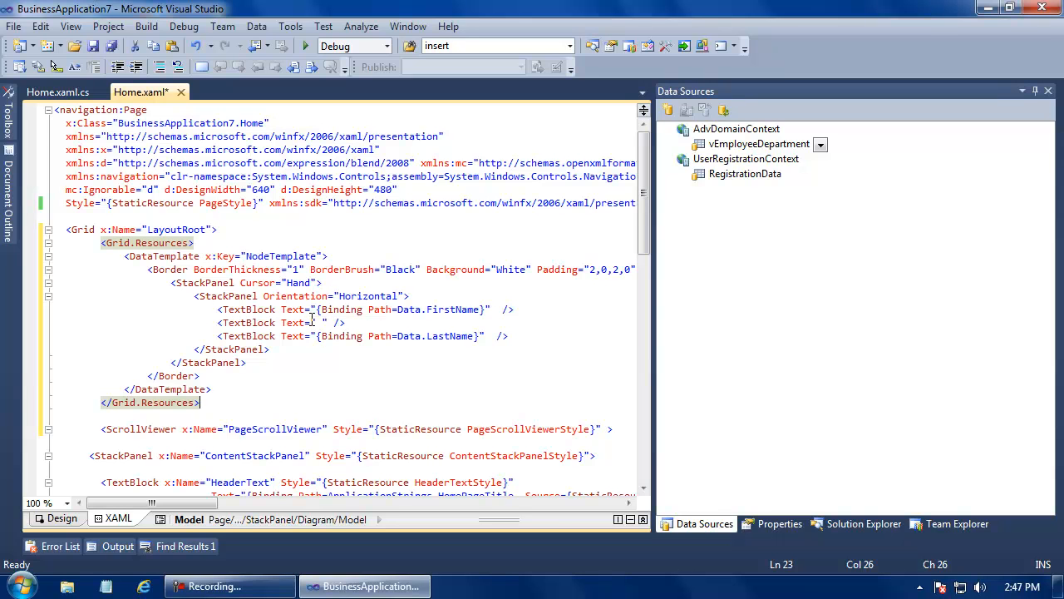
mouse_move(375, 322)
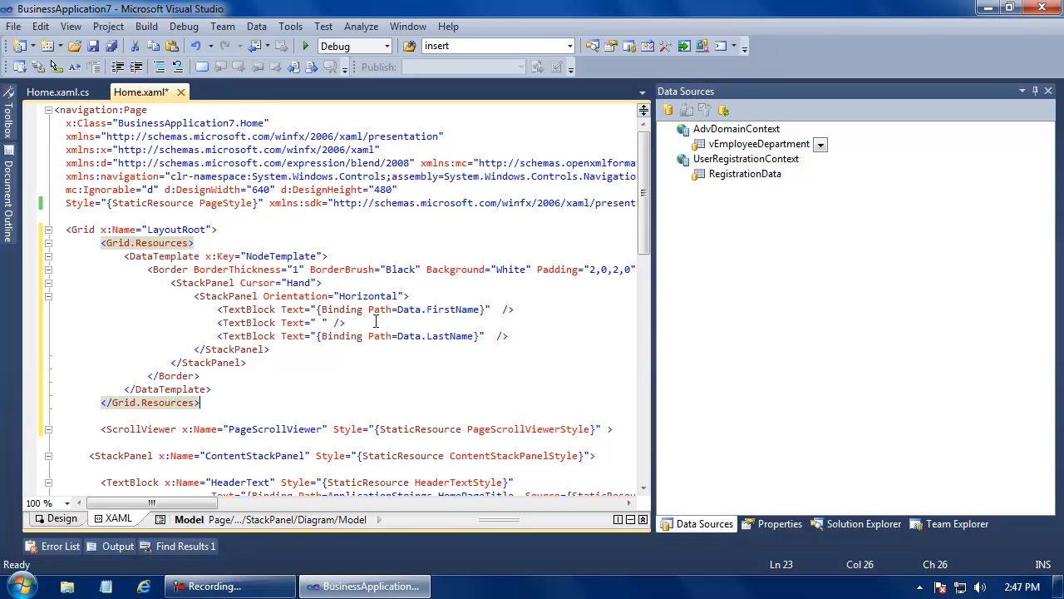
mouse_move(462, 349)
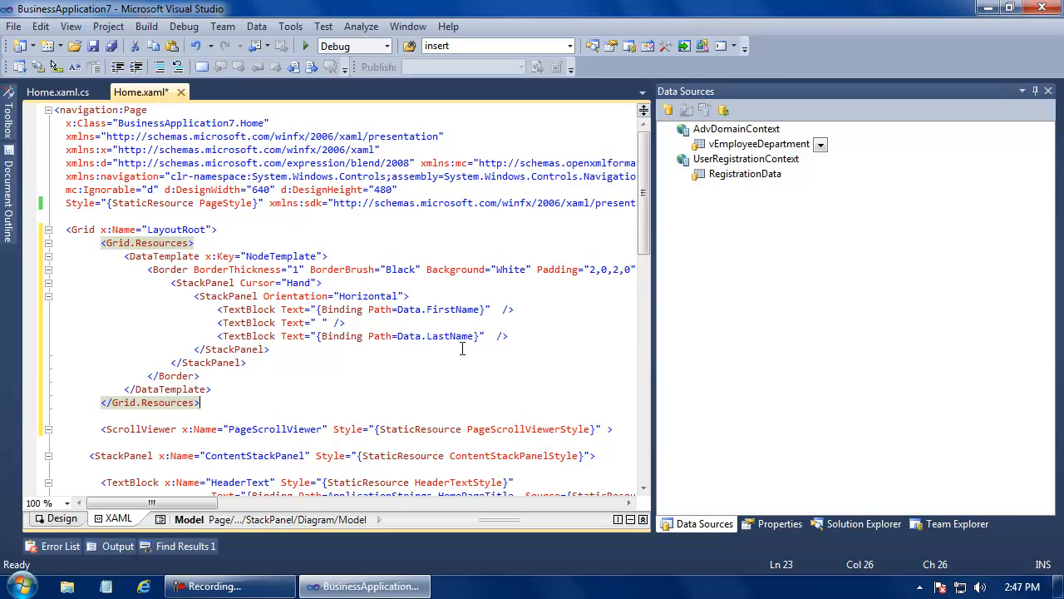
mouse_move(374, 364)
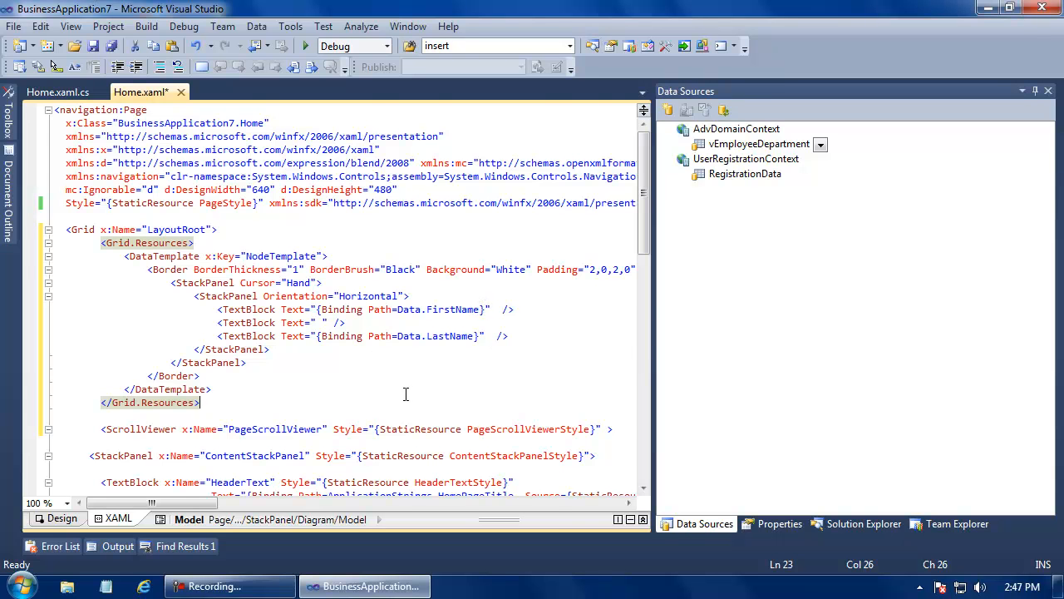
Step: Scroll down from the completed NodeTemplate resource toward the diagram1 markup
scroll("down", 3)
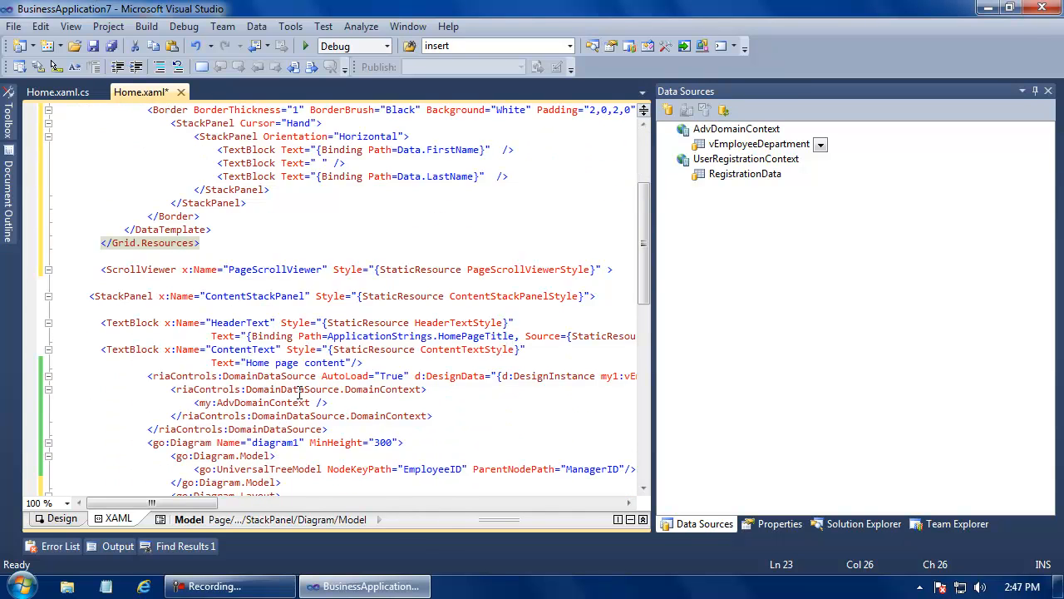
Step: Add NodeTemplate="{StaticResource NodeTemplate}" to the go:Diagram element
scroll("down", 3)
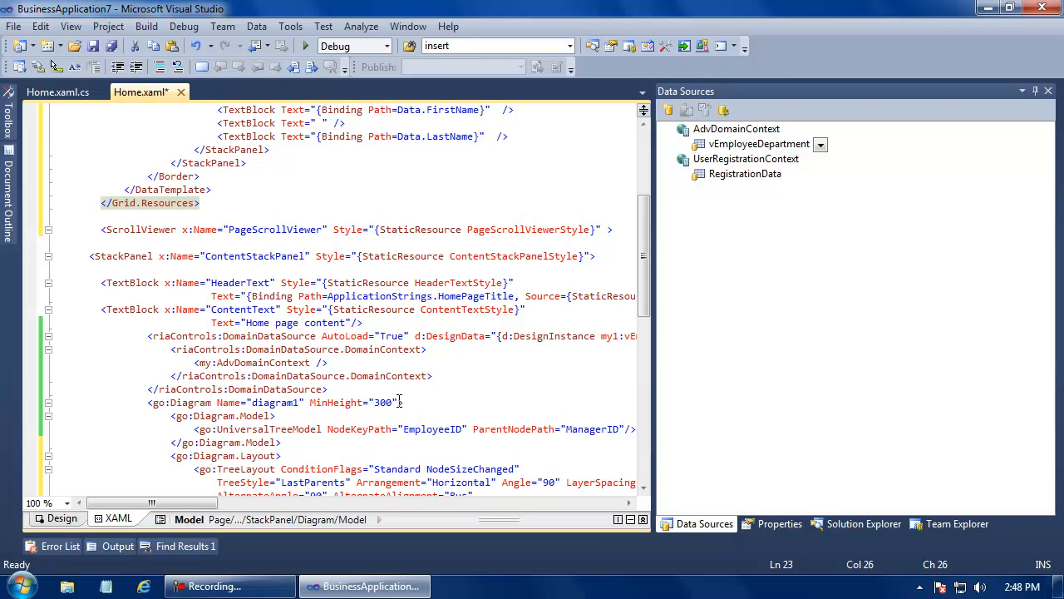
type("nod")
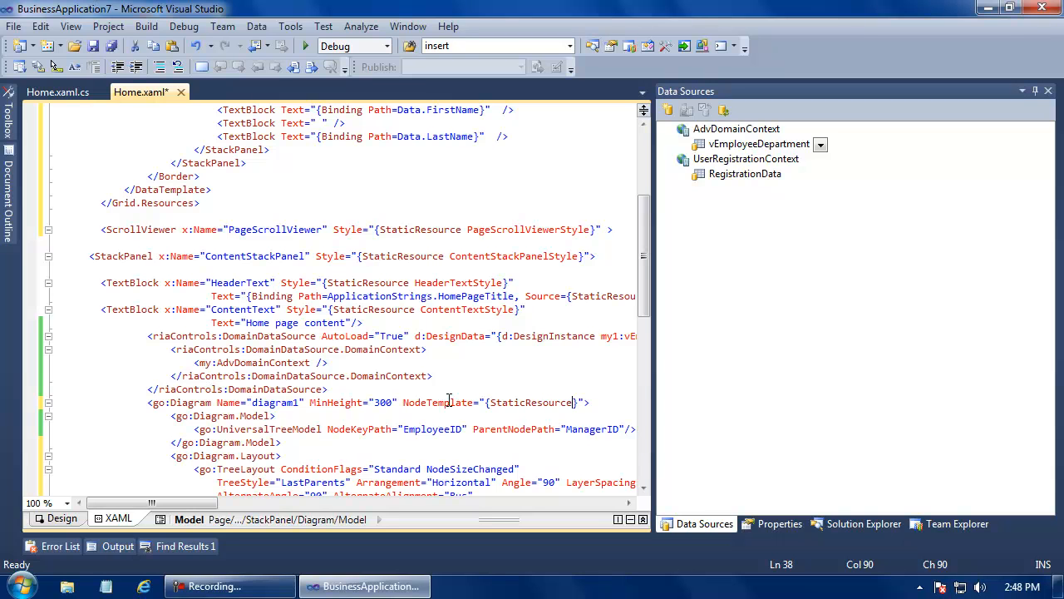
type("Node")
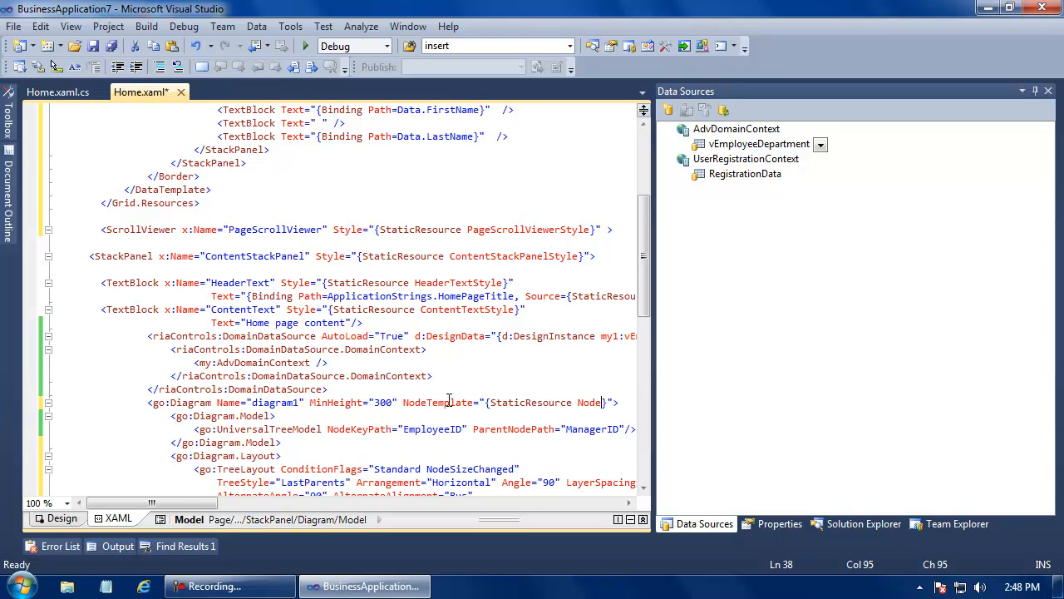
scroll("right", 3)
type("Template")
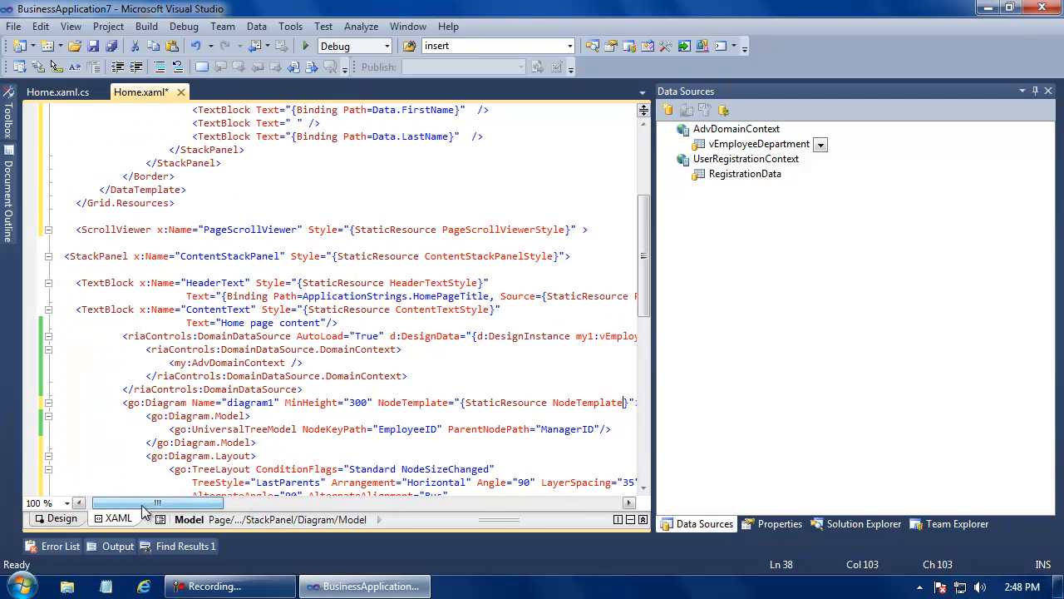
scroll("up", 3)
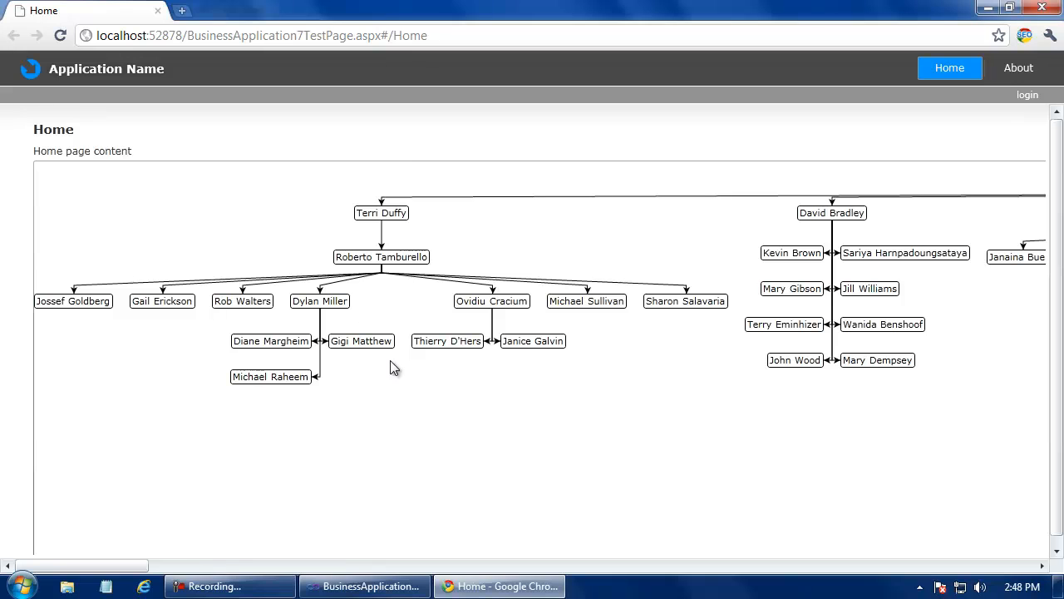
mouse_move(392, 323)
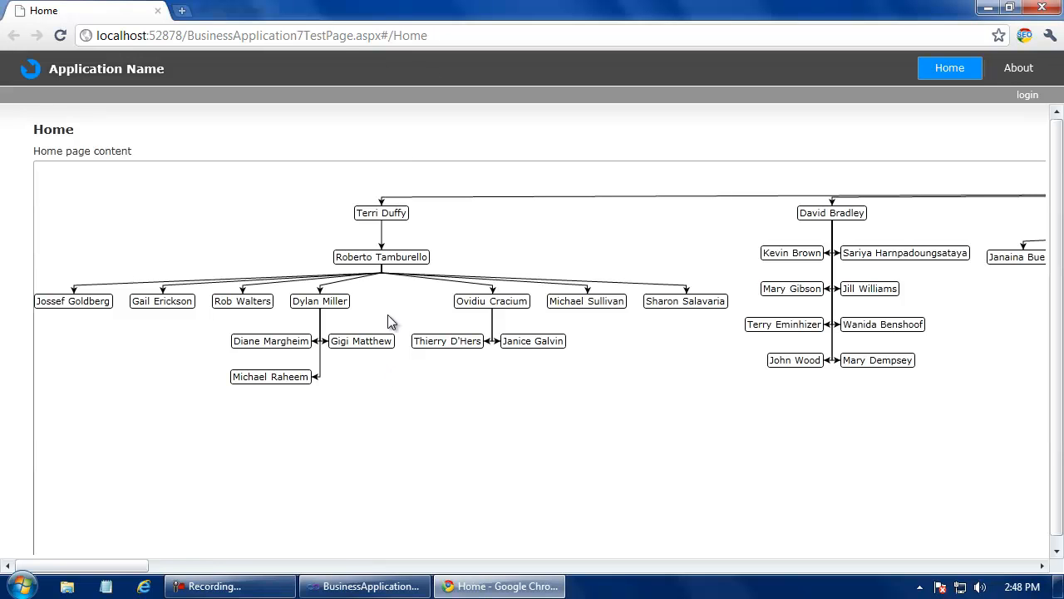
mouse_move(323, 325)
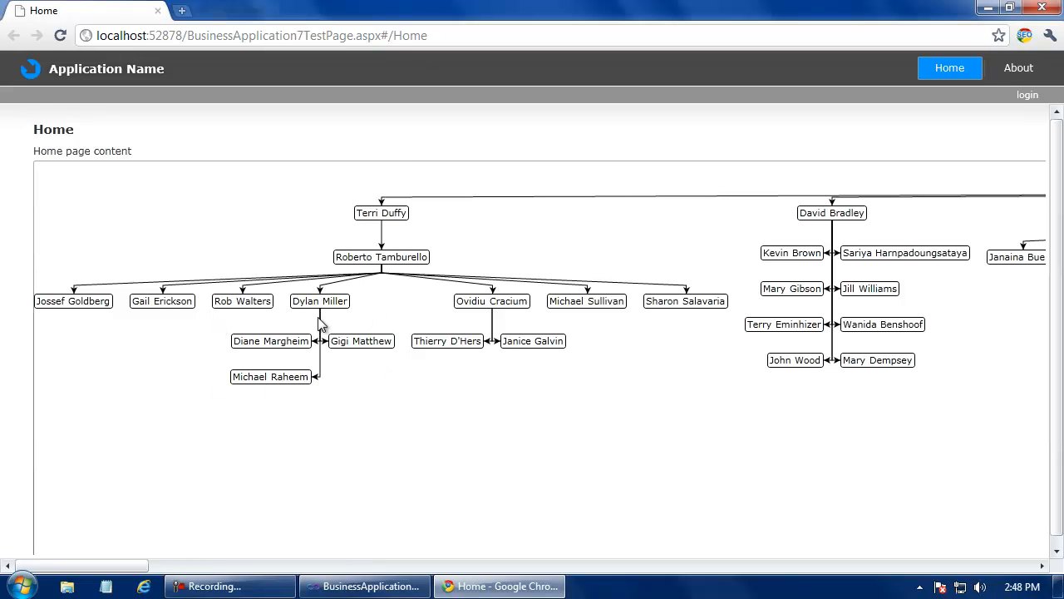
mouse_move(396, 362)
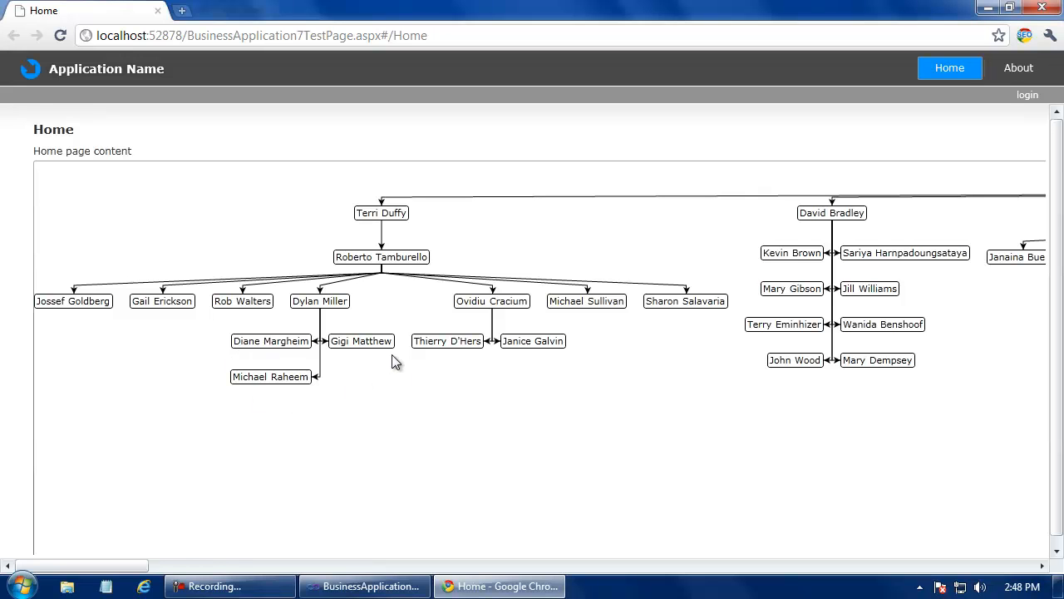
mouse_move(761, 407)
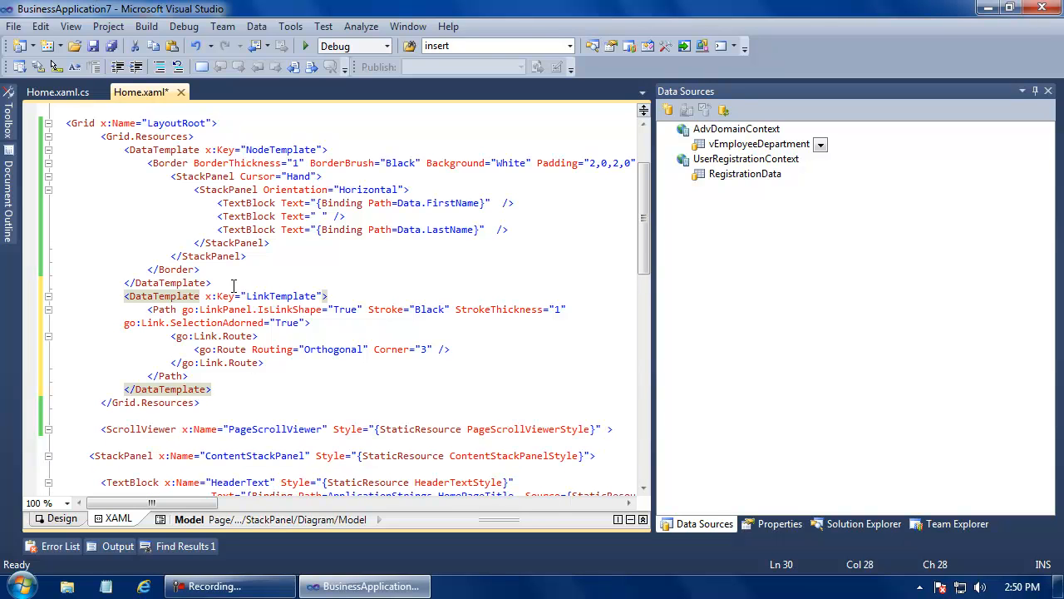
mouse_move(457, 320)
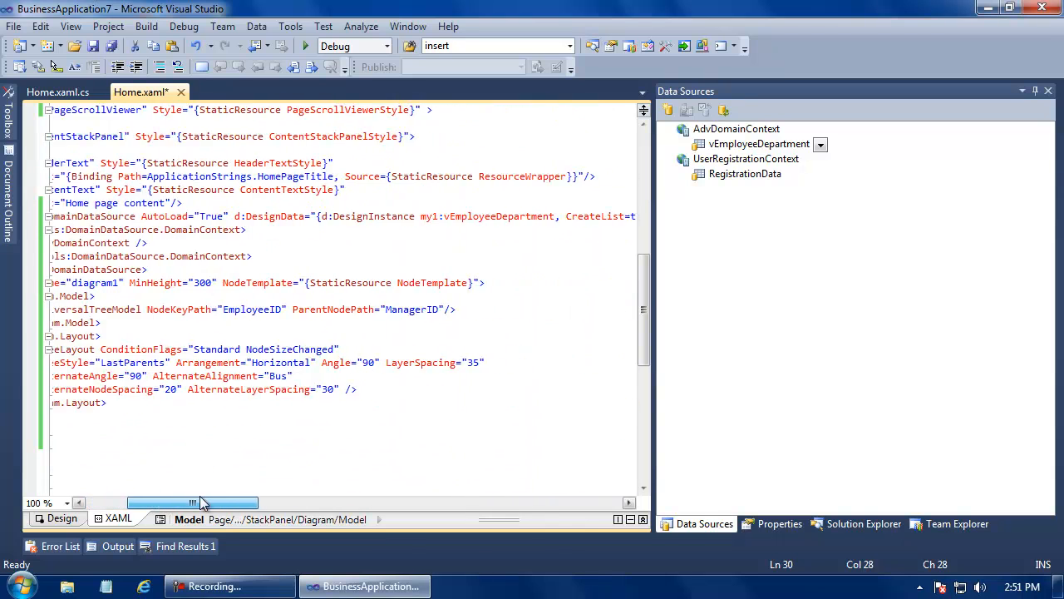
Step: Add LinkTemplate="{StaticResource LinkTemplate}" to the go:Diagram tag after NodeTemplate
left_click_drag(193, 502, 220, 502)
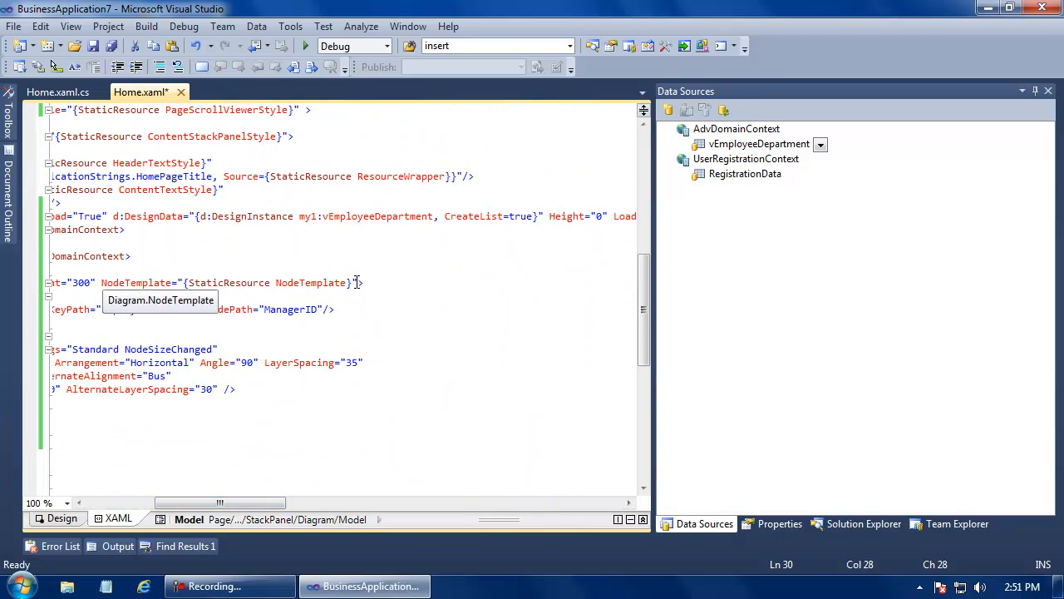
type("LinkTemplate=\"")
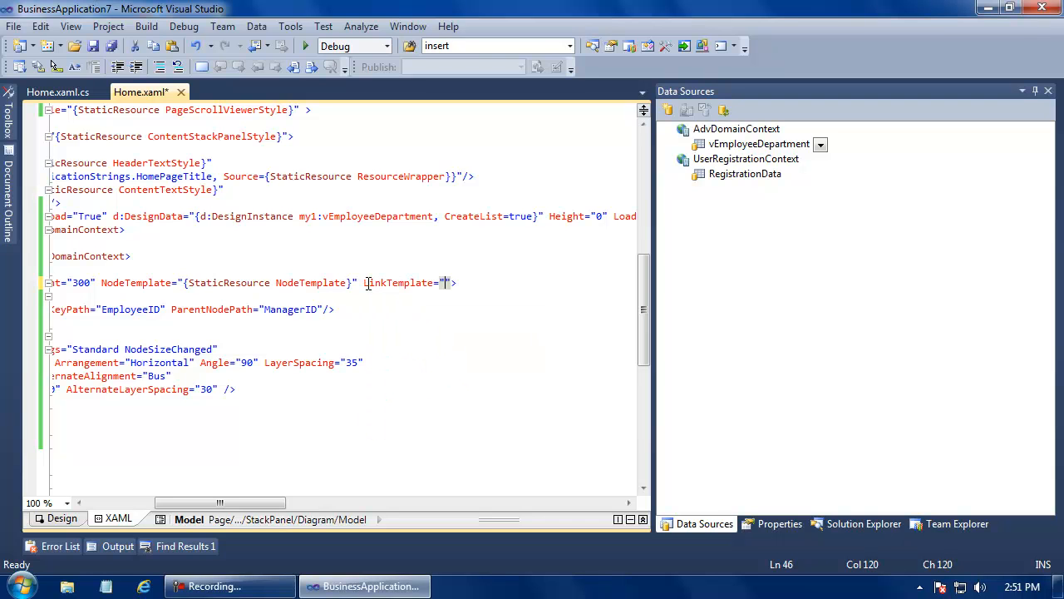
type("{")
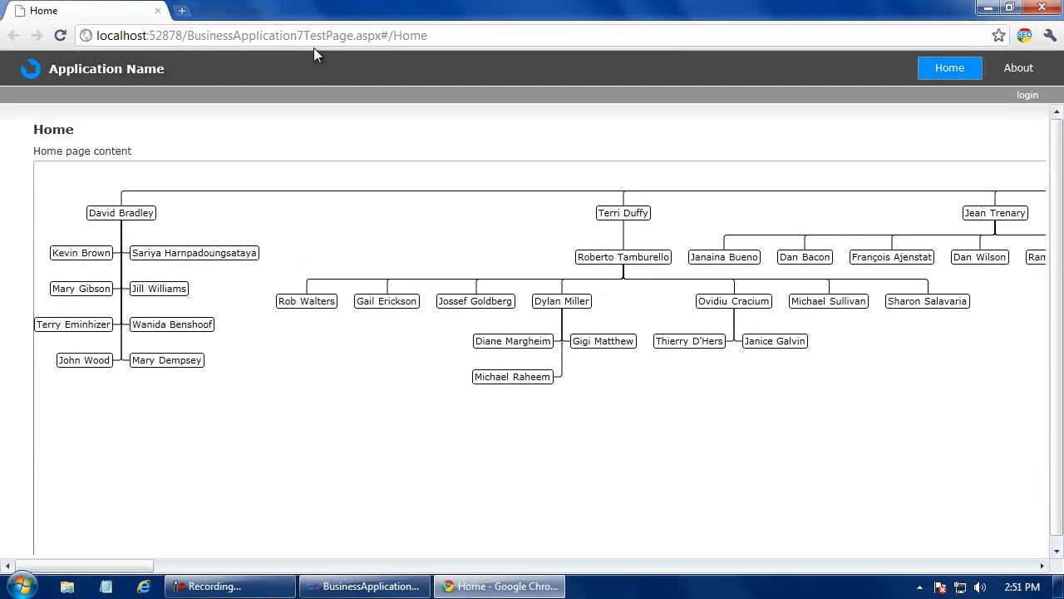
mouse_move(226, 442)
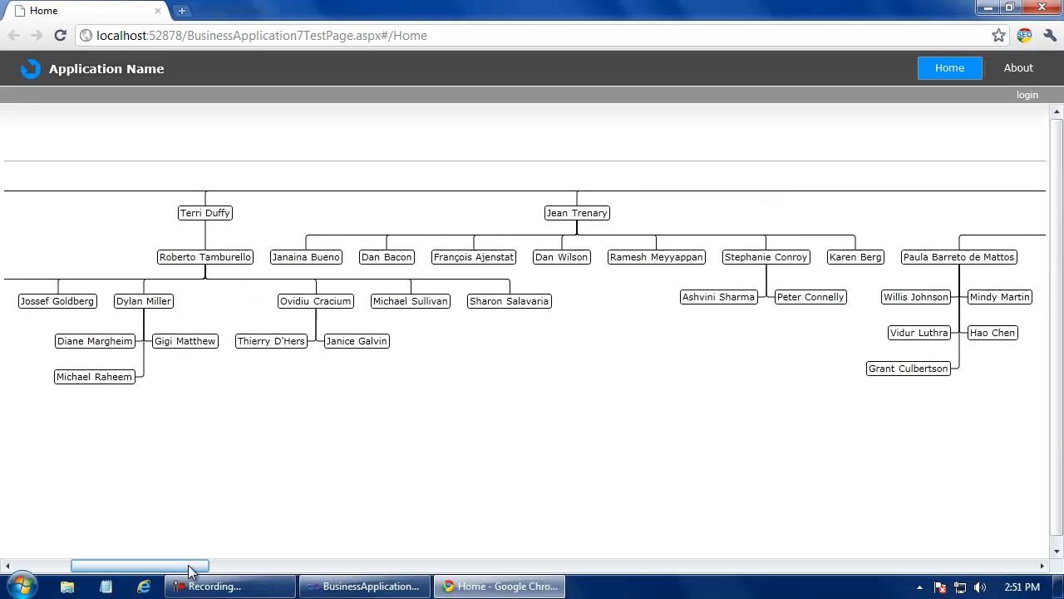
Step: Scroll the org chart horizontally to view Ken Sánchez's right-angled links to department heads
left_click_drag(140, 566, 376, 566)
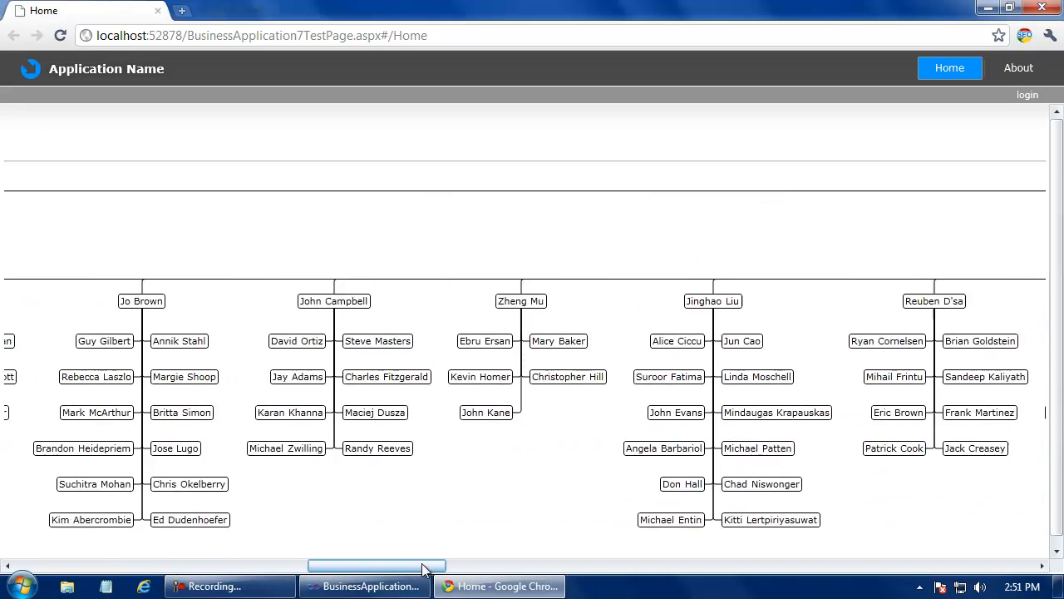
left_click_drag(376, 567, 515, 566)
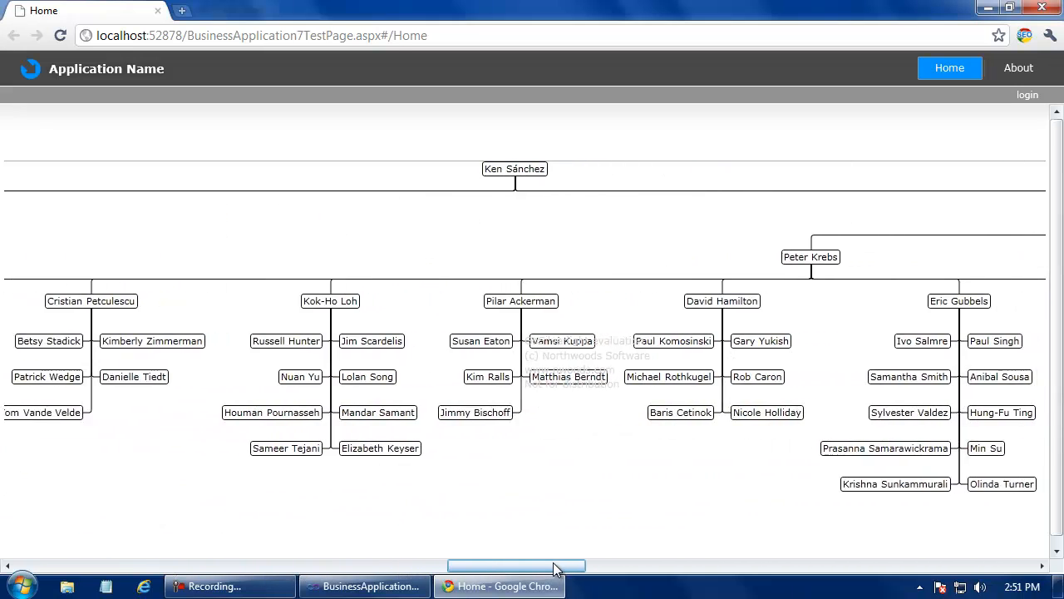